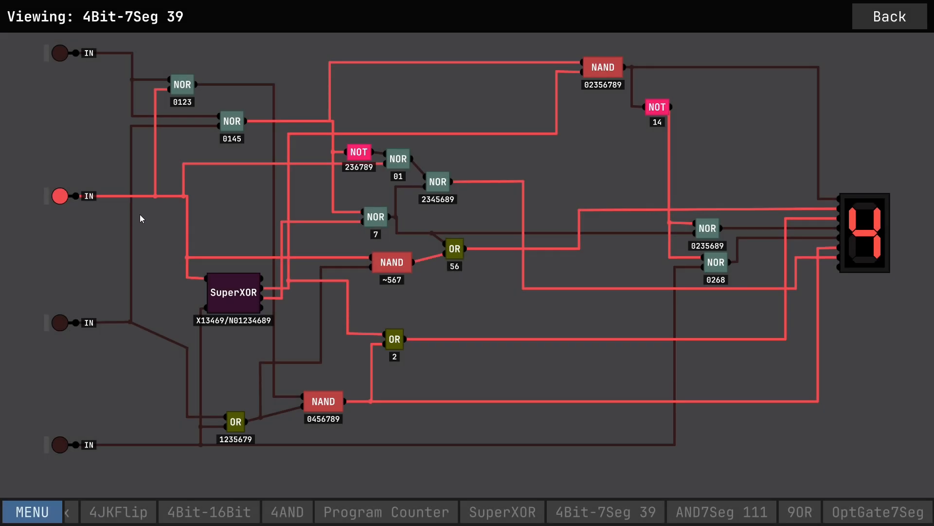
mouse_move(456, 357)
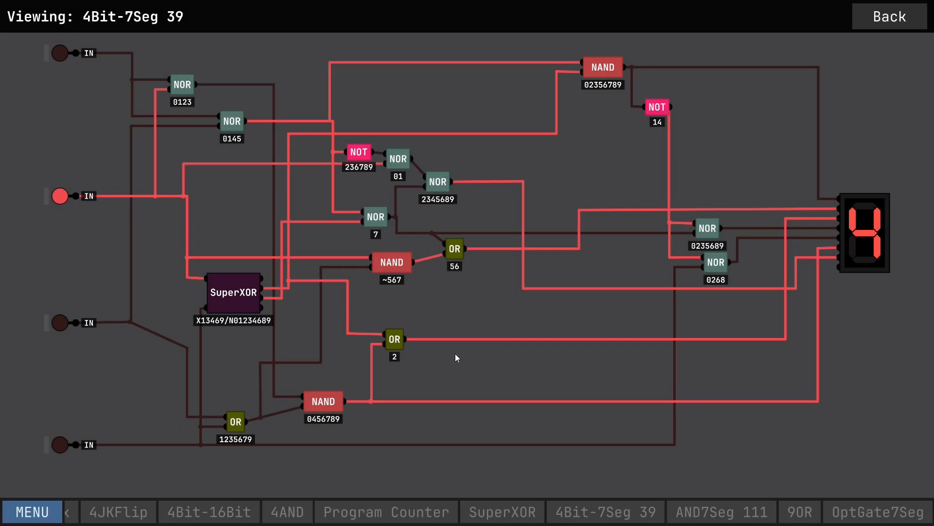
Step: Toggle the IN pins through several bit combinations so the display shows different digits, including 8
left_click(59, 444)
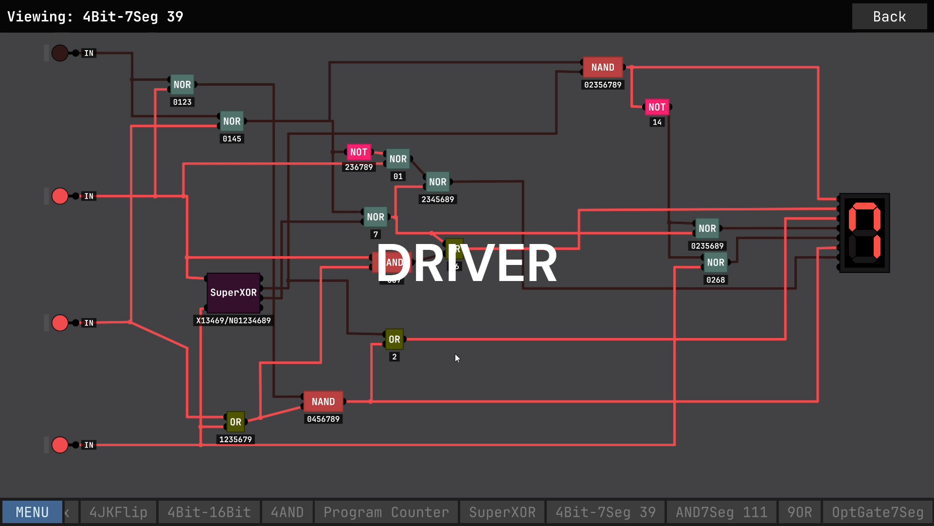
left_click(59, 52)
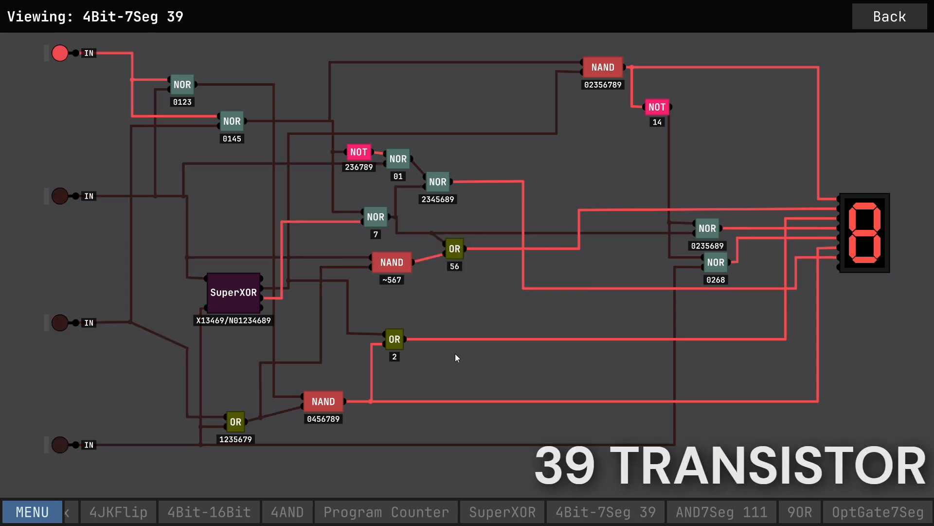
left_click(60, 445)
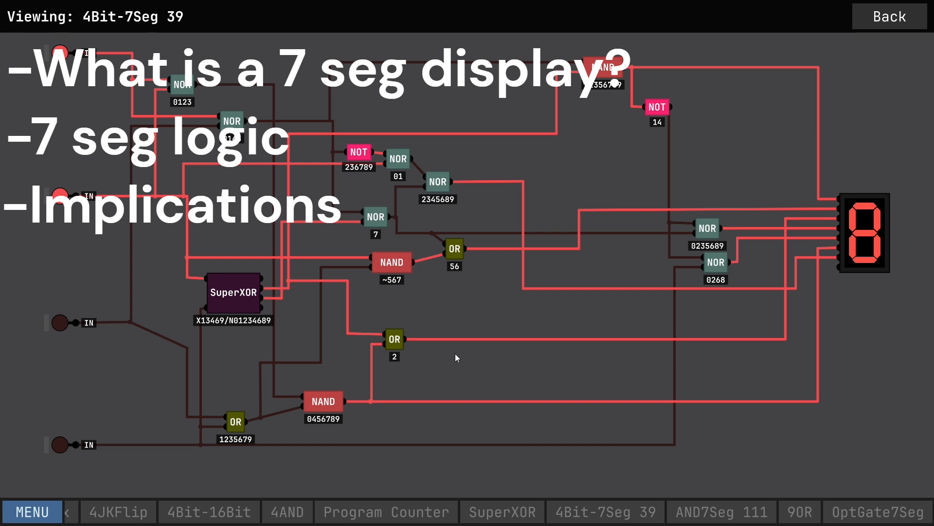
left_click(60, 445)
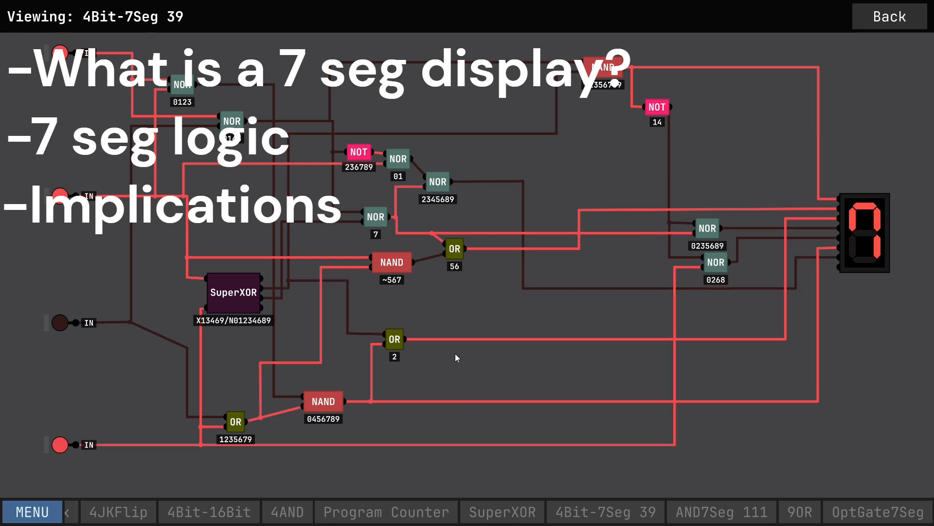
left_click(60, 444)
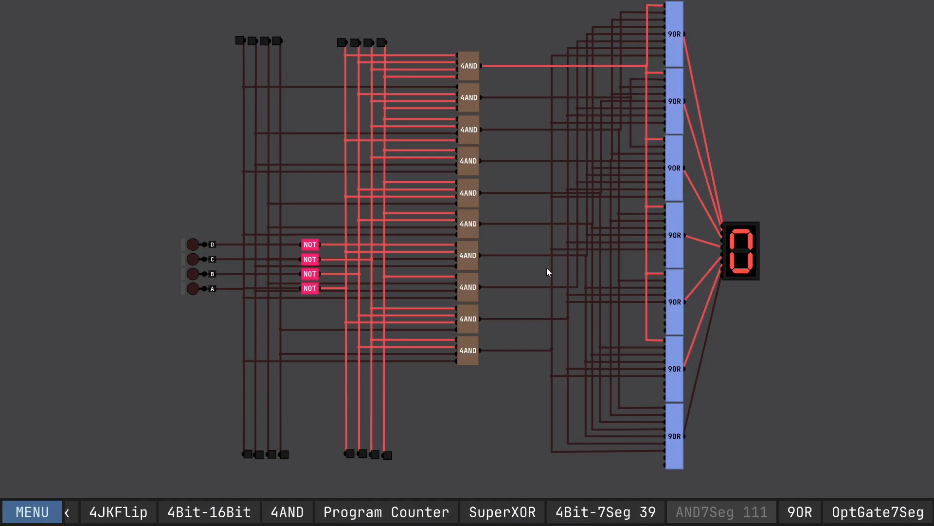
mouse_move(566, 265)
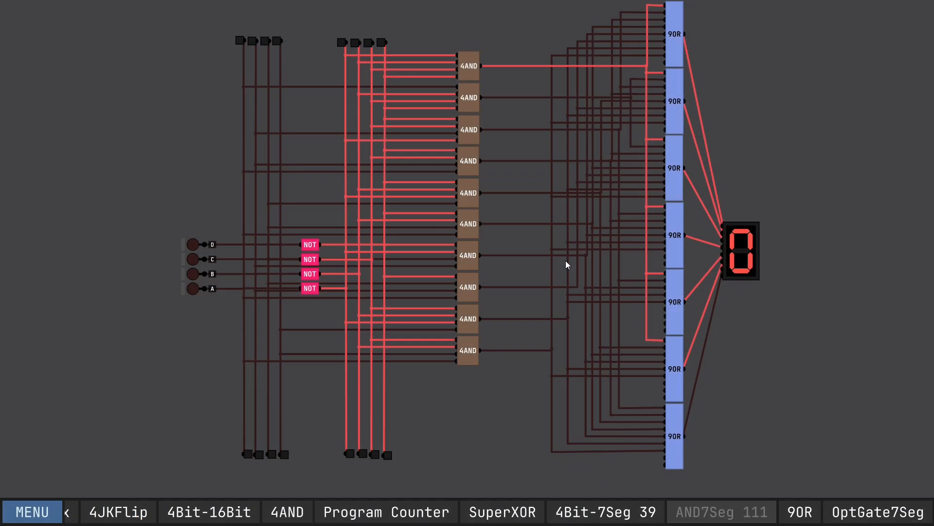
mouse_move(384, 222)
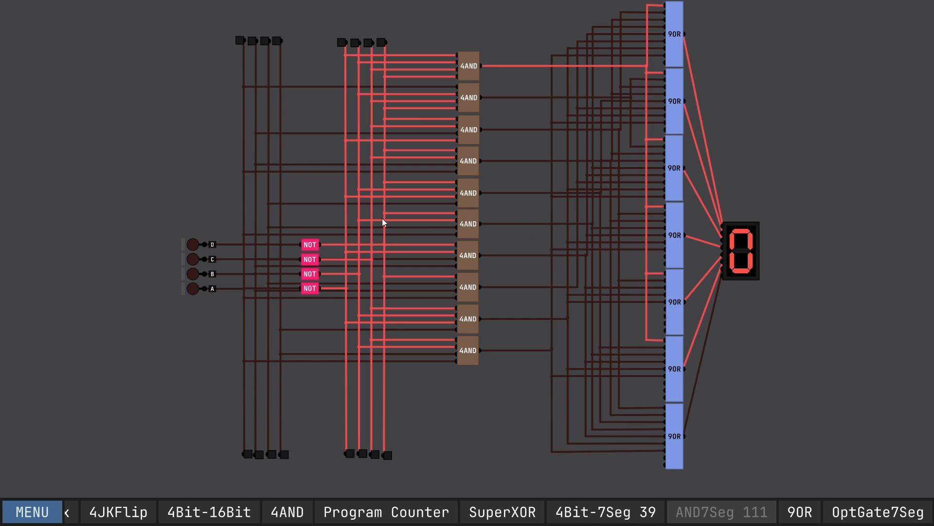
mouse_move(448, 142)
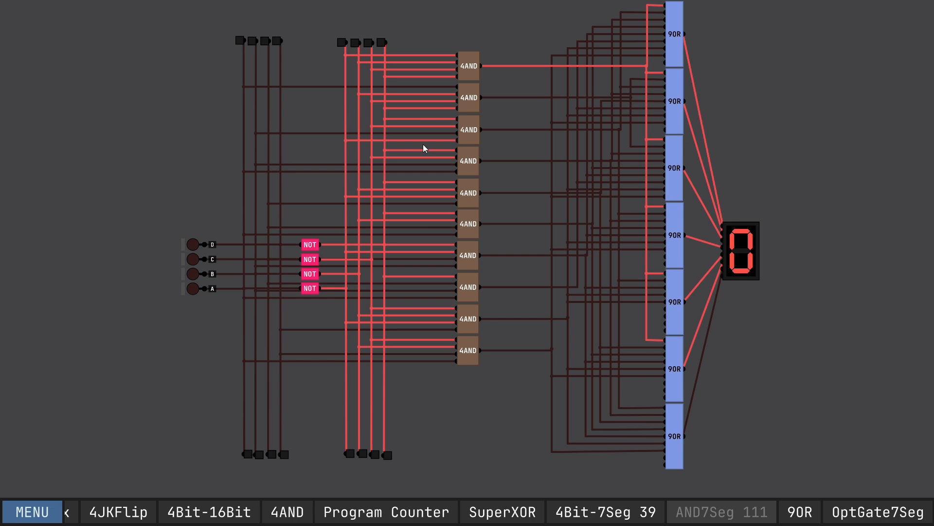
mouse_move(849, 186)
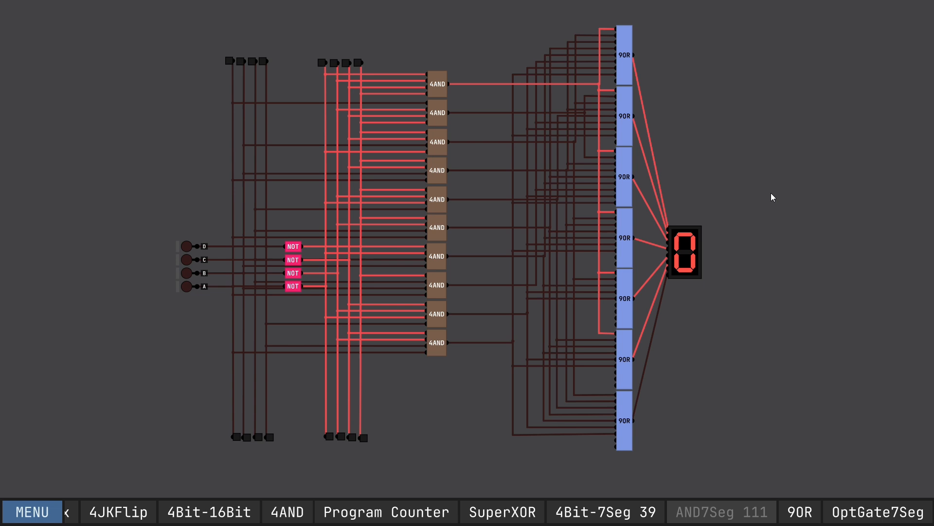
mouse_move(438, 224)
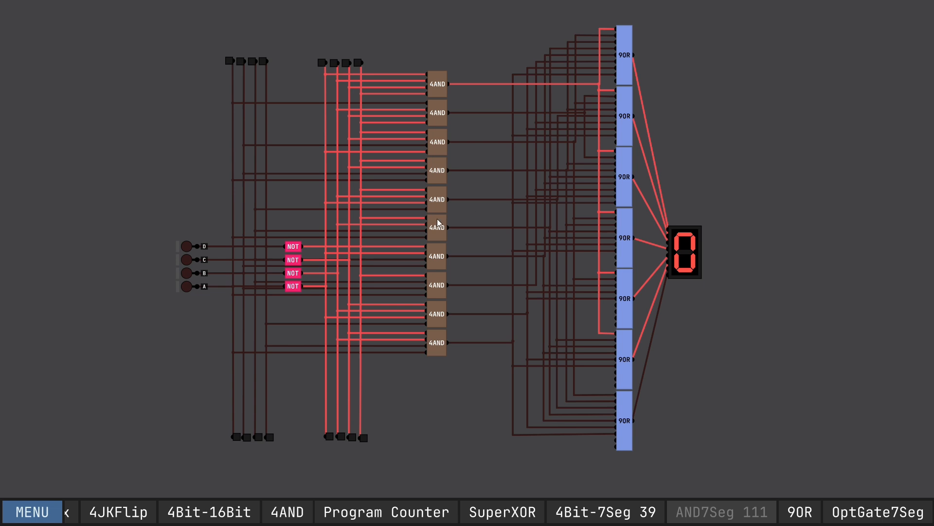
mouse_move(235, 262)
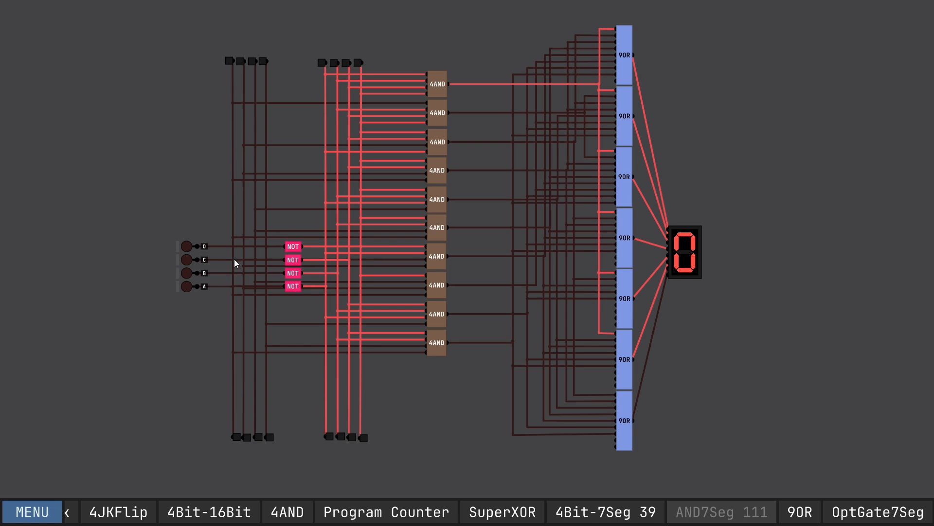
mouse_move(242, 101)
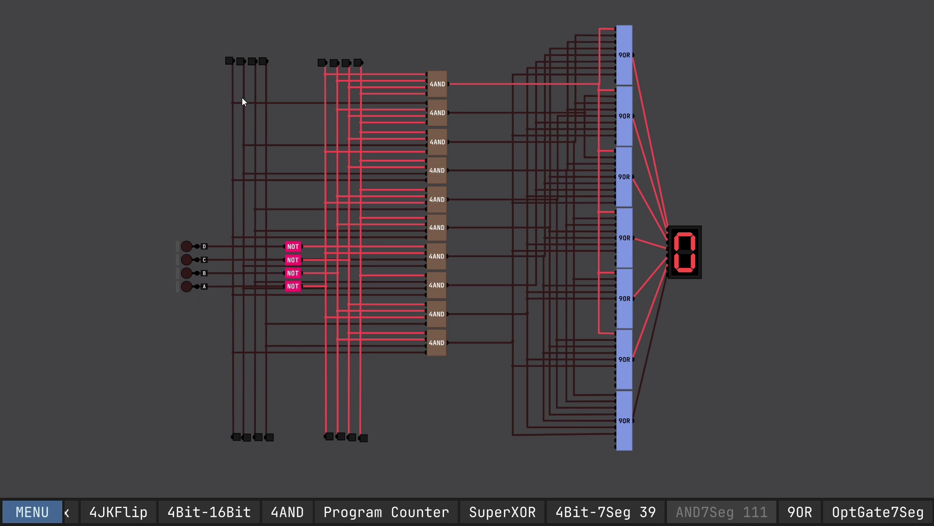
mouse_move(369, 350)
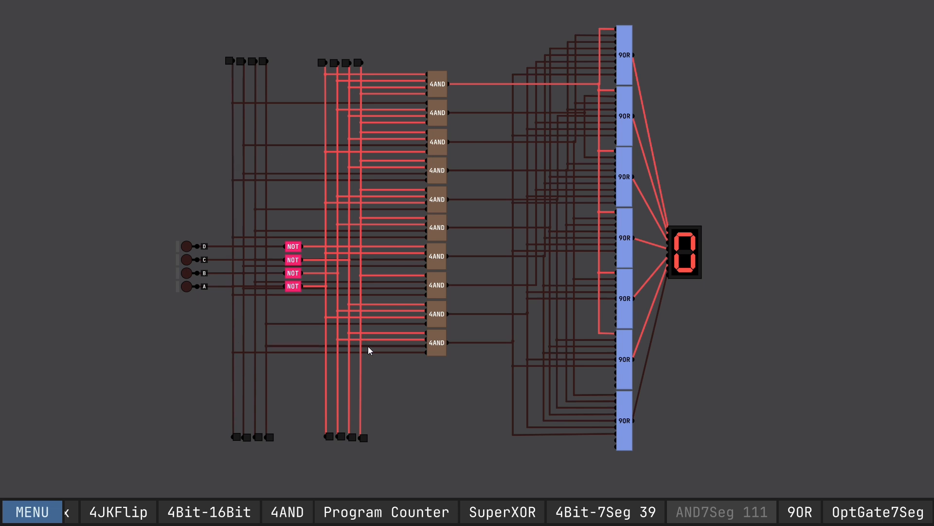
mouse_move(384, 394)
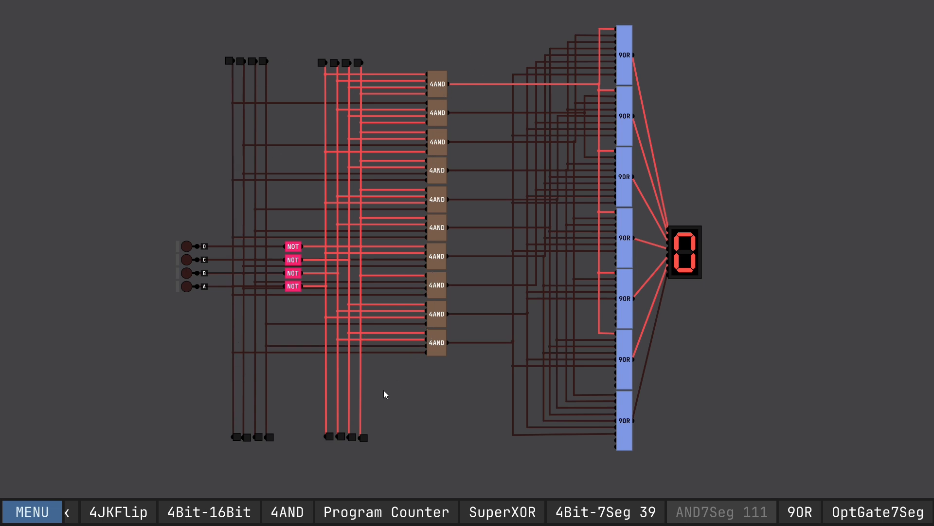
mouse_move(173, 248)
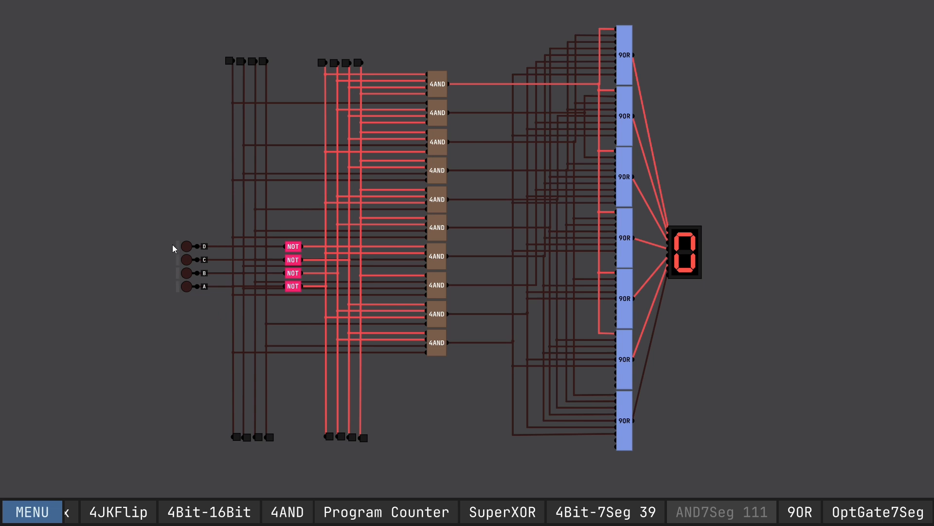
mouse_move(301, 259)
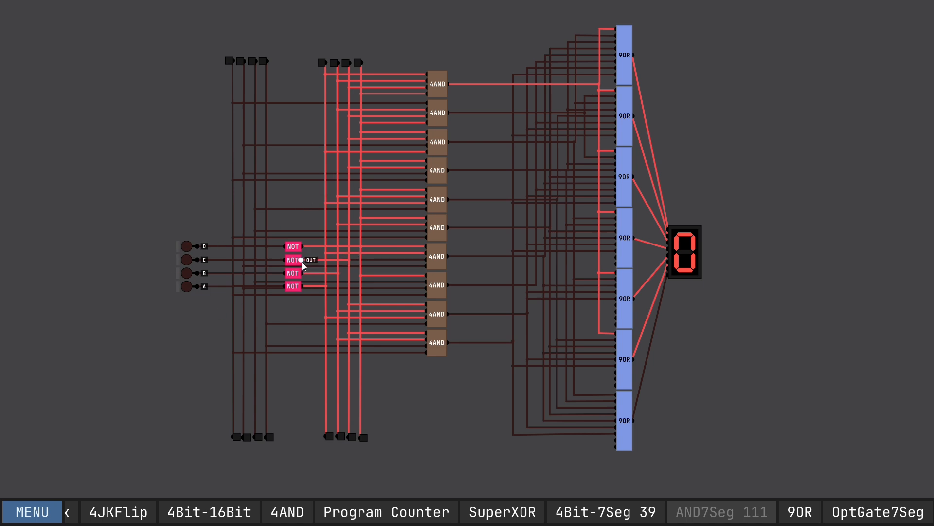
mouse_move(440, 39)
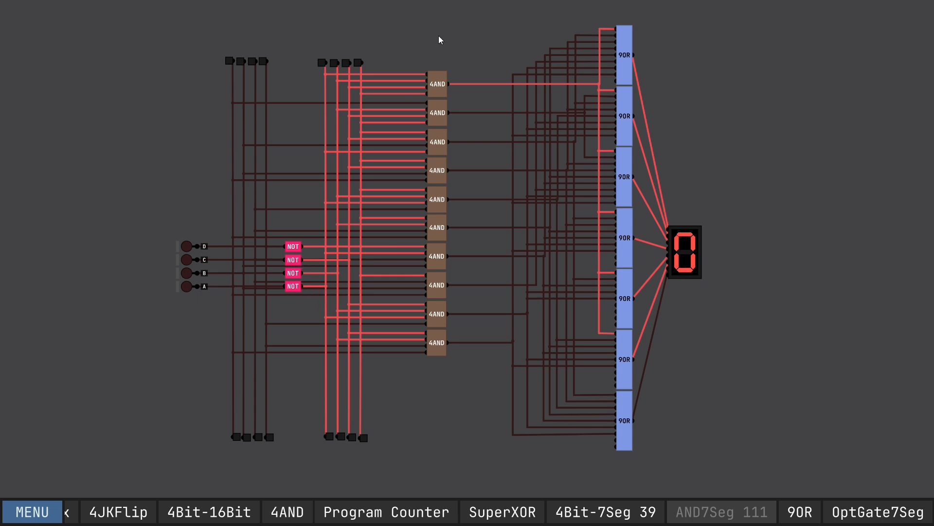
mouse_move(593, 88)
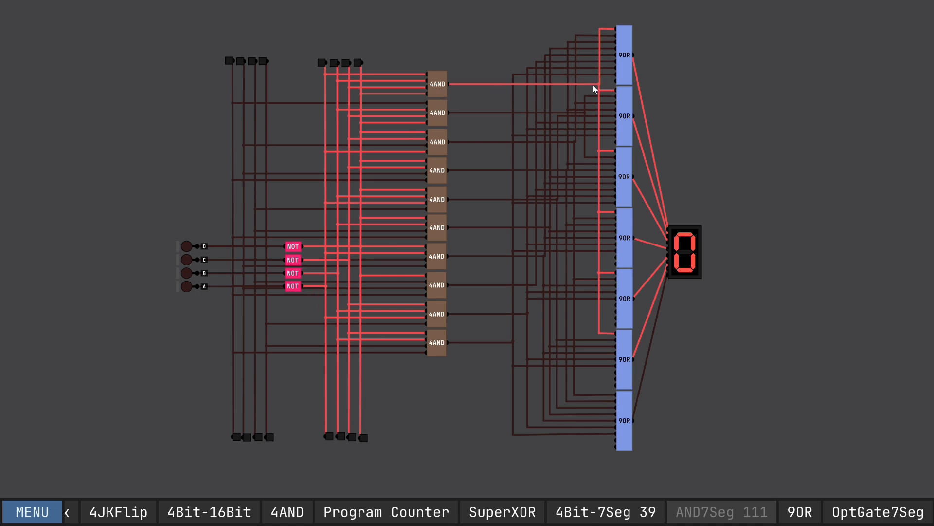
mouse_move(604, 90)
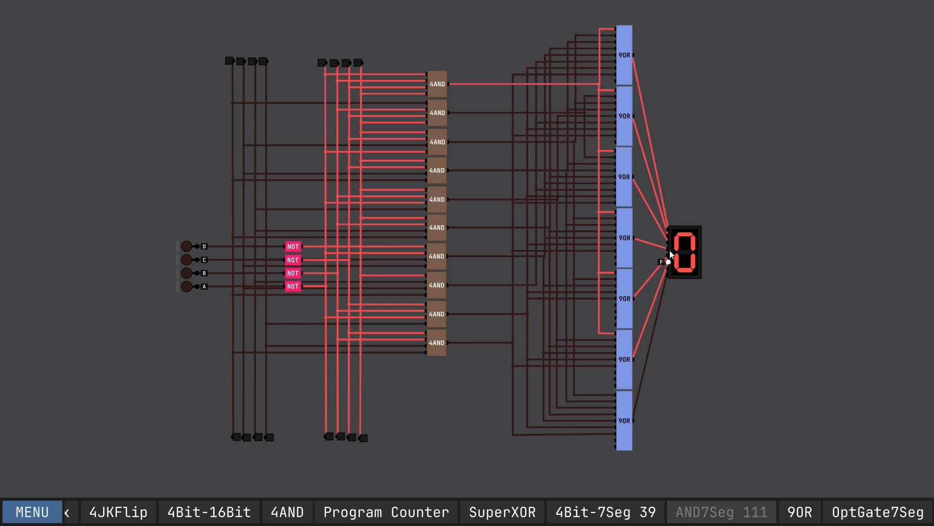
mouse_move(668, 264)
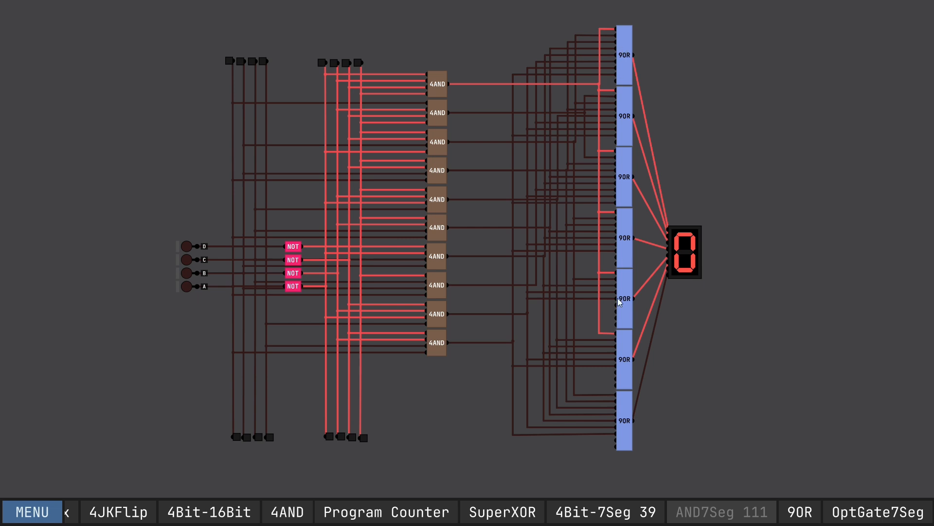
mouse_move(193, 294)
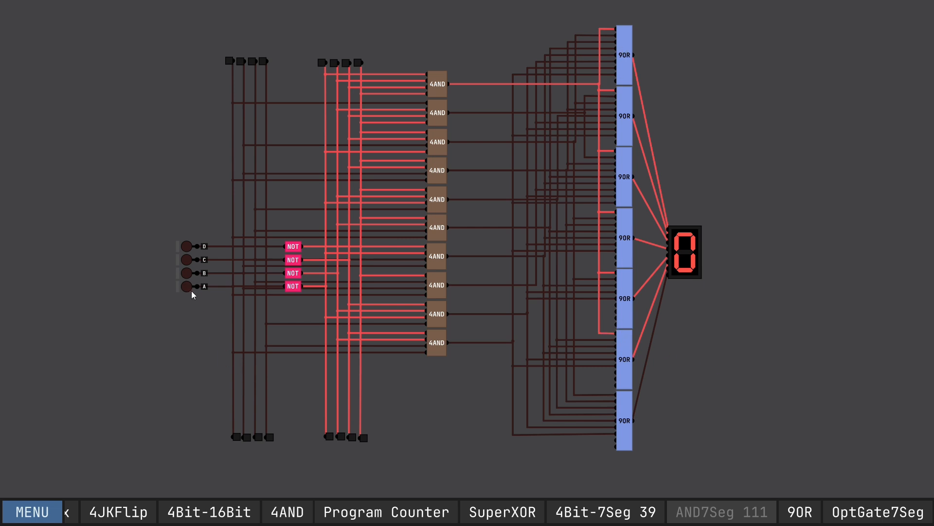
Step: Step the input pins through values 1, 2, 5, 8, 10 and 14, then switch all inputs off to show 0
left_click(187, 286)
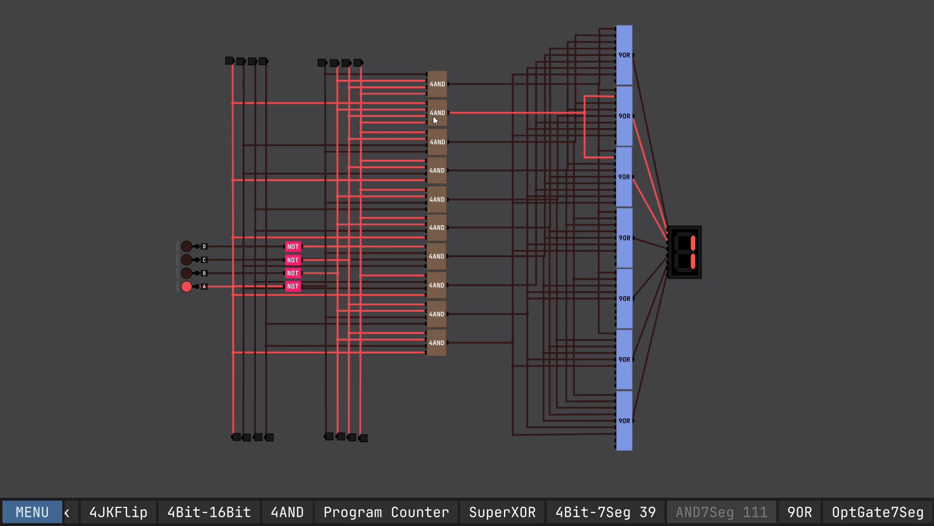
mouse_move(241, 112)
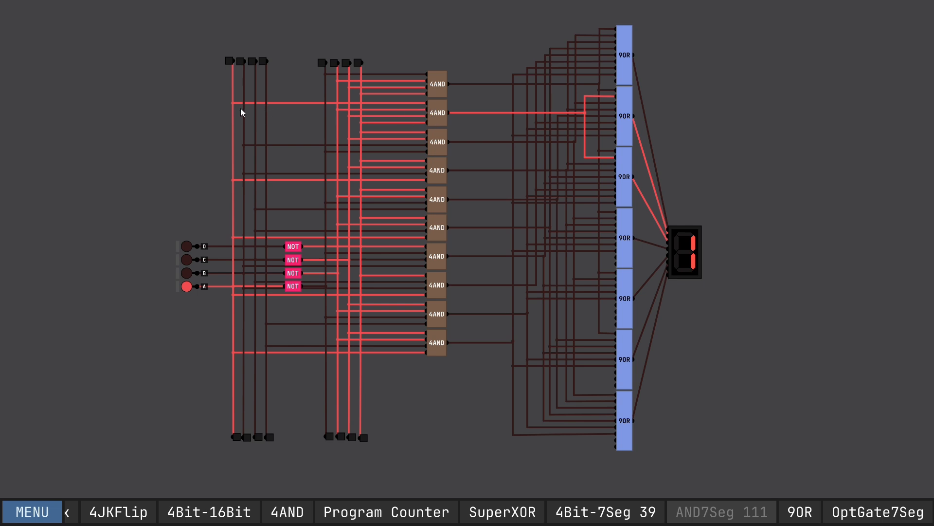
mouse_move(204, 293)
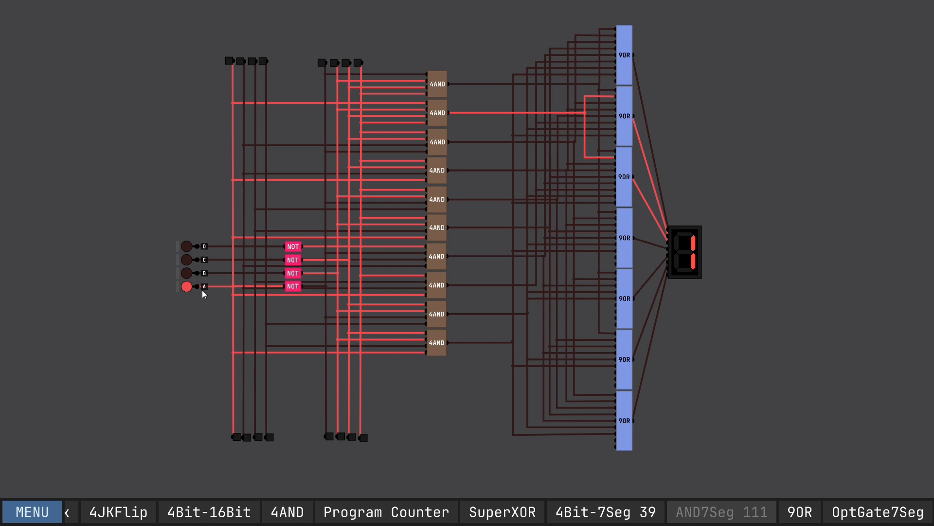
mouse_move(322, 209)
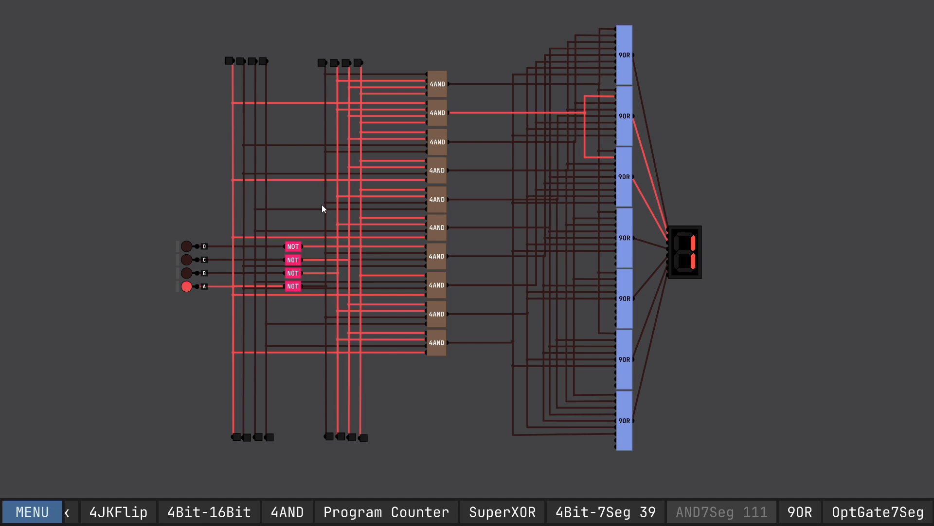
mouse_move(463, 90)
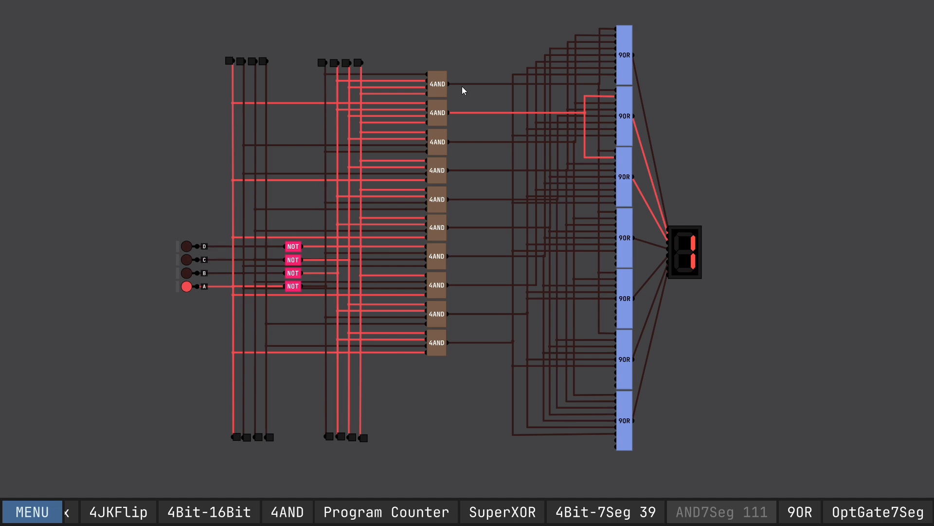
mouse_move(439, 115)
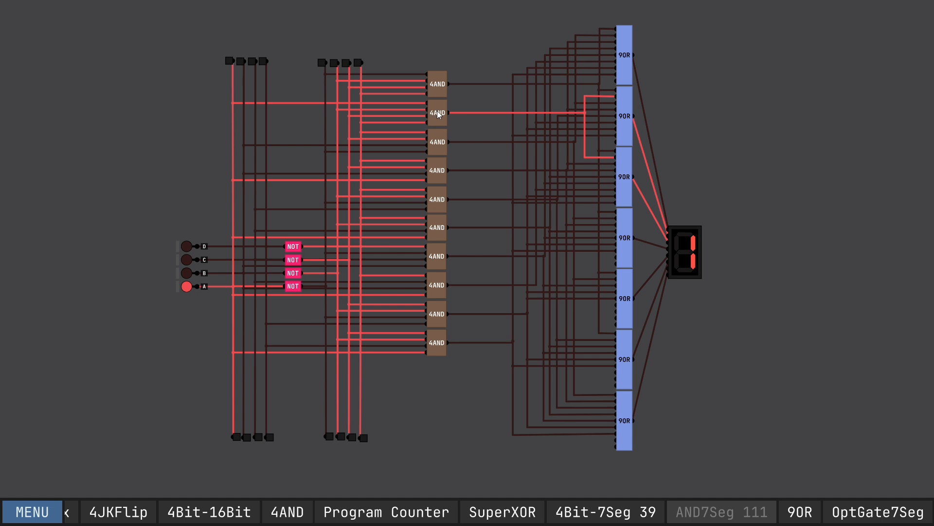
mouse_move(442, 123)
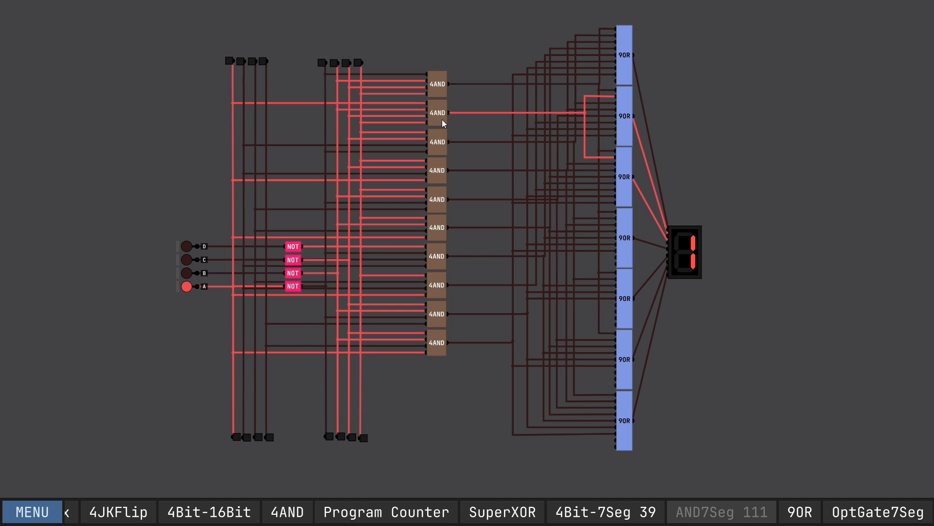
mouse_move(631, 176)
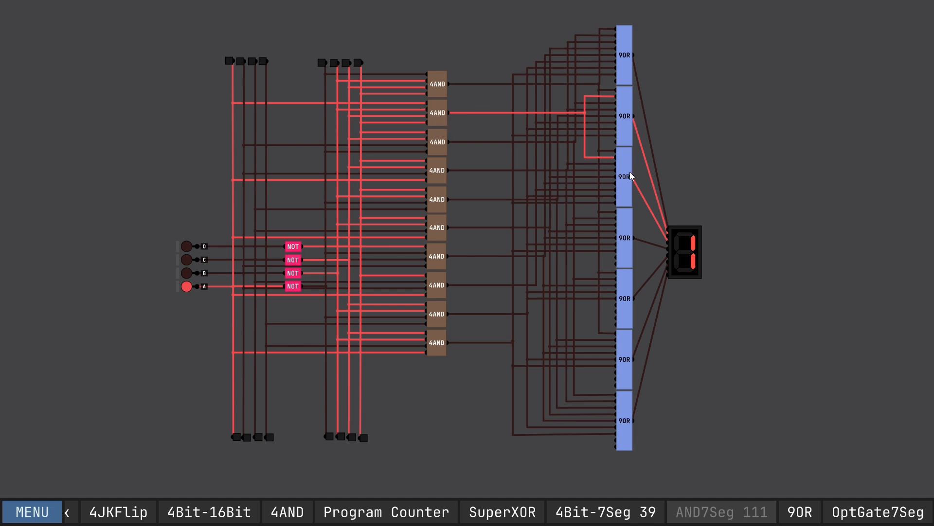
mouse_move(233, 298)
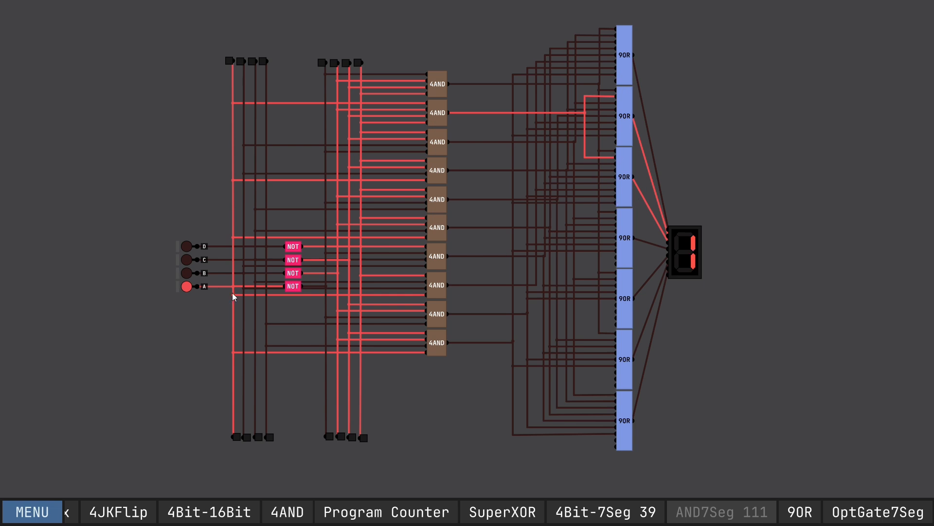
left_click(186, 286)
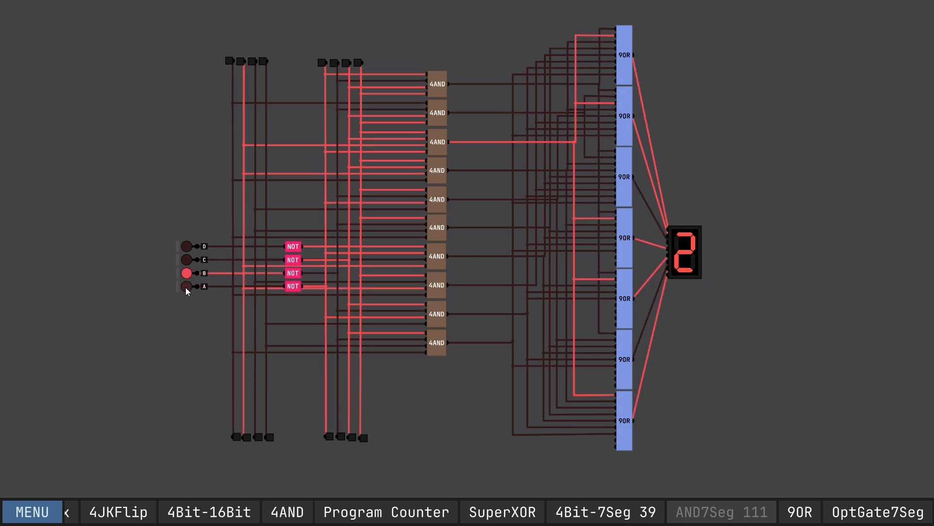
left_click(186, 260)
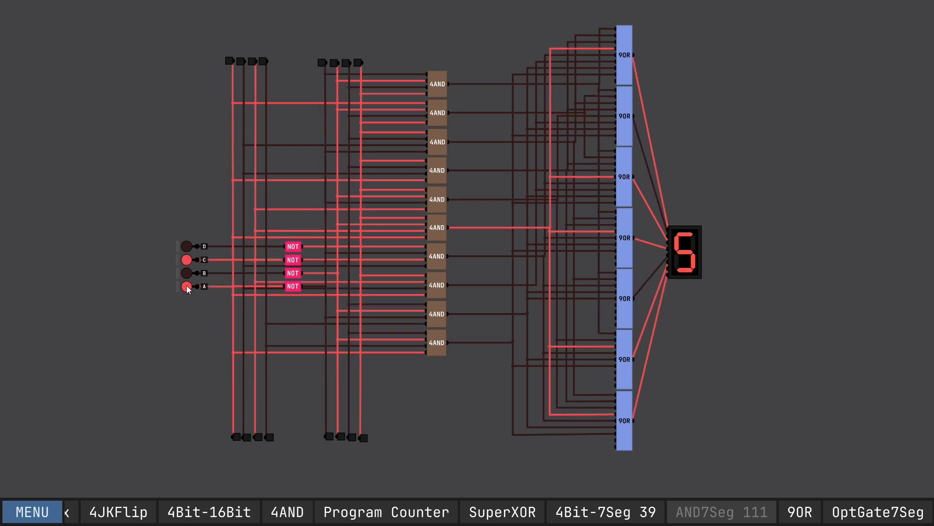
left_click(187, 272)
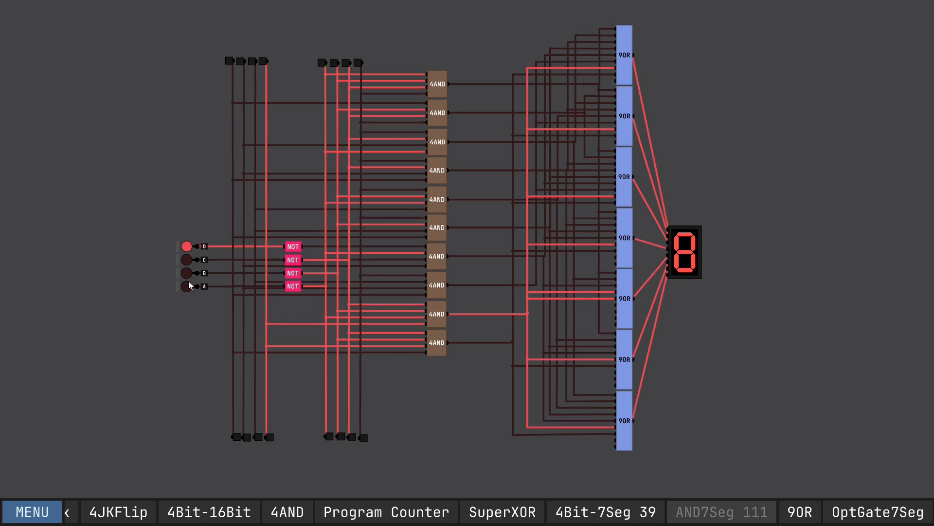
left_click(187, 273)
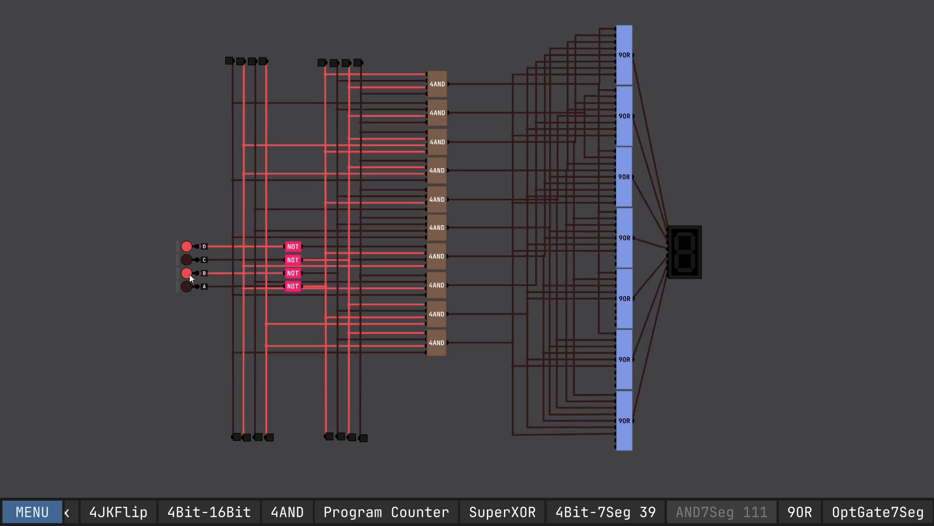
left_click(186, 273)
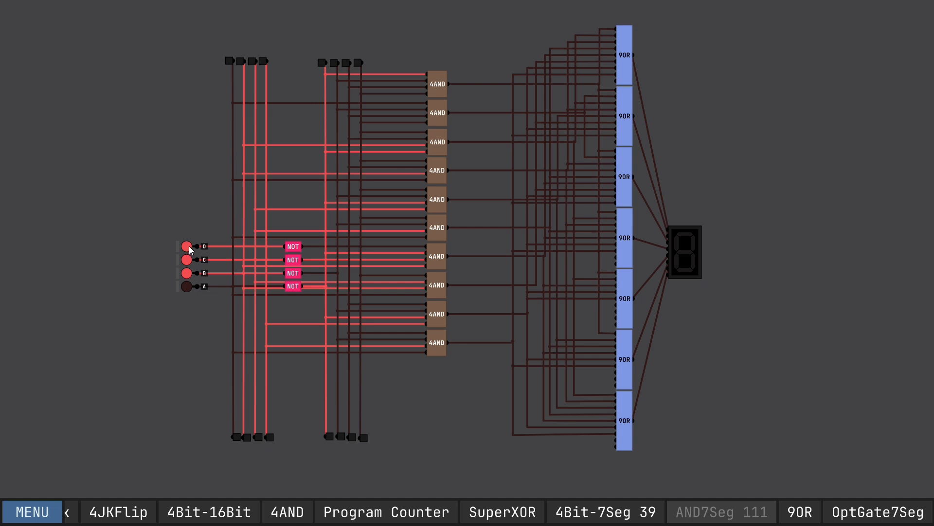
left_click(186, 246)
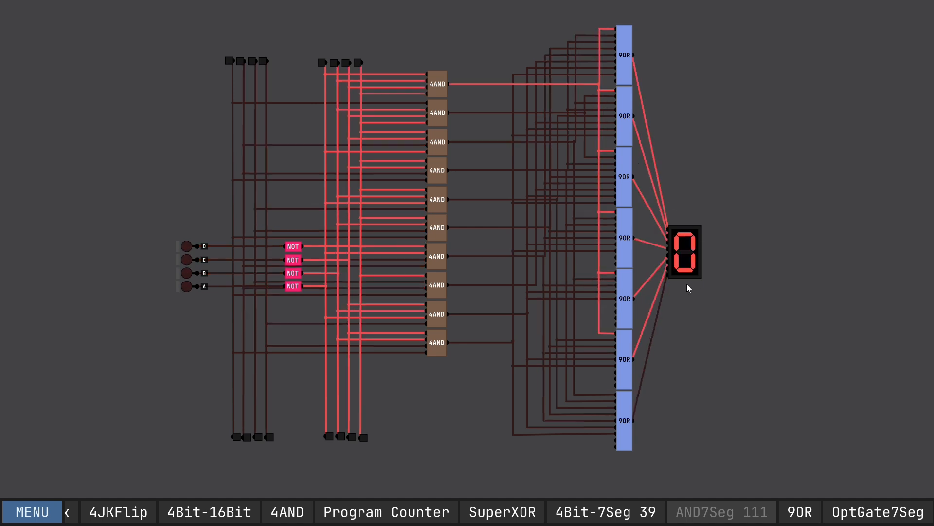
mouse_move(434, 130)
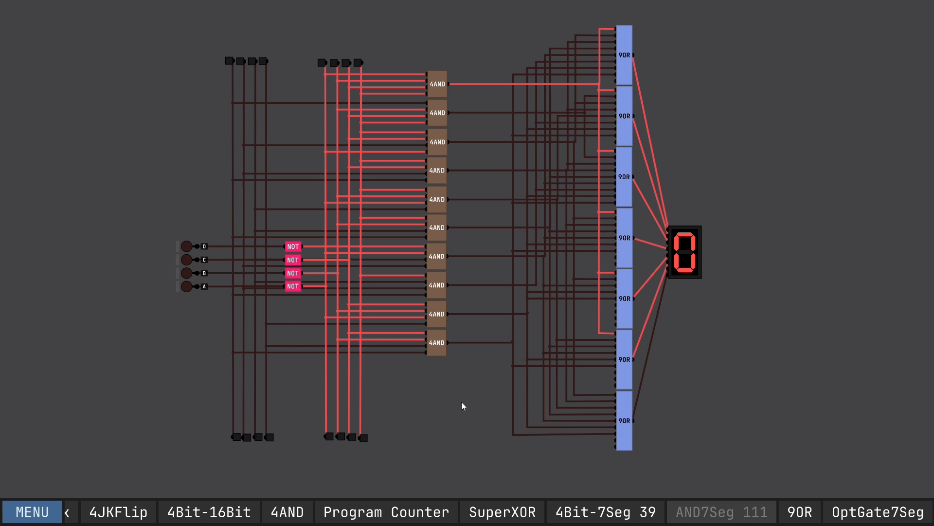
mouse_move(743, 166)
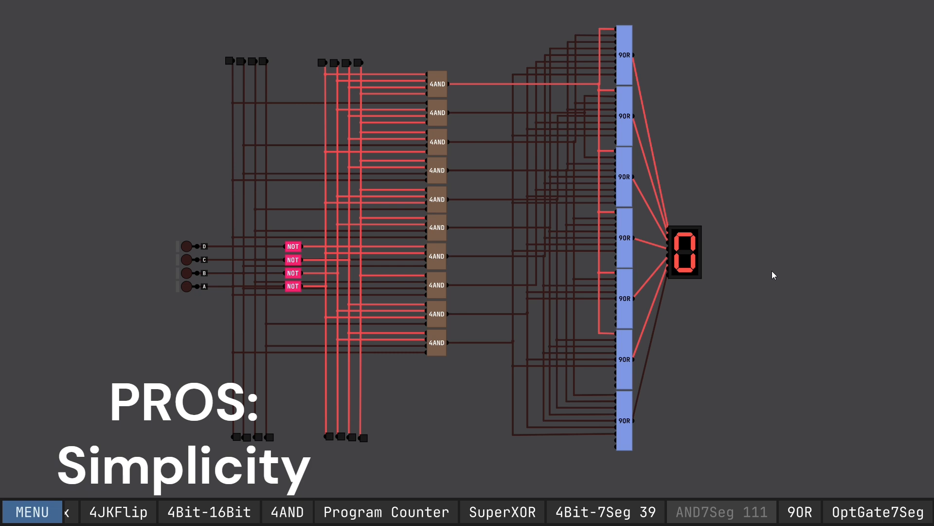
mouse_move(731, 298)
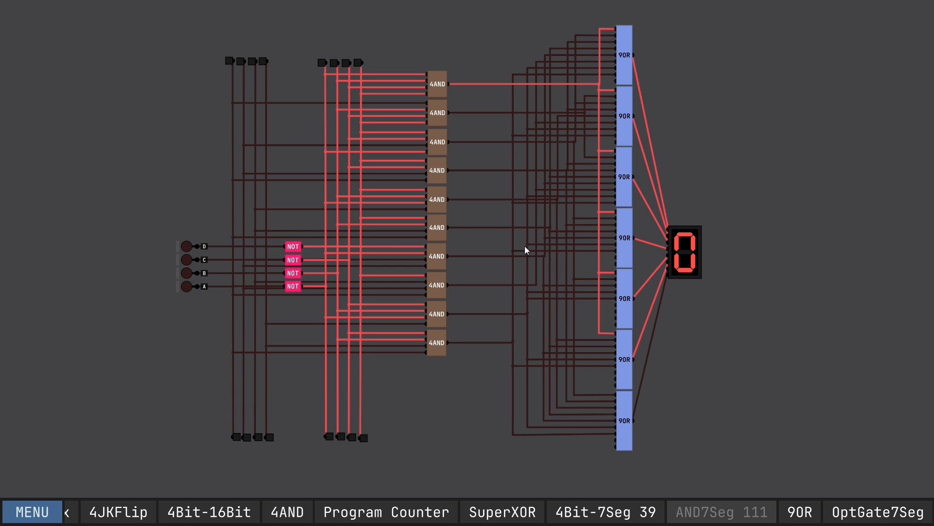
mouse_move(500, 252)
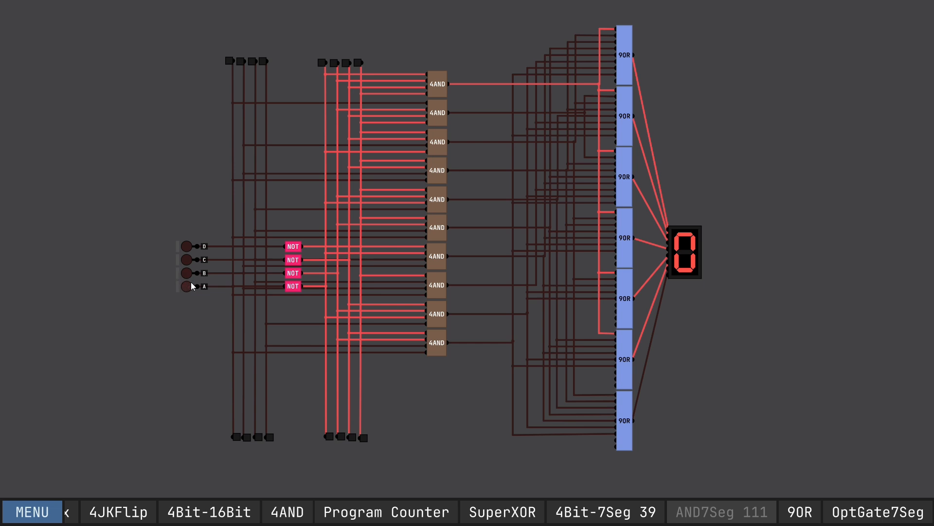
Step: Set the inputs to show 3 then 7, reset them to 0, and bring up the chip menu
left_click(187, 272)
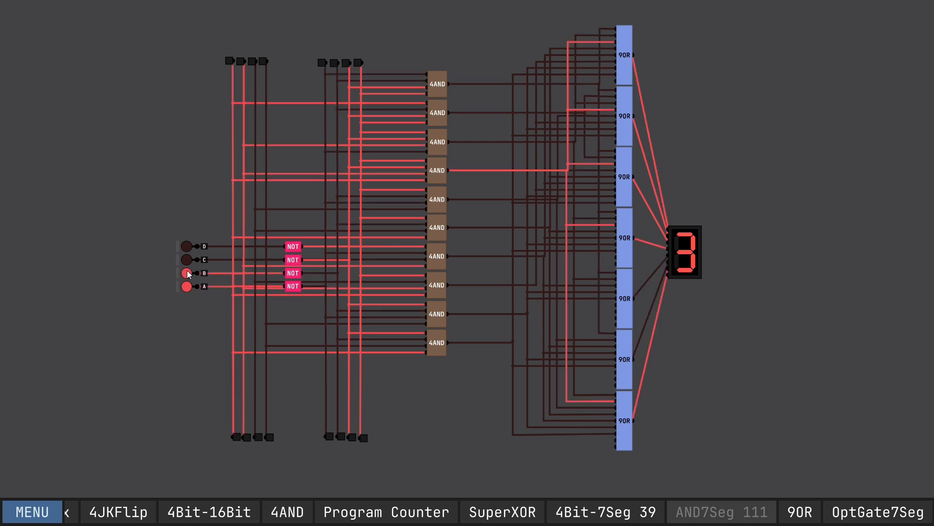
left_click(187, 273)
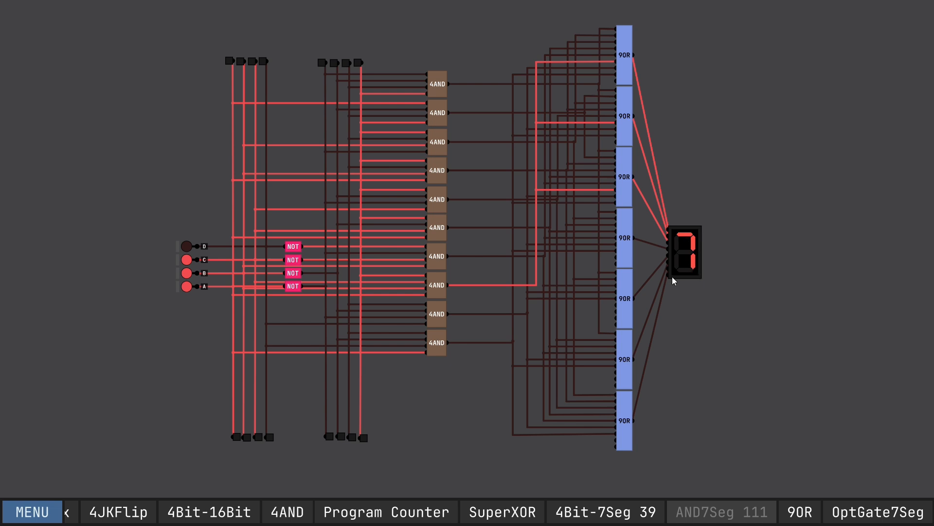
mouse_move(636, 254)
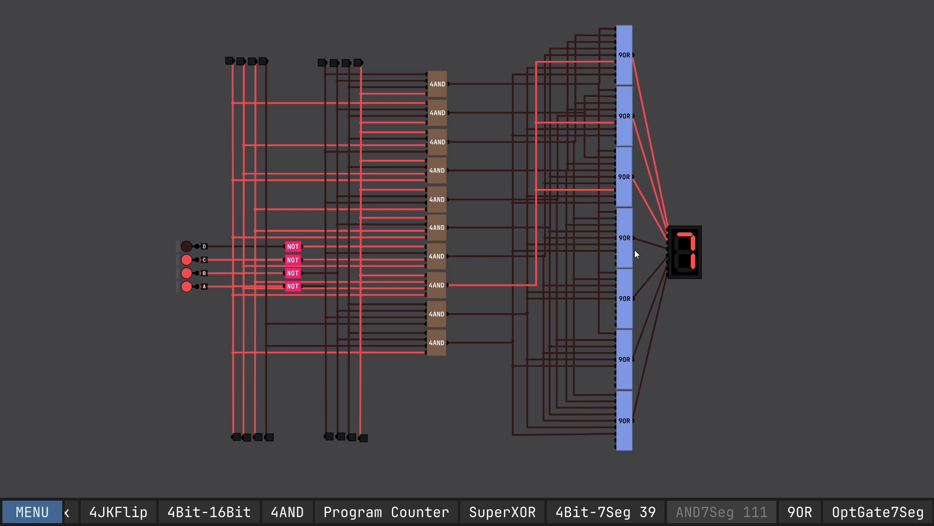
mouse_move(703, 224)
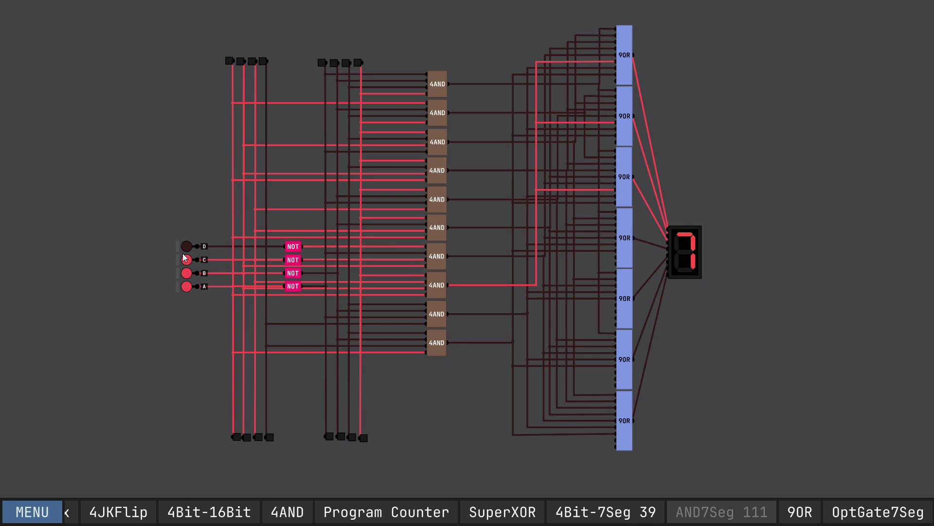
left_click(186, 246)
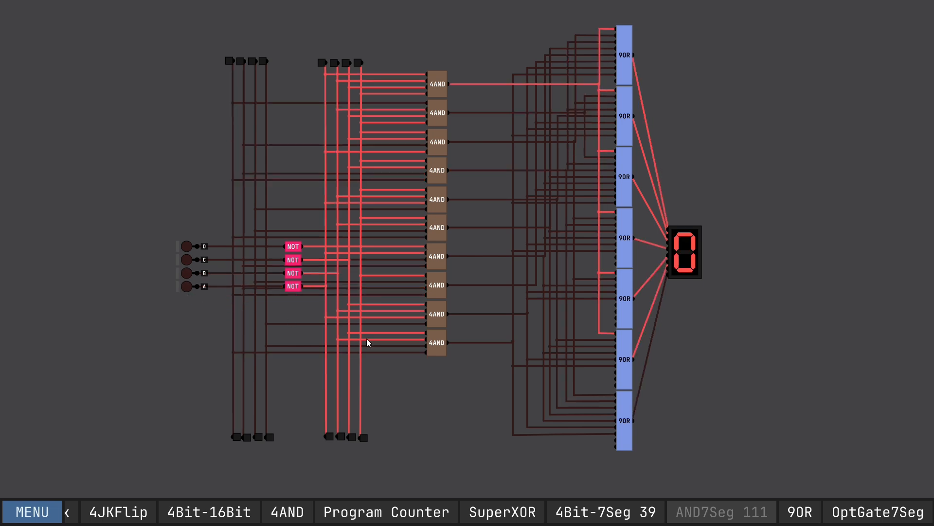
mouse_move(663, 368)
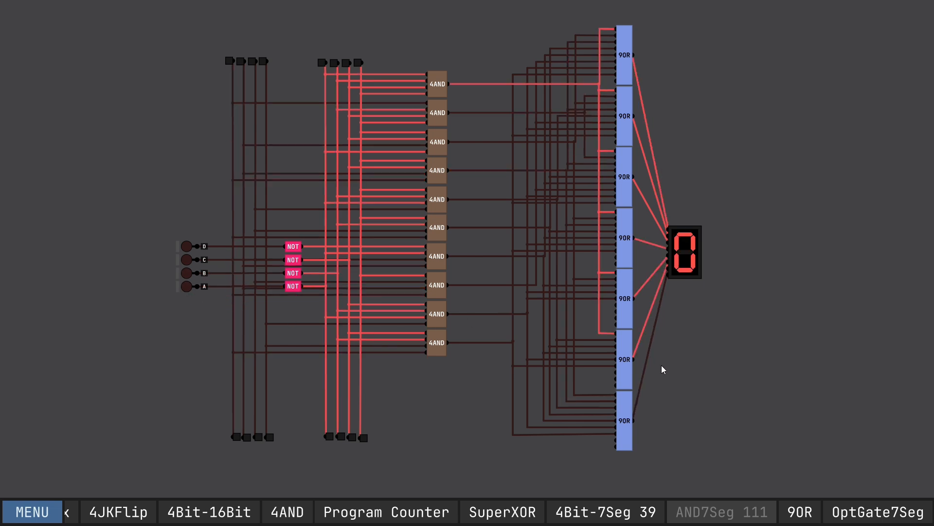
left_click(31, 511)
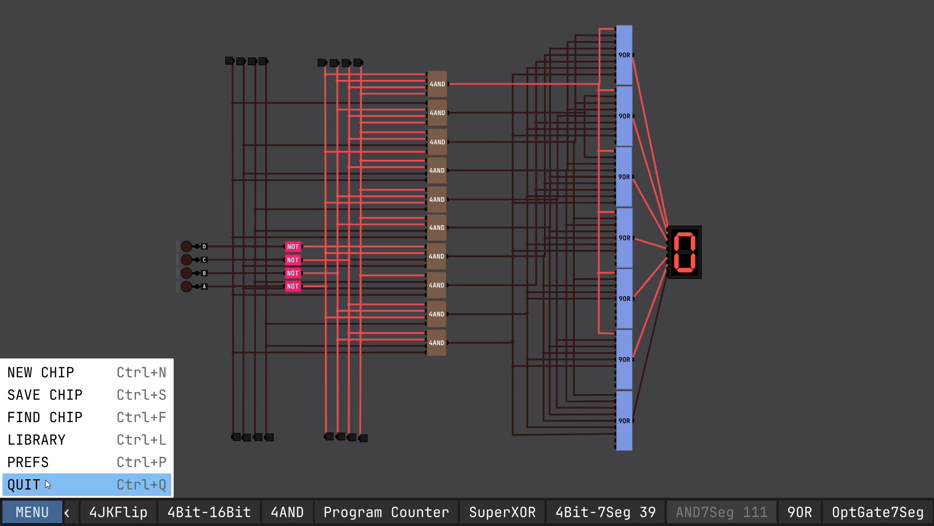
mouse_move(54, 394)
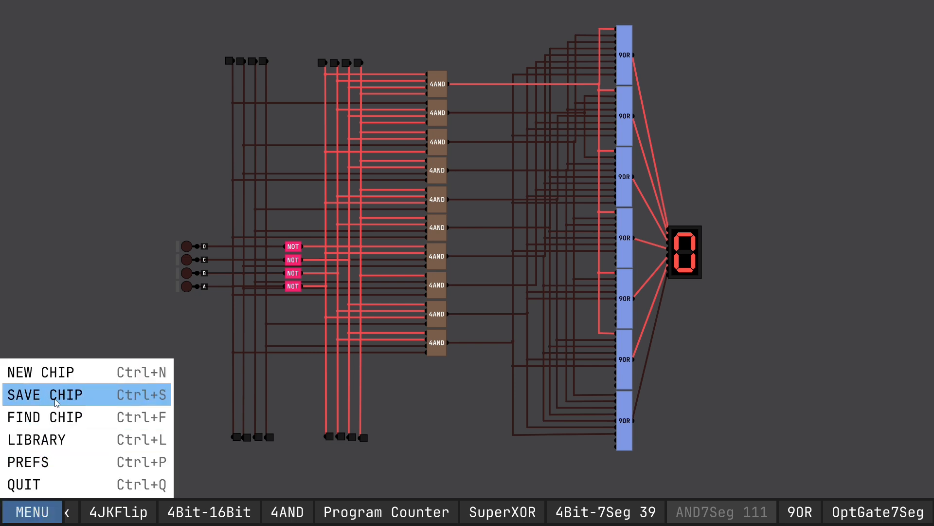
Step: Open the 4Bit-7Seg 39 chip from the Starred list in the chip library
left_click(36, 439)
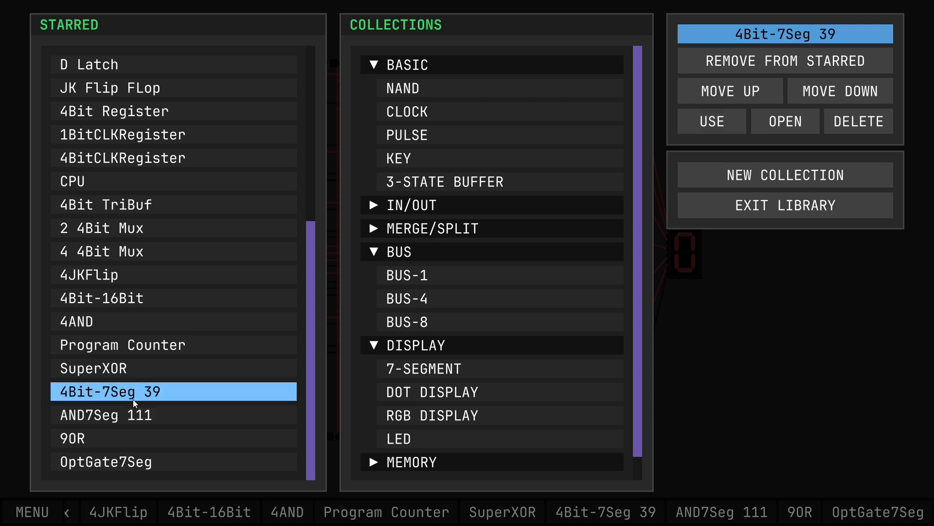
left_click(786, 122)
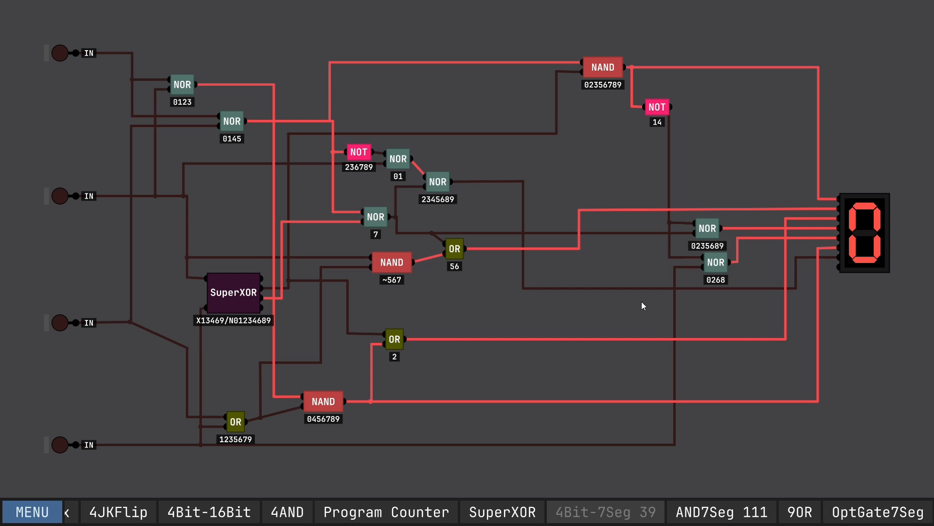
mouse_move(615, 280)
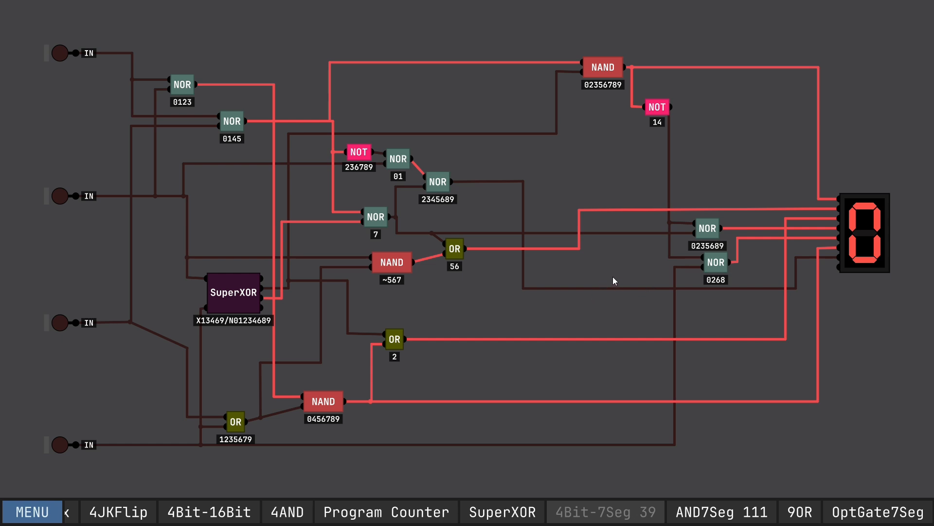
mouse_move(610, 279)
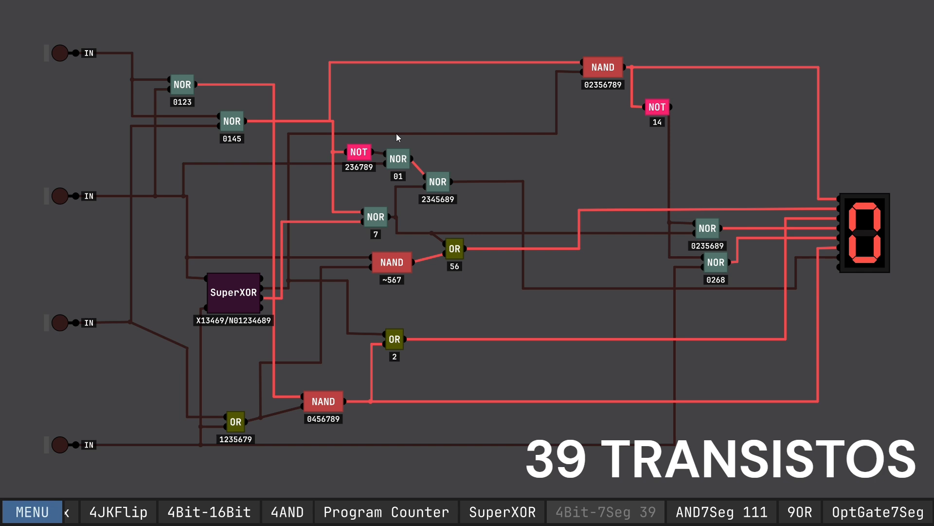
mouse_move(614, 239)
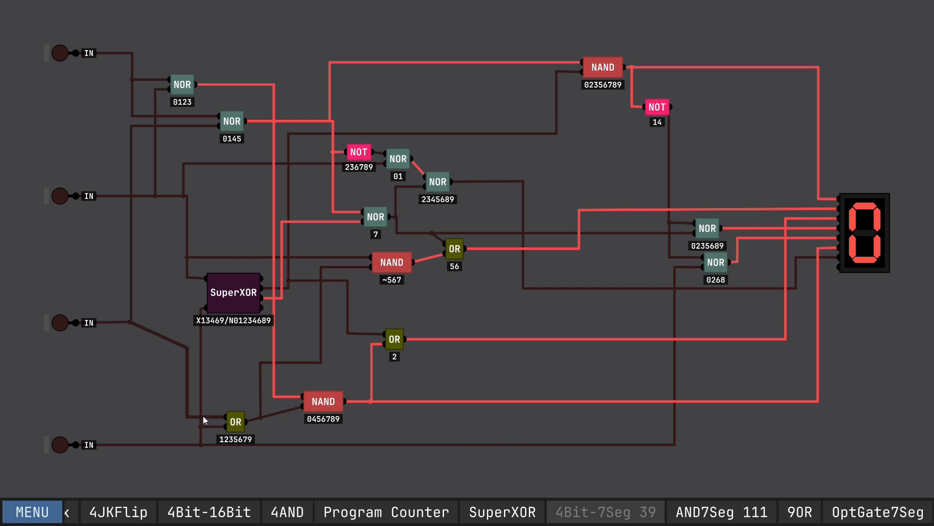
mouse_move(113, 456)
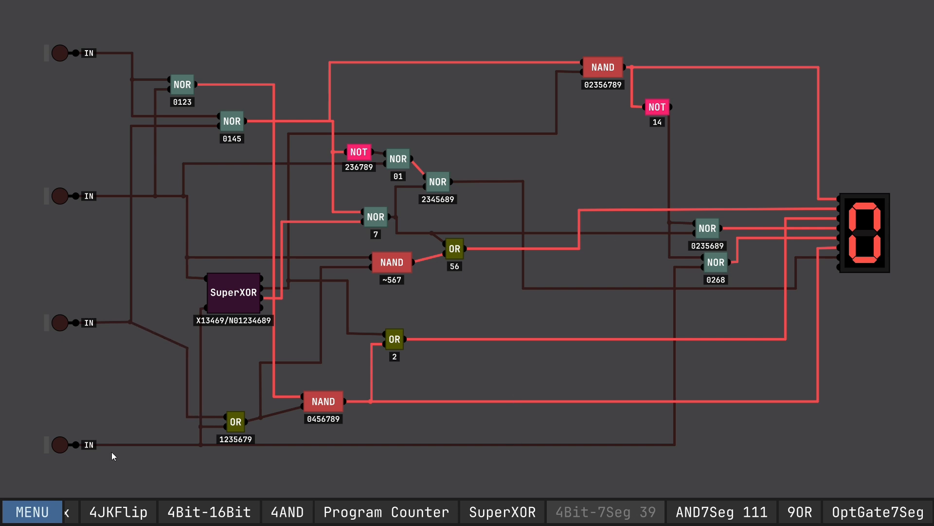
mouse_move(131, 36)
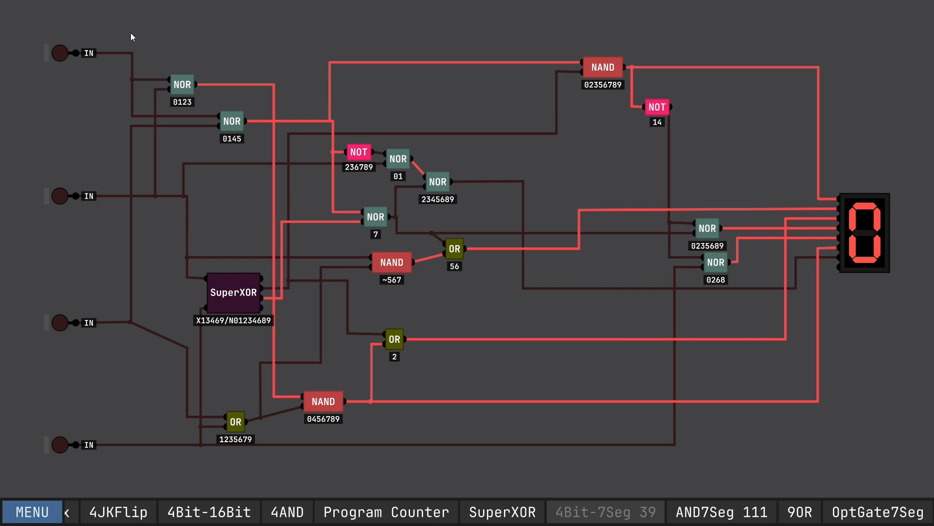
Step: Turn on the lowest input bit to show 1, then switch the second input off so the display reads 0
left_click(59, 445)
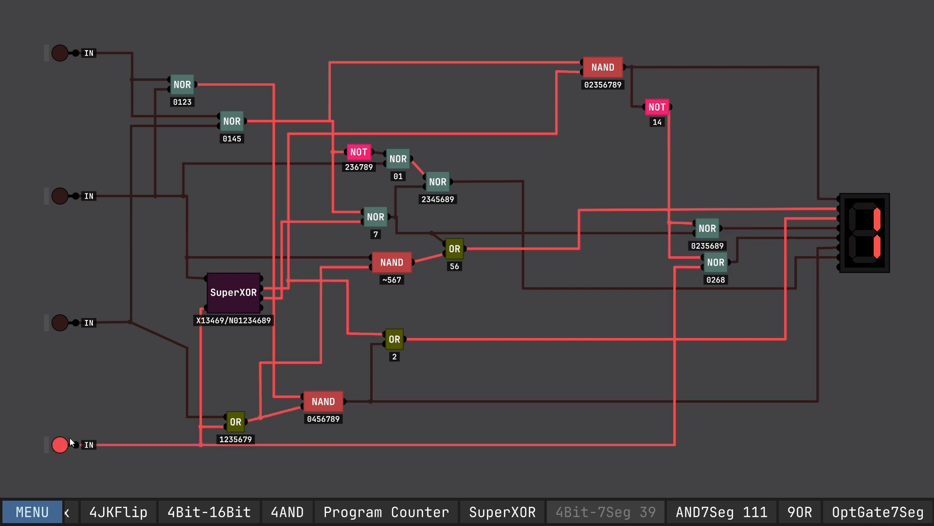
mouse_move(307, 360)
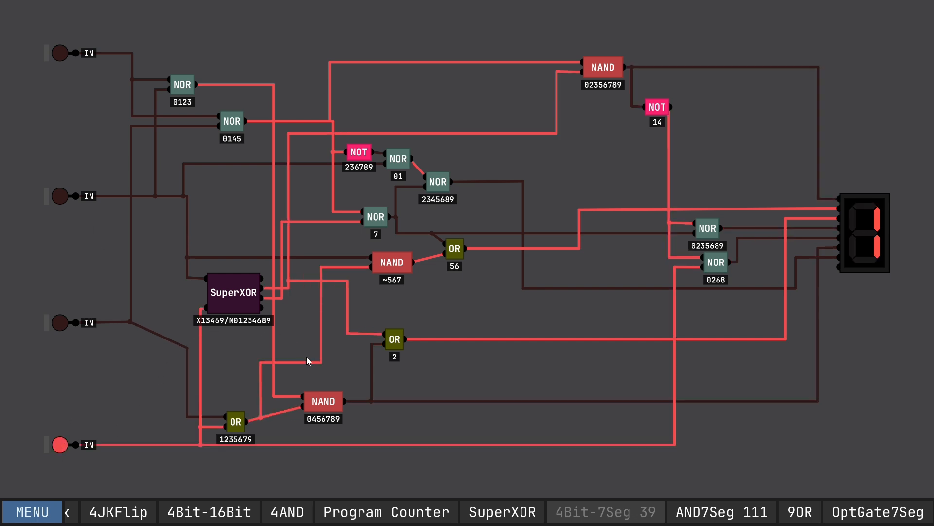
mouse_move(160, 401)
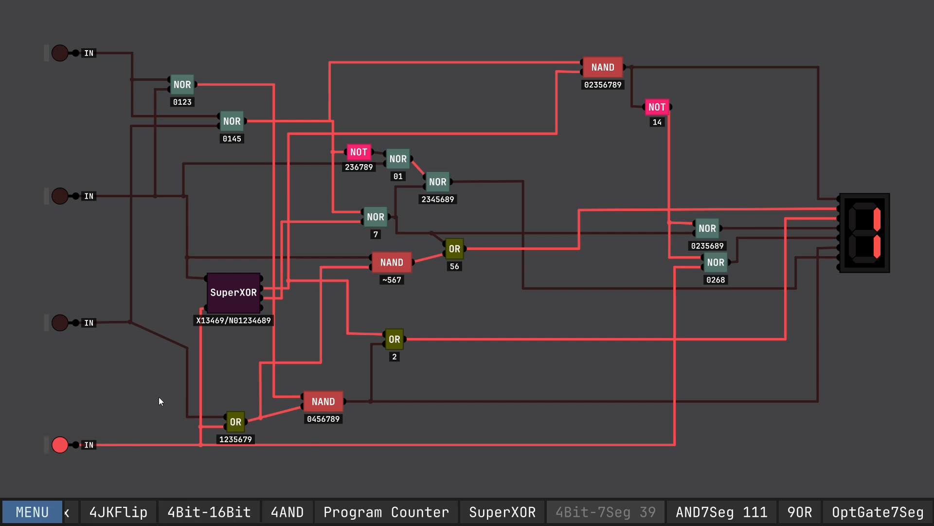
mouse_move(260, 429)
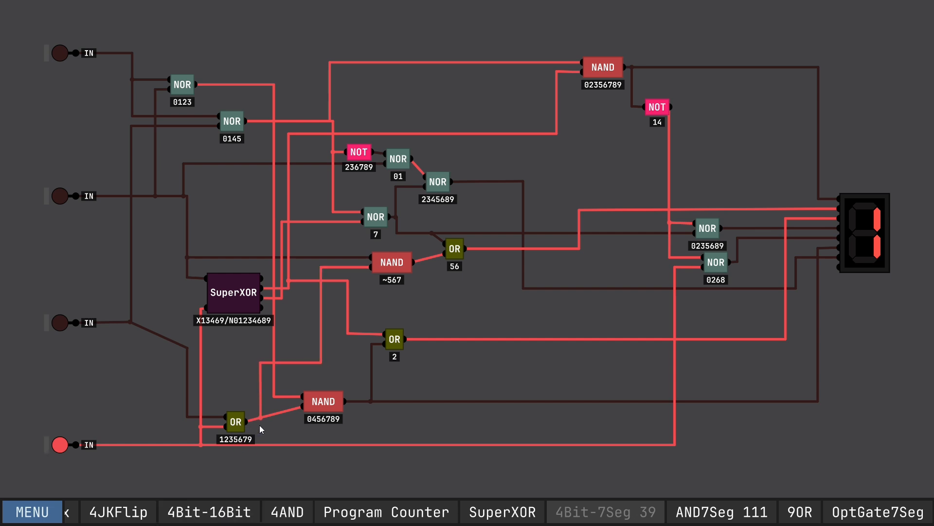
mouse_move(261, 439)
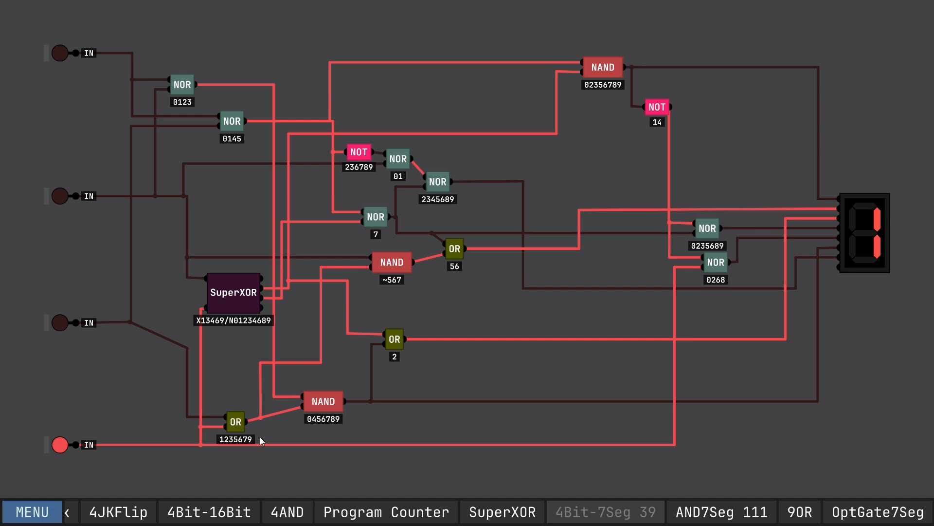
mouse_move(227, 444)
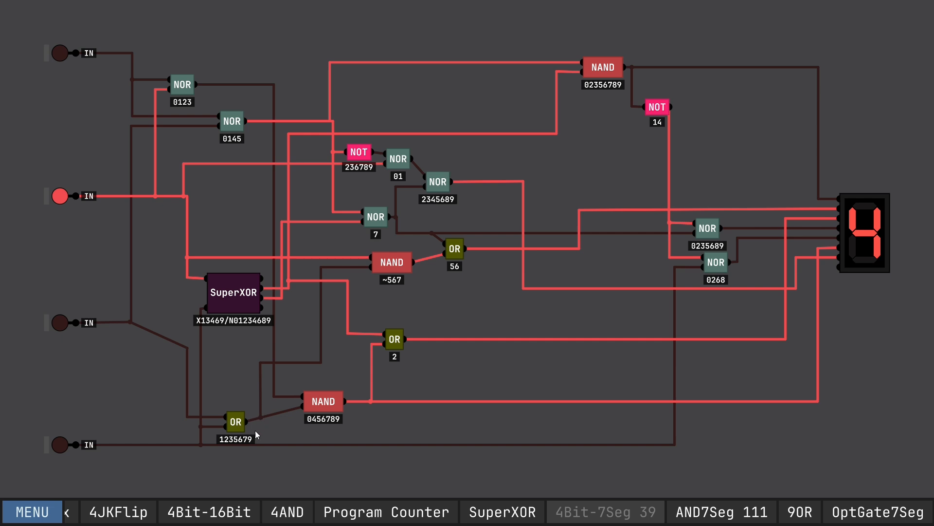
mouse_move(80, 237)
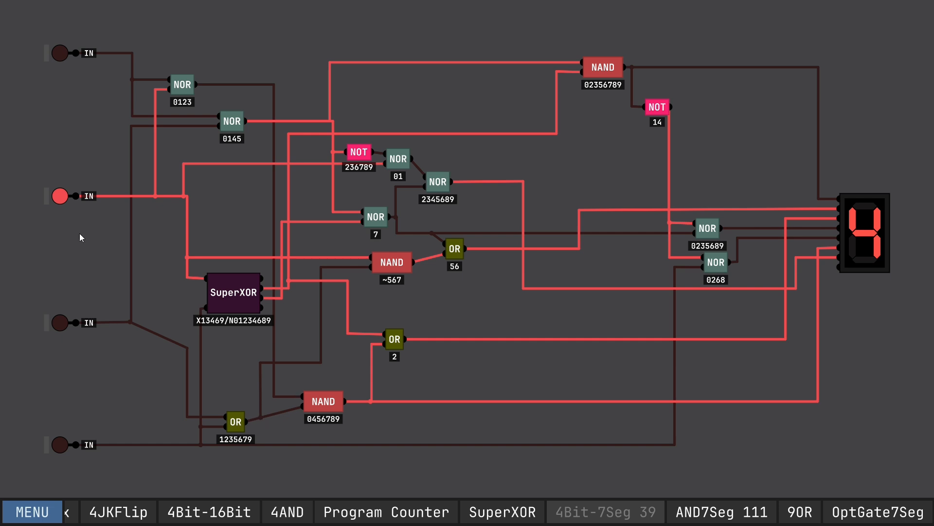
mouse_move(248, 451)
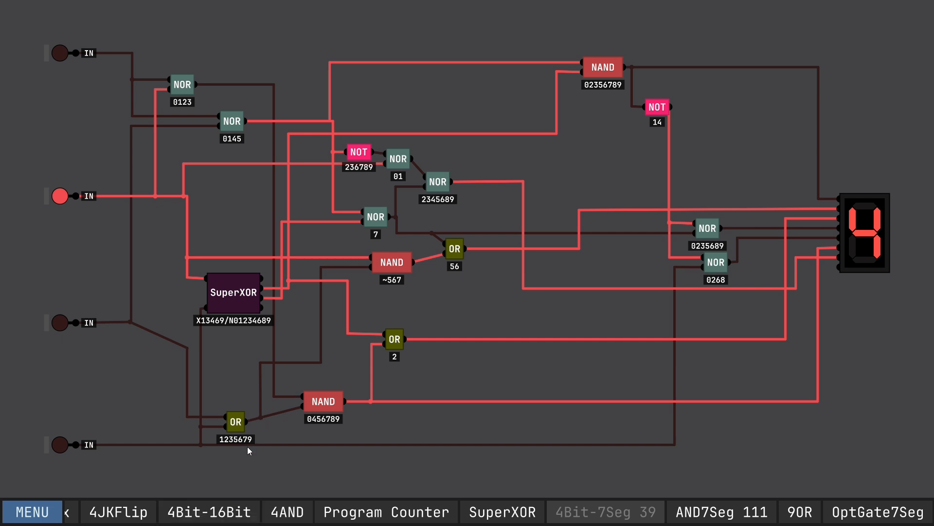
mouse_move(71, 204)
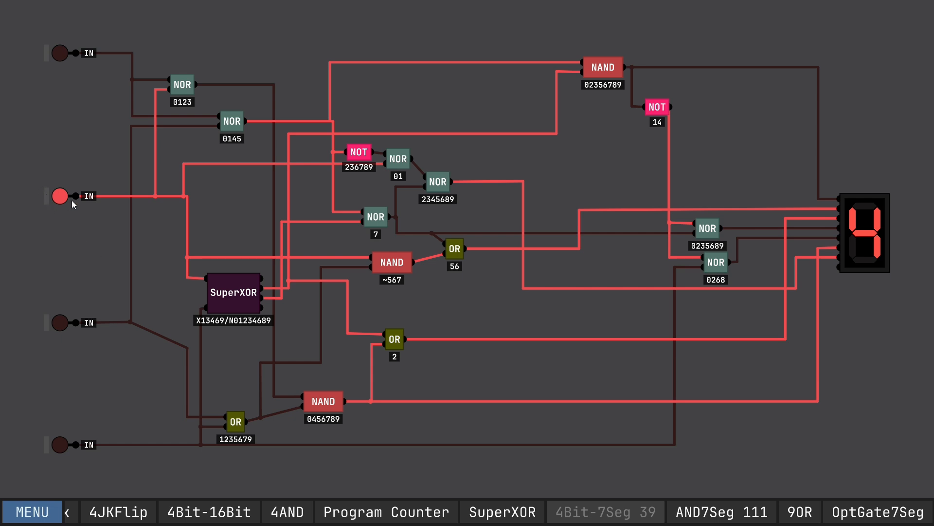
left_click(60, 196)
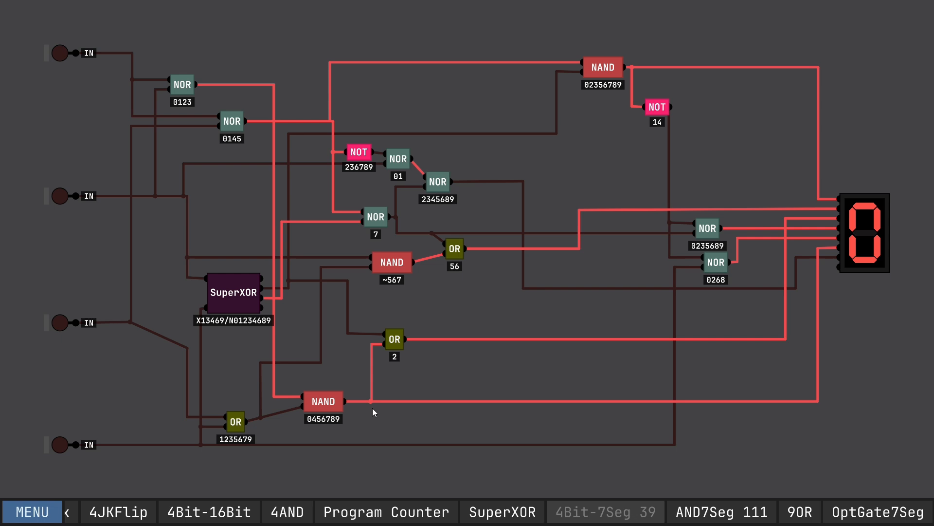
mouse_move(331, 430)
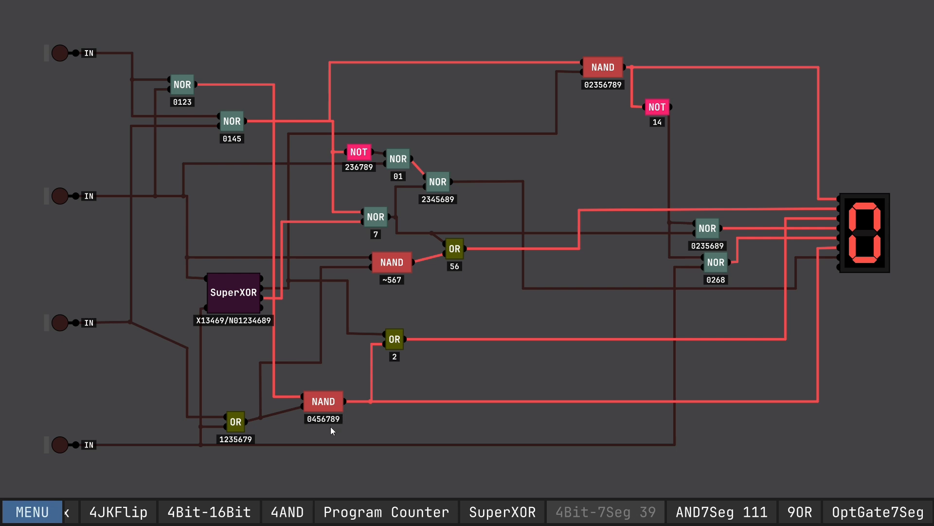
mouse_move(262, 317)
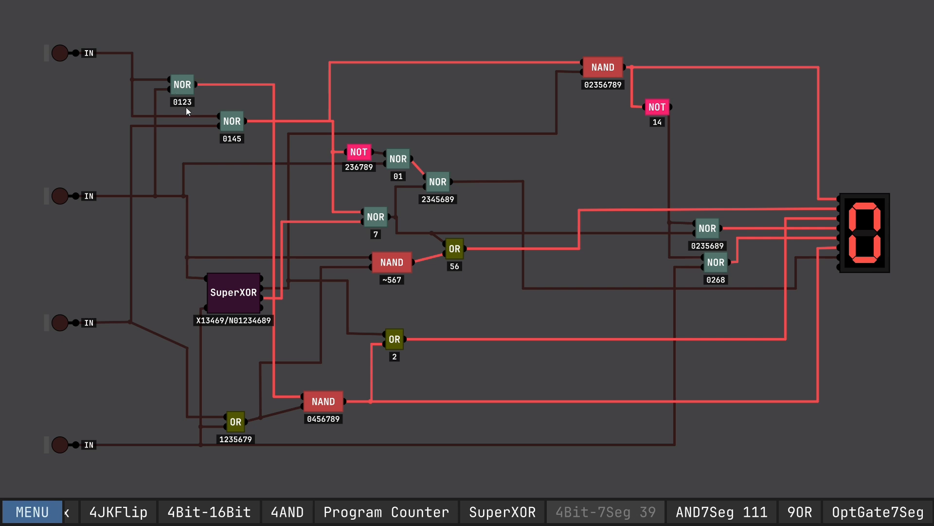
mouse_move(198, 102)
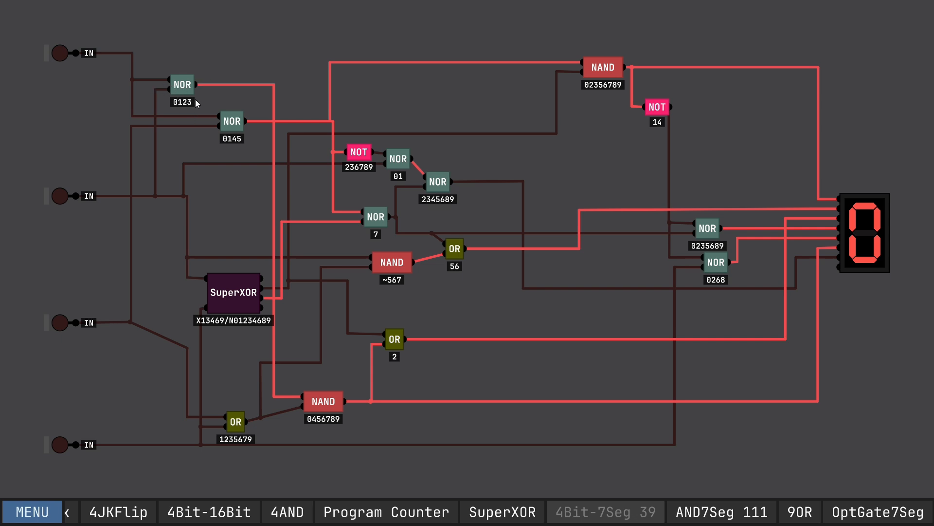
mouse_move(178, 109)
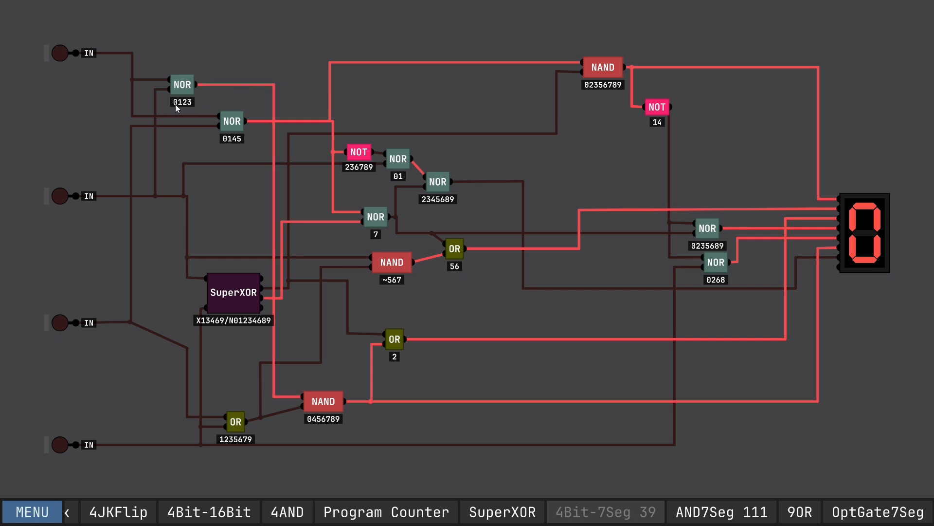
mouse_move(102, 207)
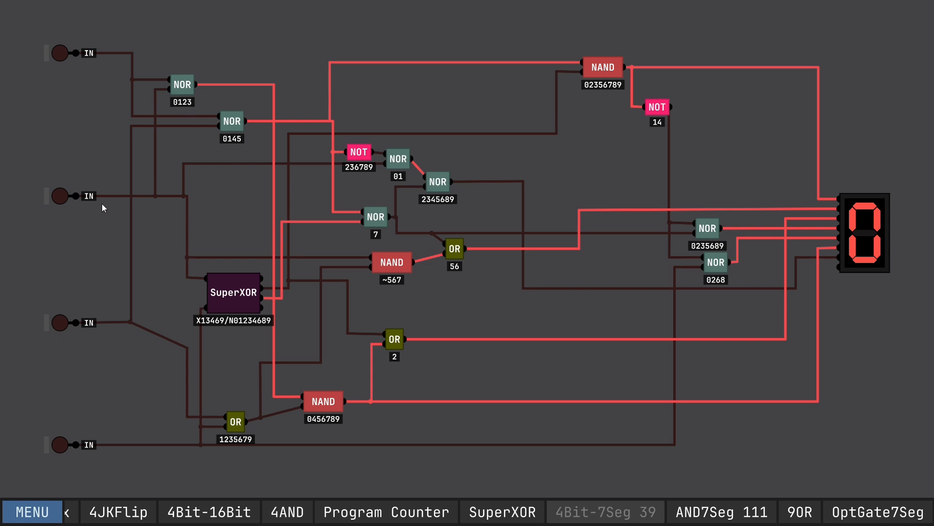
mouse_move(314, 390)
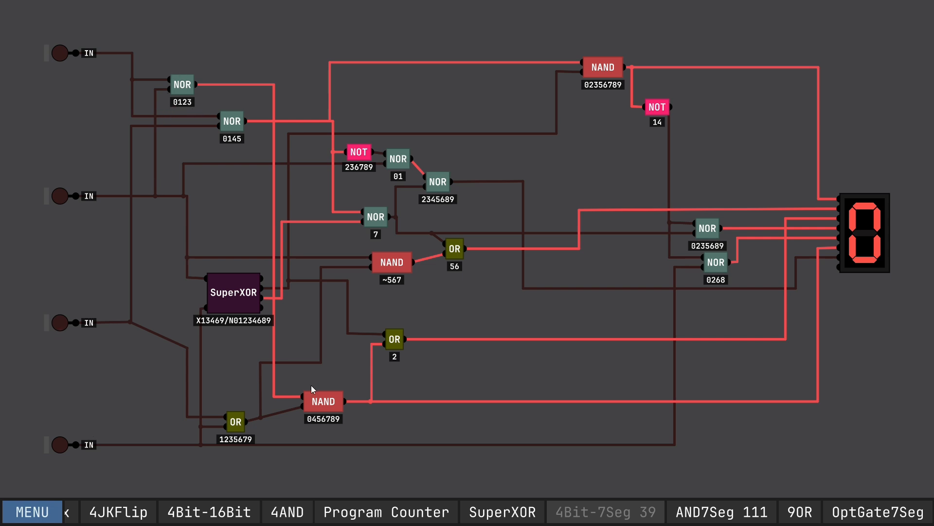
mouse_move(221, 444)
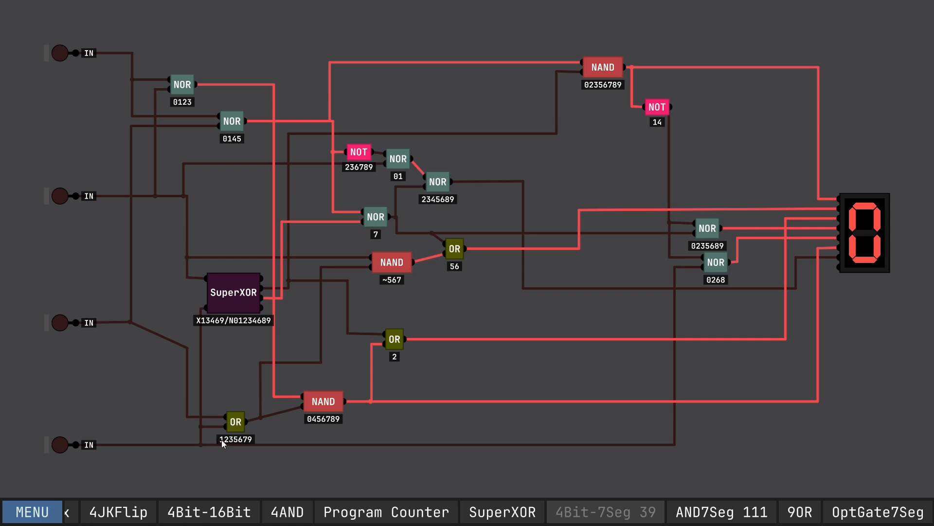
mouse_move(279, 338)
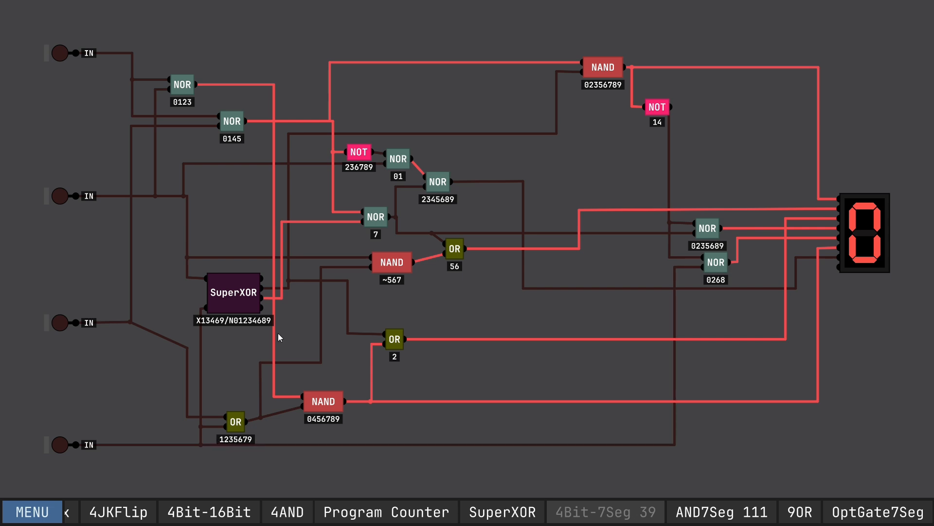
mouse_move(305, 421)
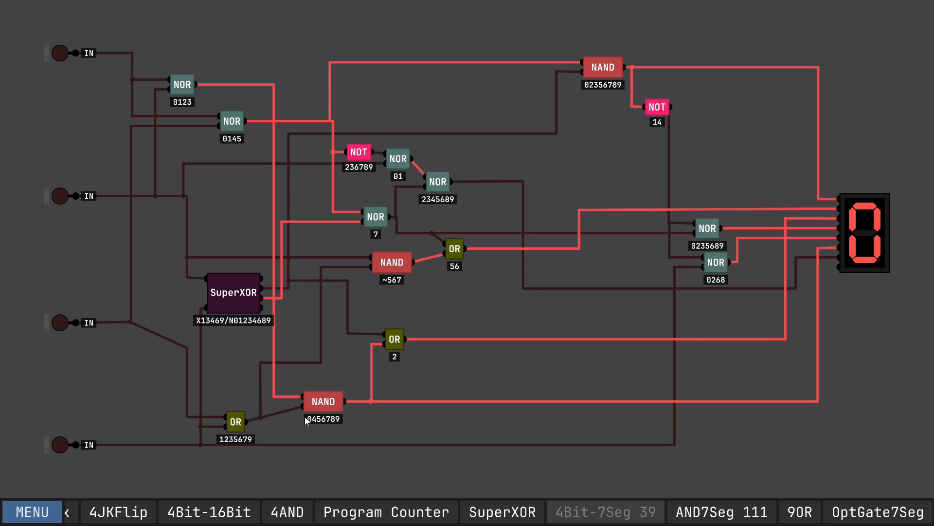
mouse_move(174, 124)
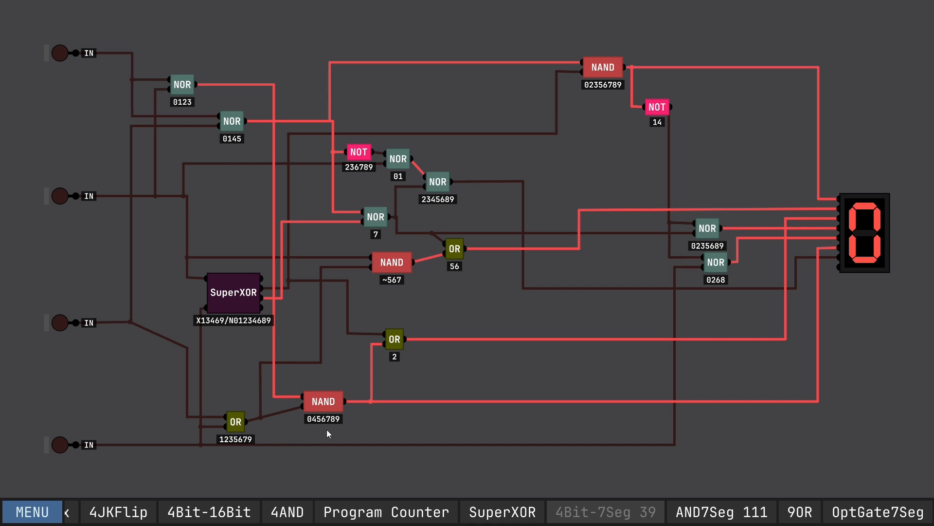
mouse_move(311, 428)
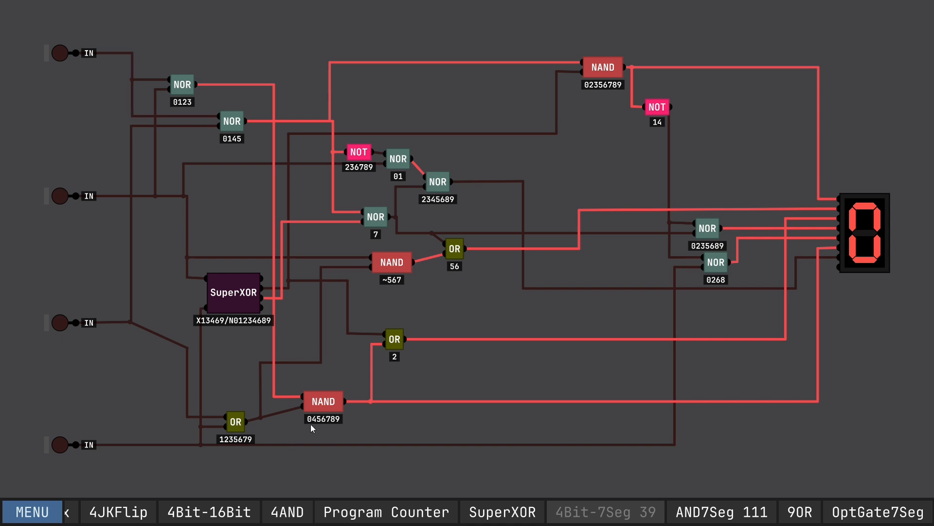
mouse_move(312, 420)
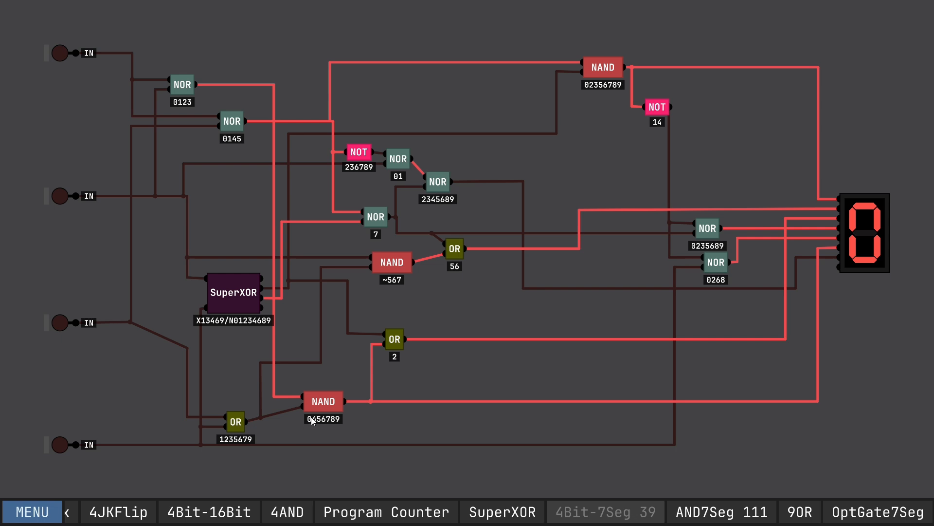
mouse_move(332, 425)
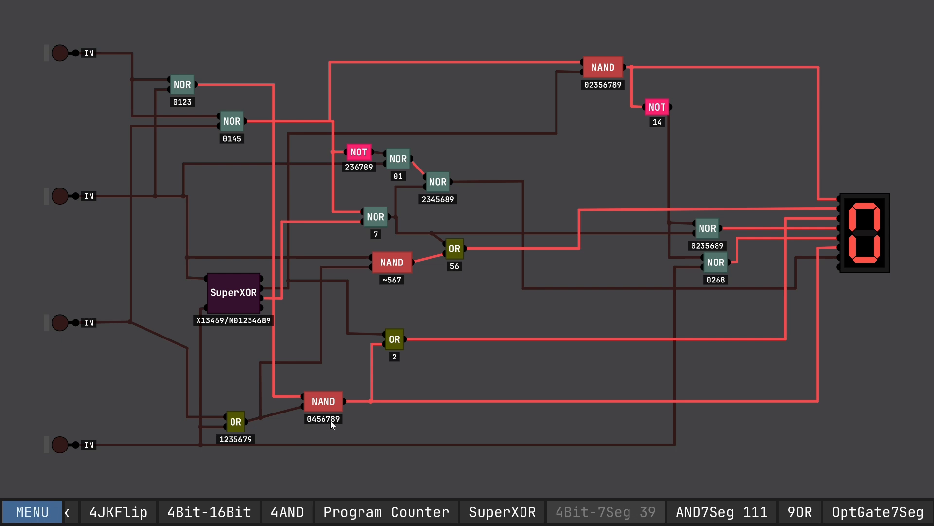
mouse_move(374, 411)
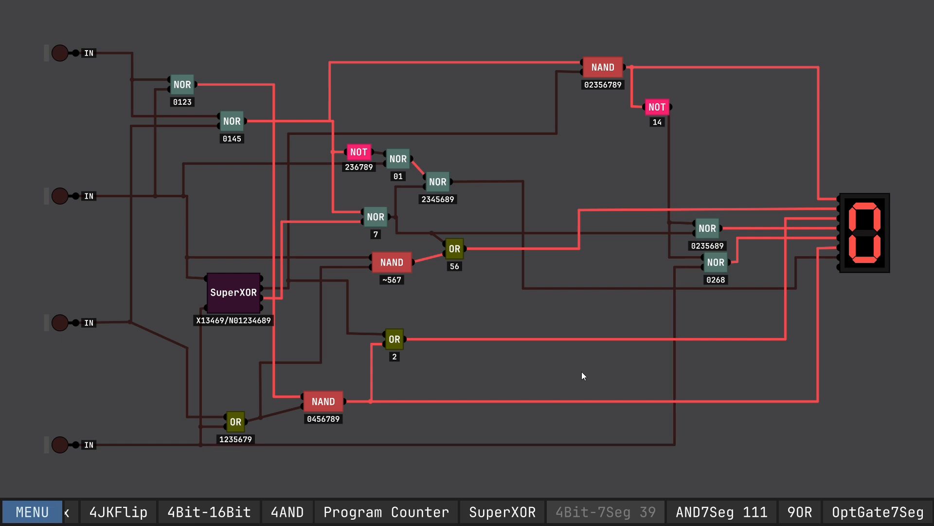
mouse_move(547, 383)
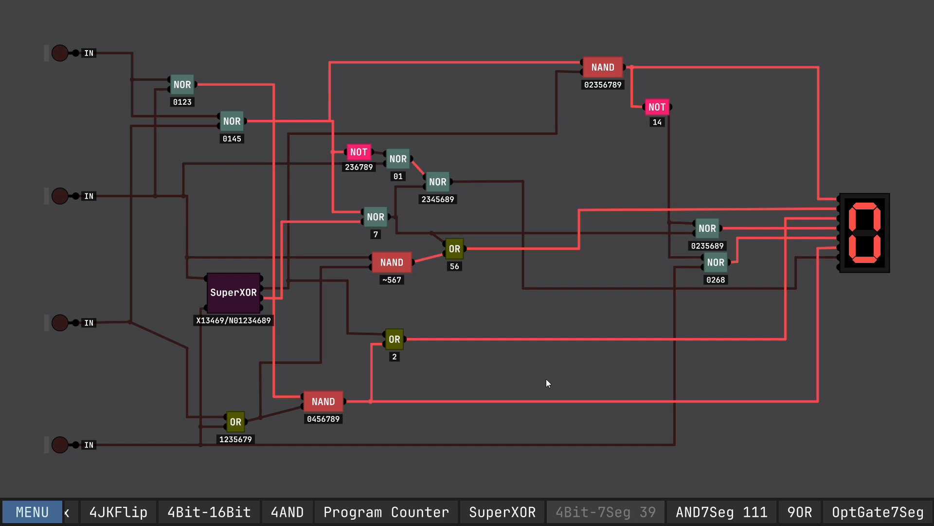
mouse_move(848, 207)
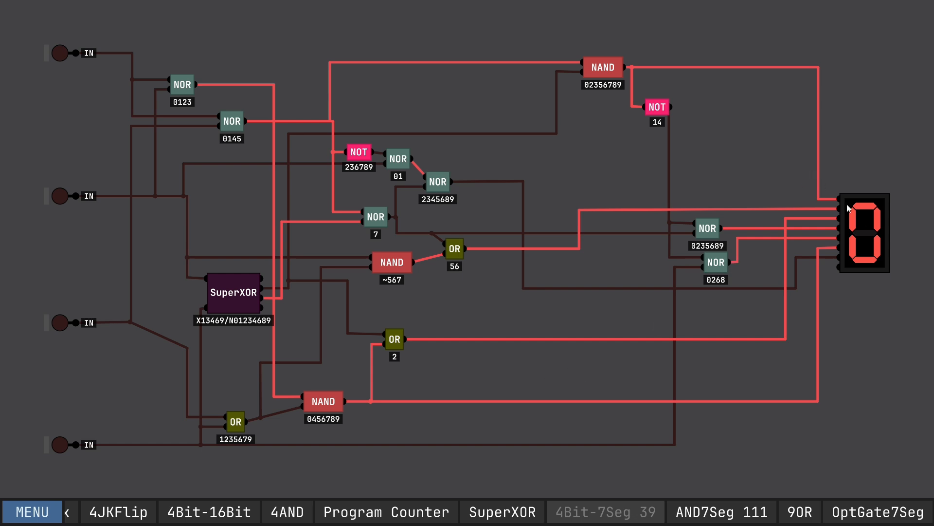
mouse_move(511, 308)
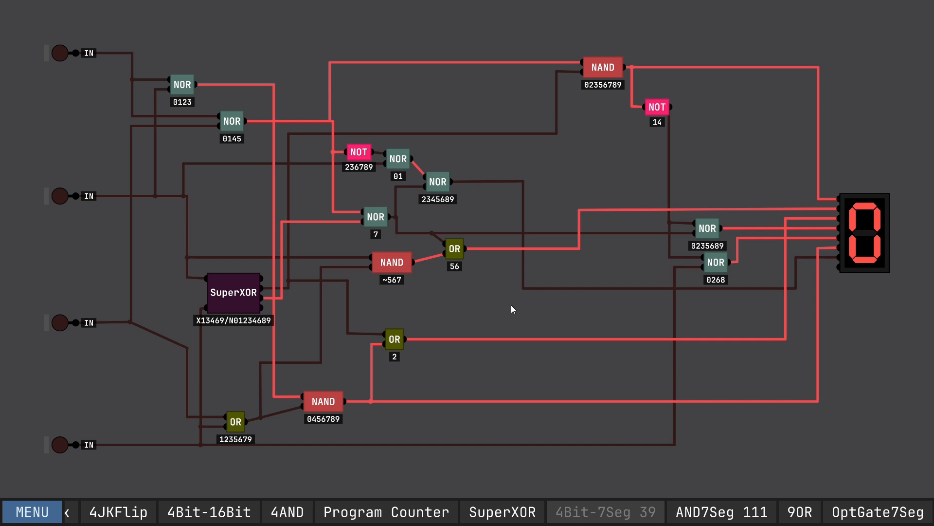
mouse_move(490, 334)
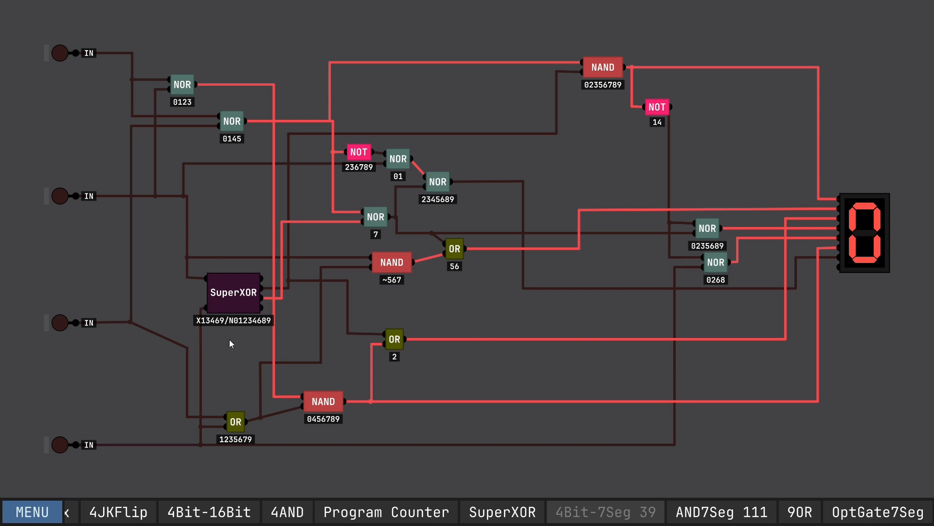
mouse_move(245, 351)
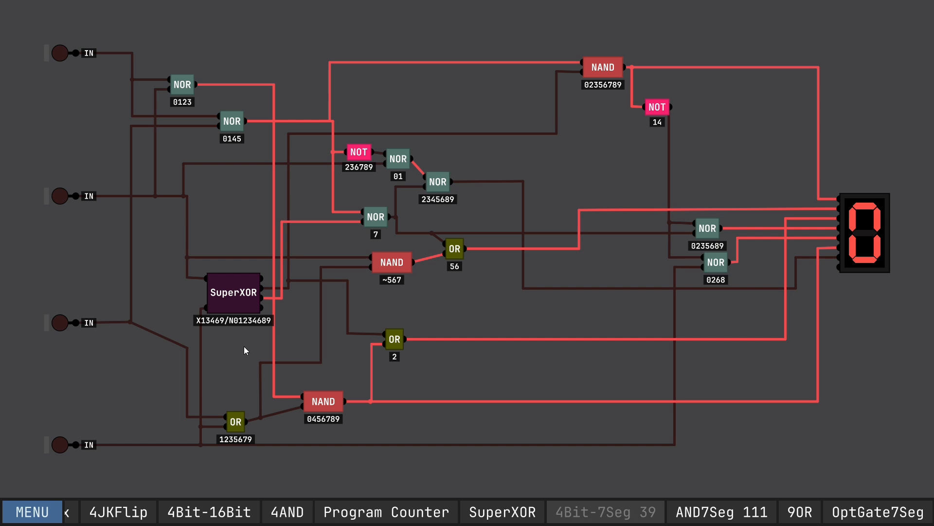
mouse_move(477, 352)
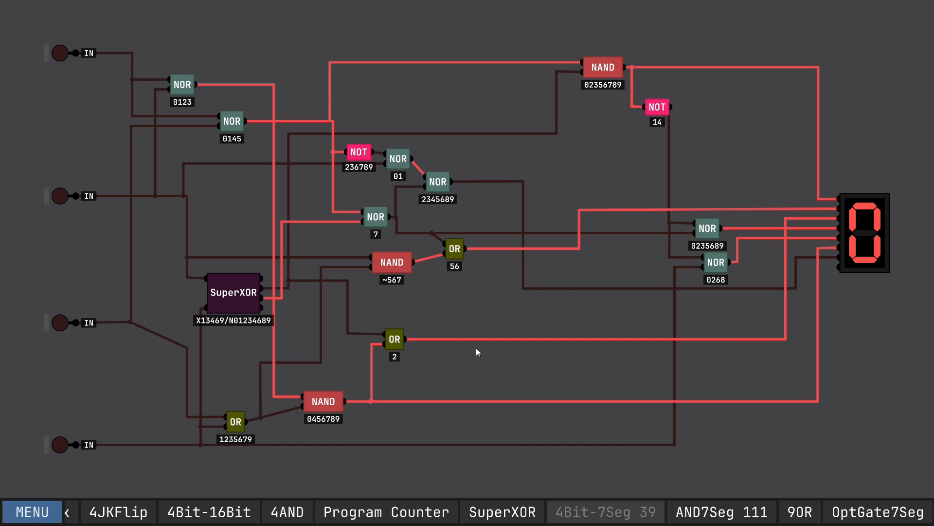
mouse_move(213, 320)
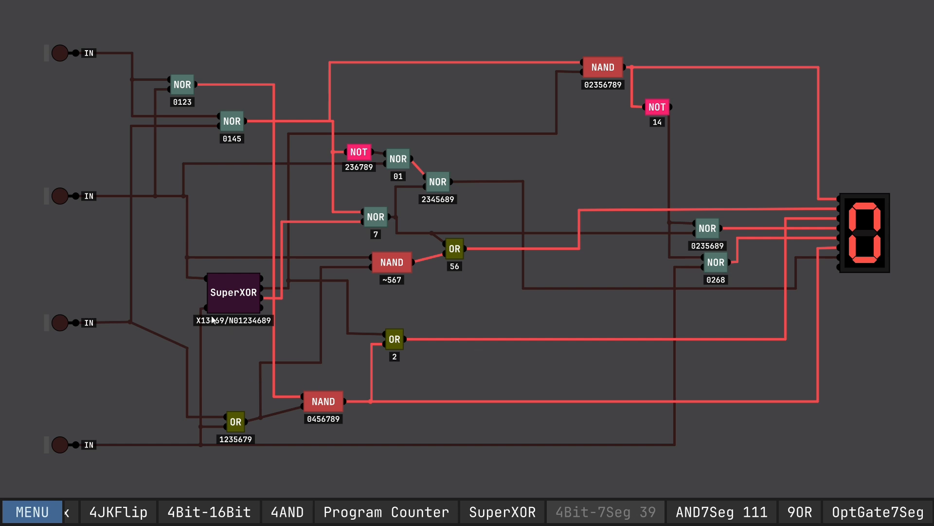
mouse_move(232, 302)
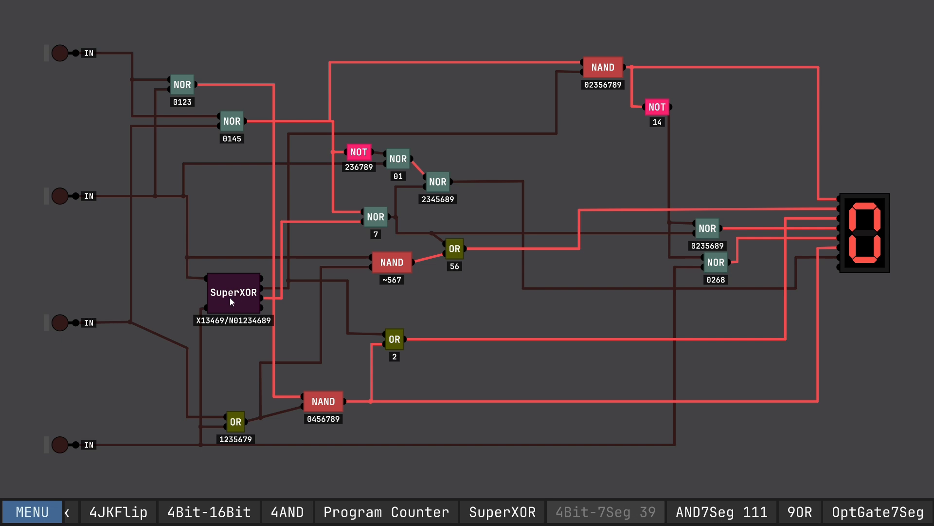
Step: Bring up the context options for the SuperXOR sub-chip
right_click(233, 292)
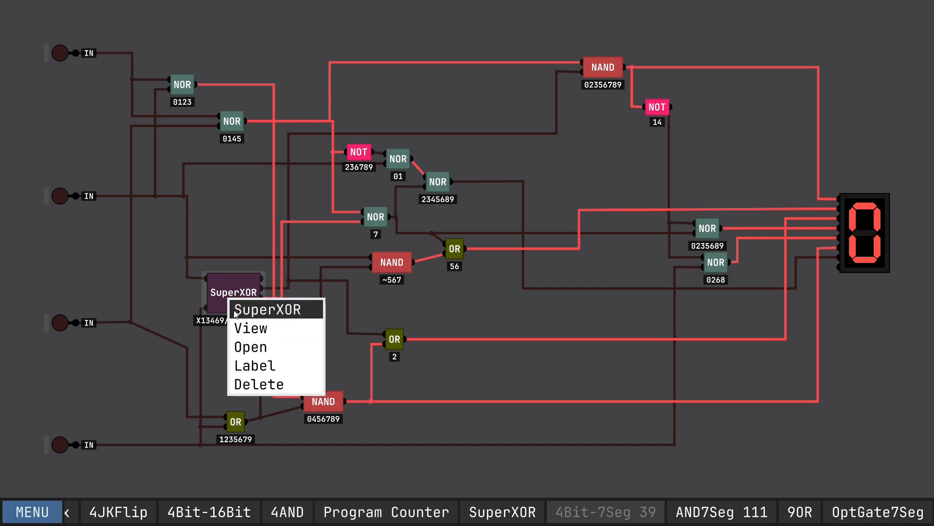
Step: View the SuperXOR internals with its four NAND gates and two NOT gates
left_click(250, 328)
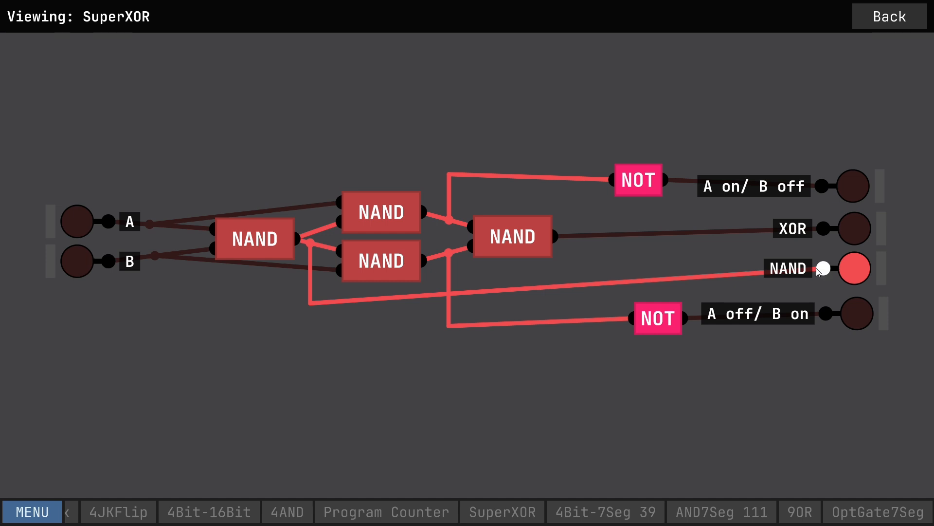
mouse_move(809, 213)
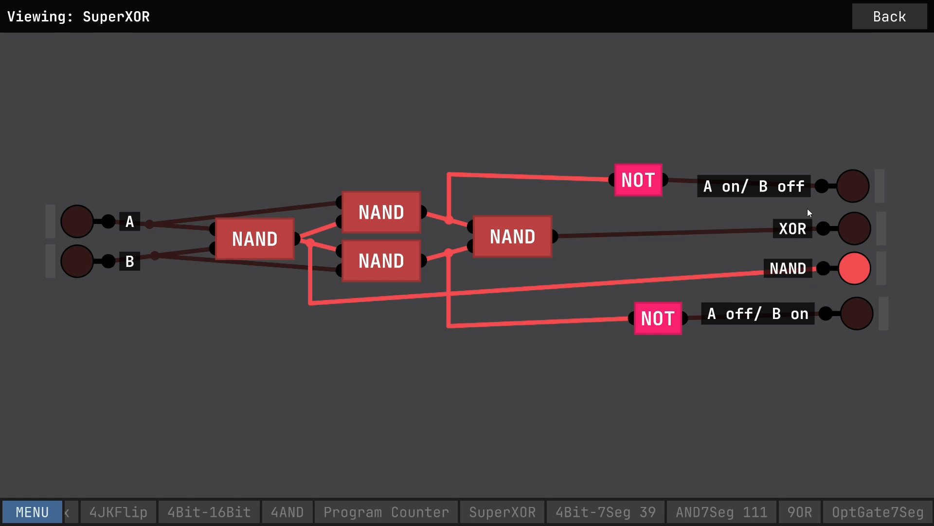
mouse_move(217, 151)
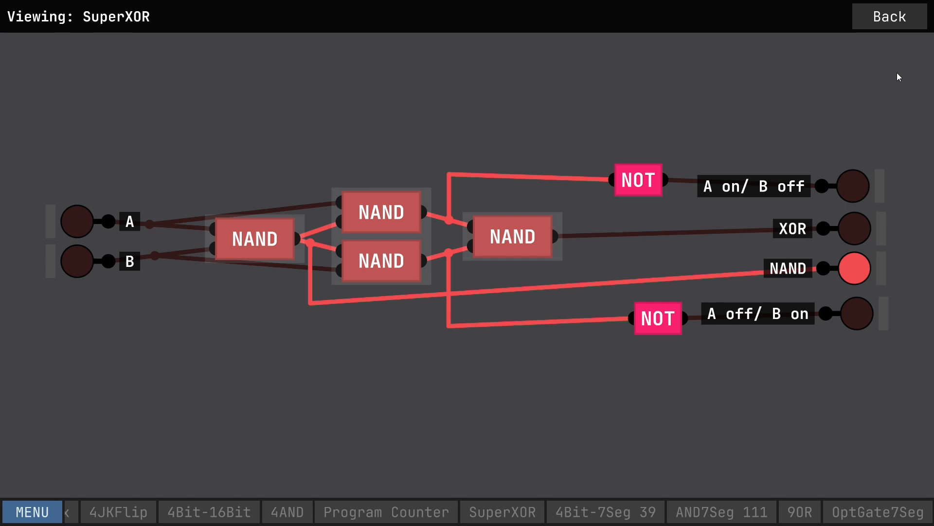
mouse_move(702, 187)
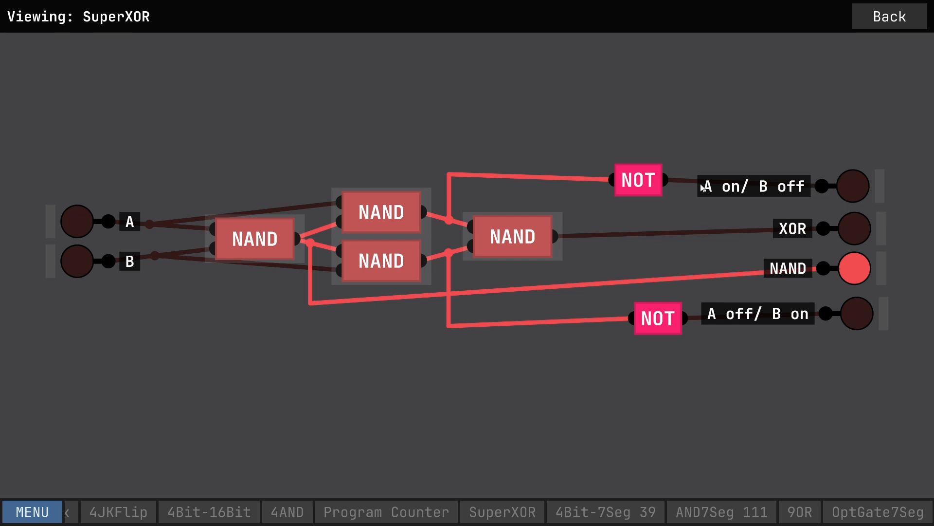
mouse_move(750, 264)
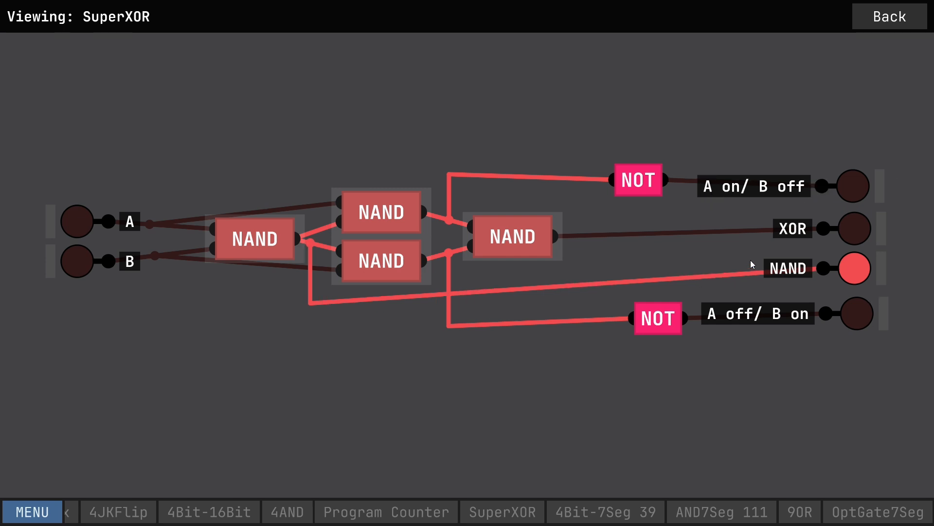
mouse_move(734, 340)
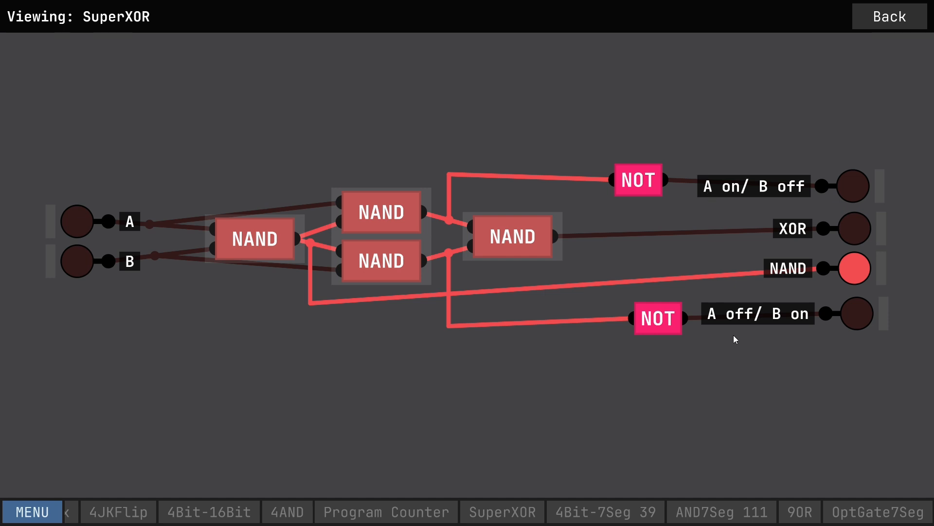
mouse_move(751, 116)
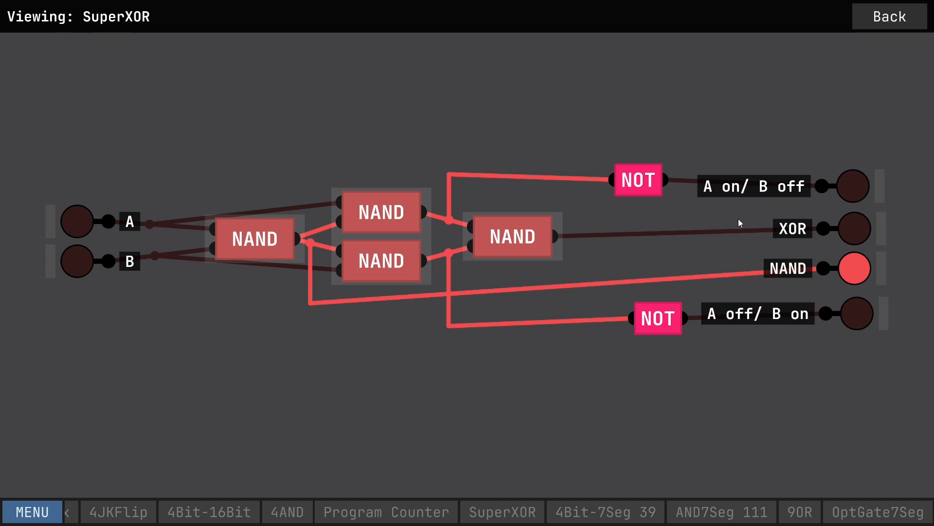
mouse_move(708, 201)
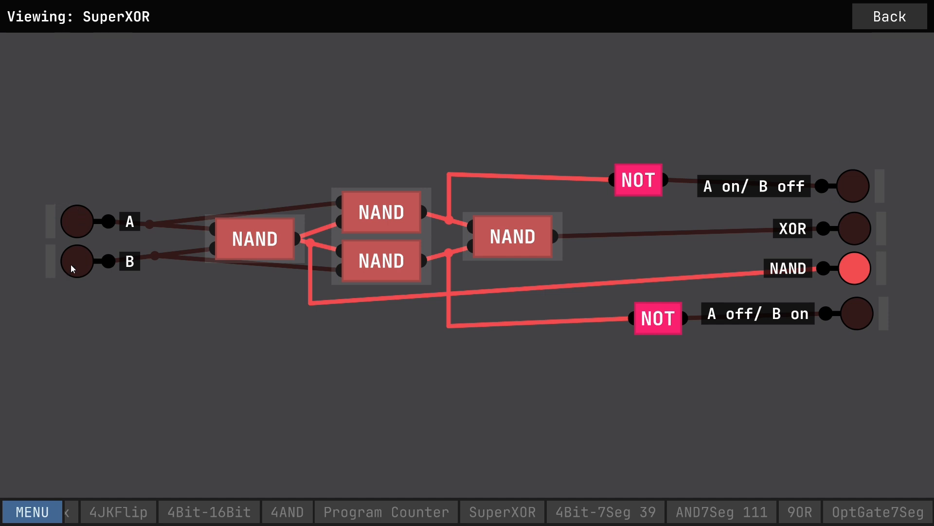
mouse_move(864, 40)
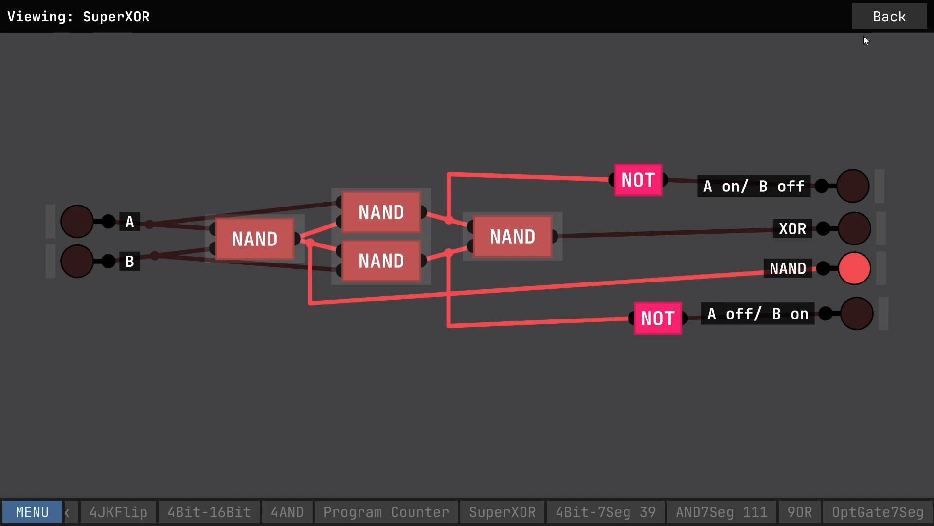
Step: Go back to the main 4Bit-7Seg 39 driver circuit
left_click(604, 511)
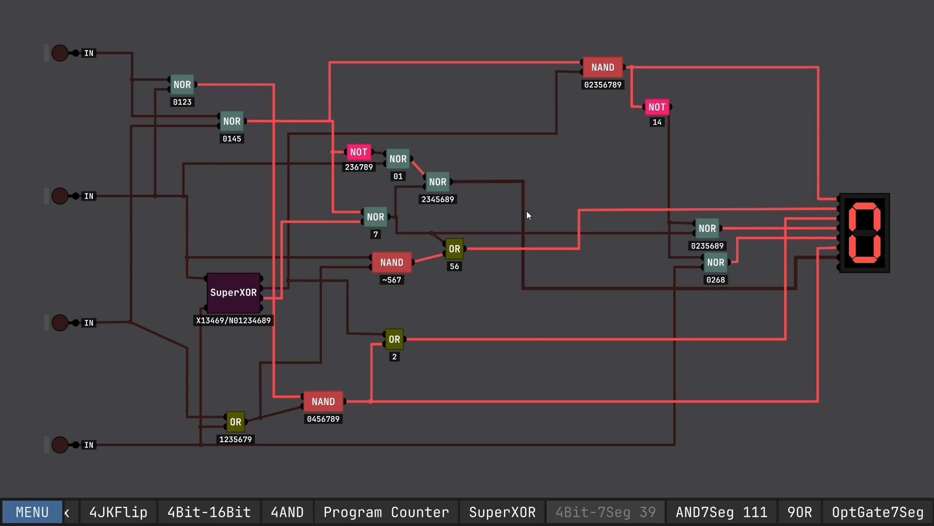
mouse_move(351, 204)
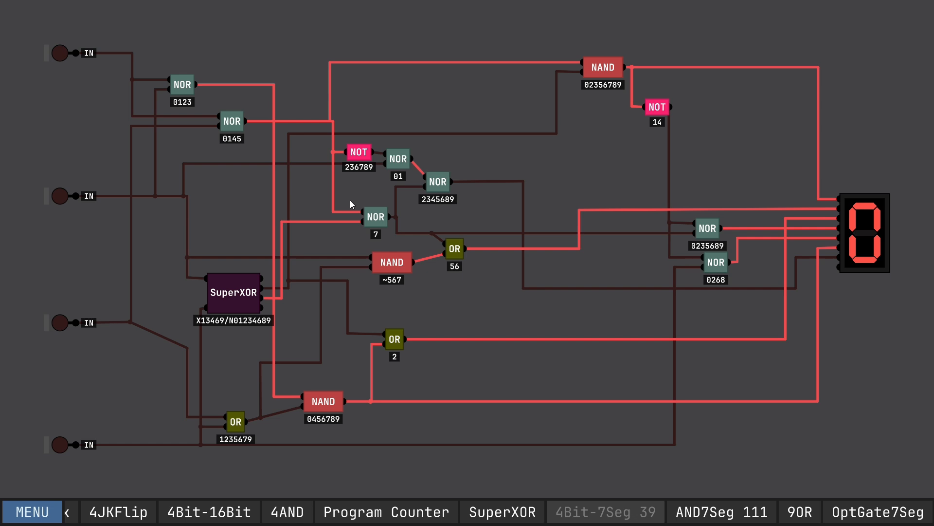
mouse_move(518, 261)
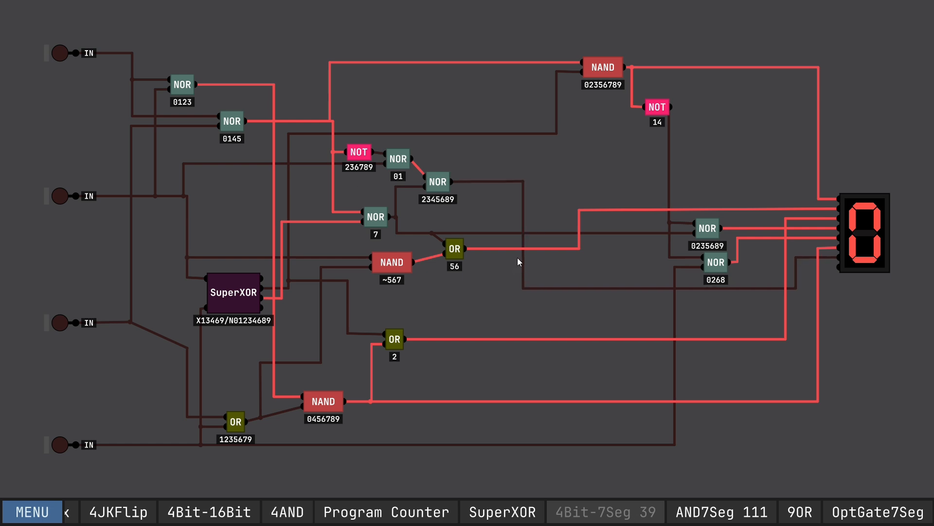
mouse_move(509, 264)
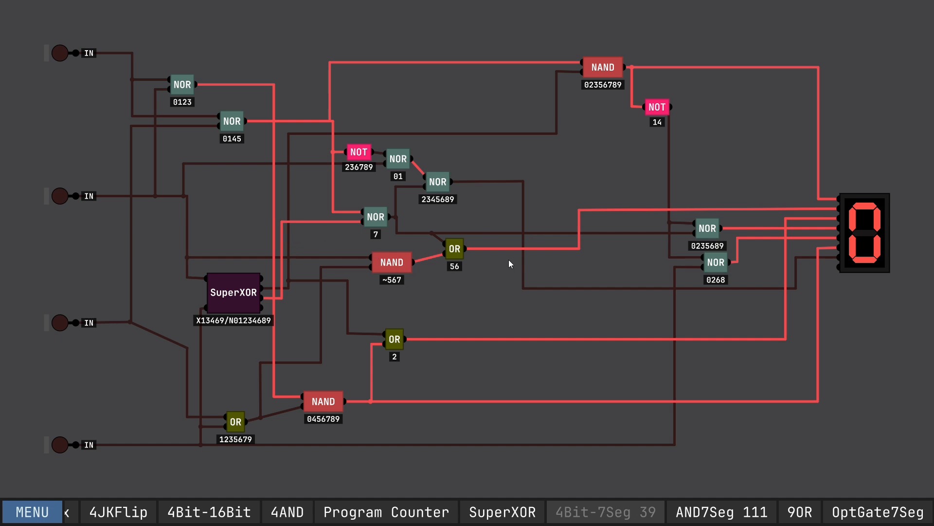
mouse_move(548, 222)
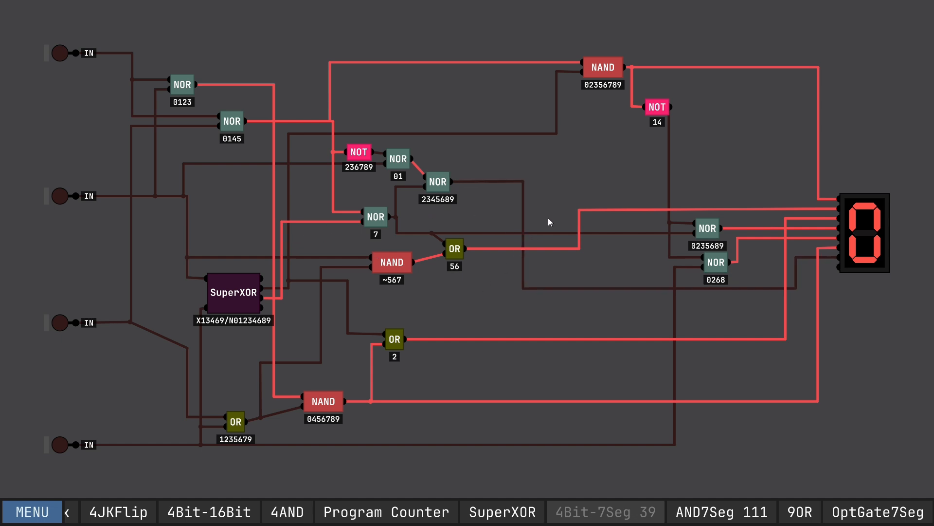
mouse_move(571, 312)
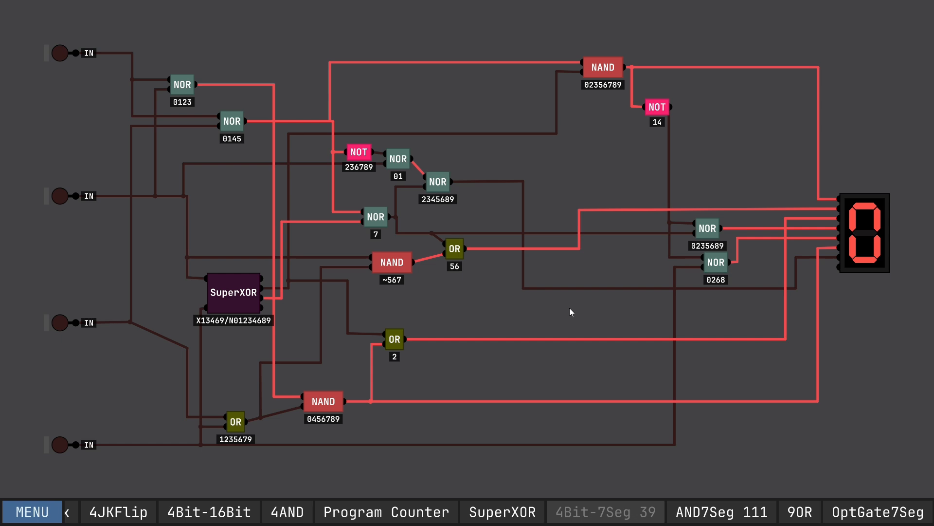
mouse_move(464, 295)
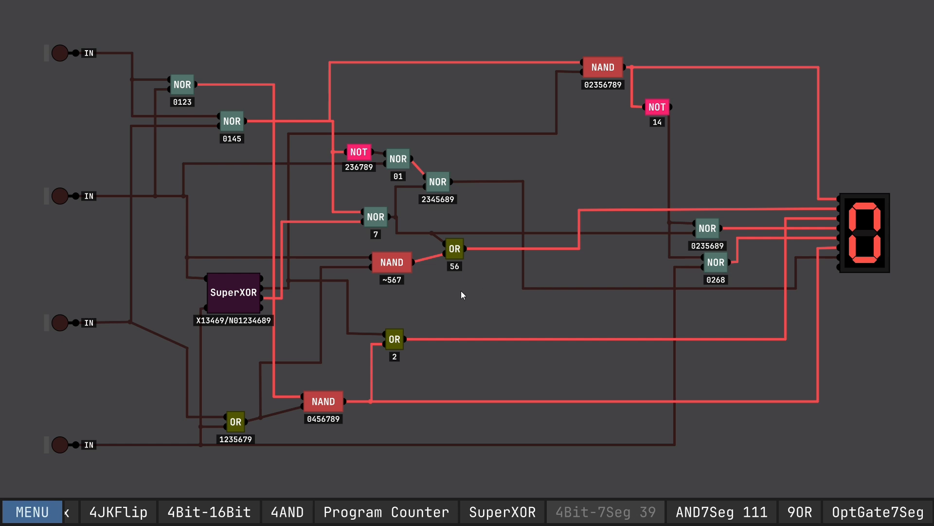
mouse_move(438, 261)
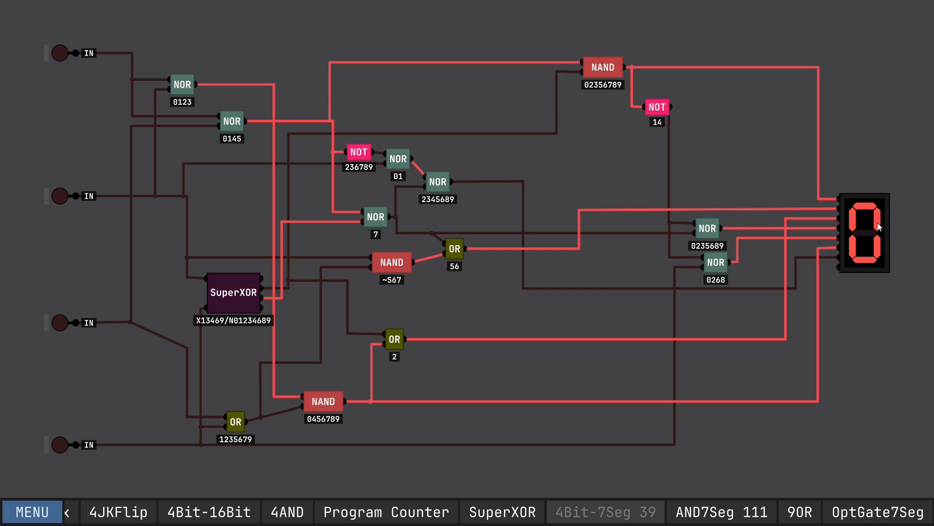
mouse_move(840, 200)
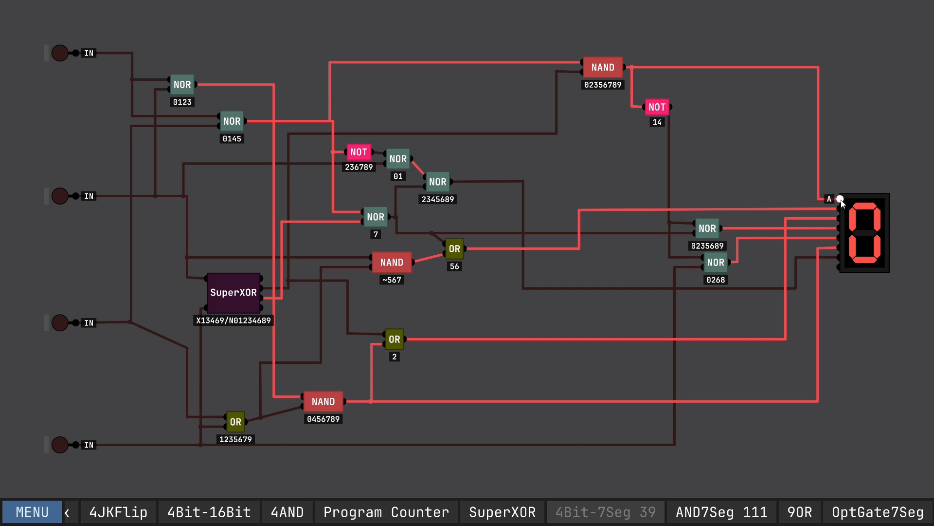
mouse_move(839, 239)
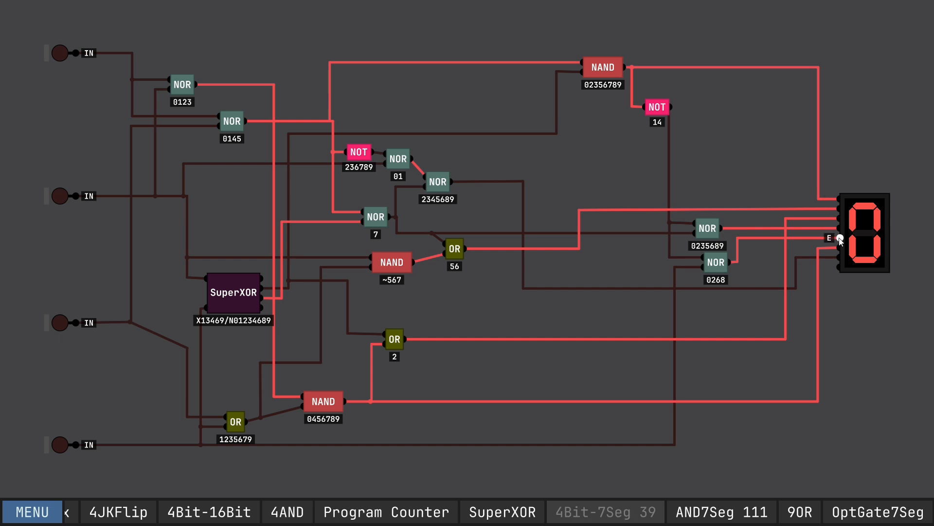
mouse_move(812, 242)
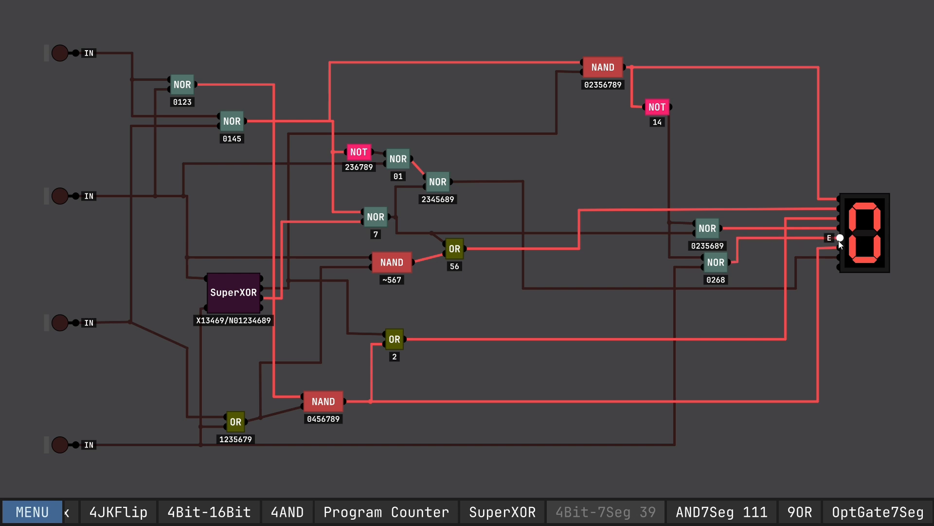
mouse_move(848, 249)
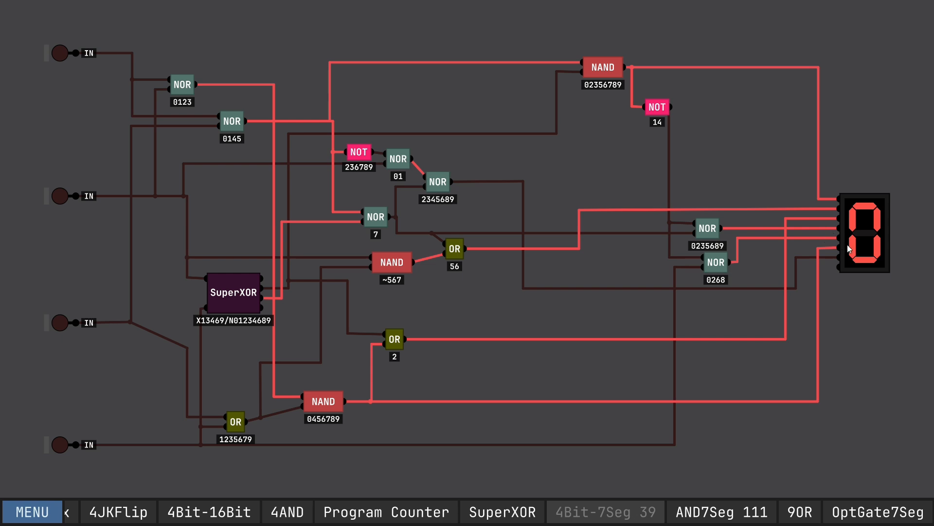
mouse_move(749, 254)
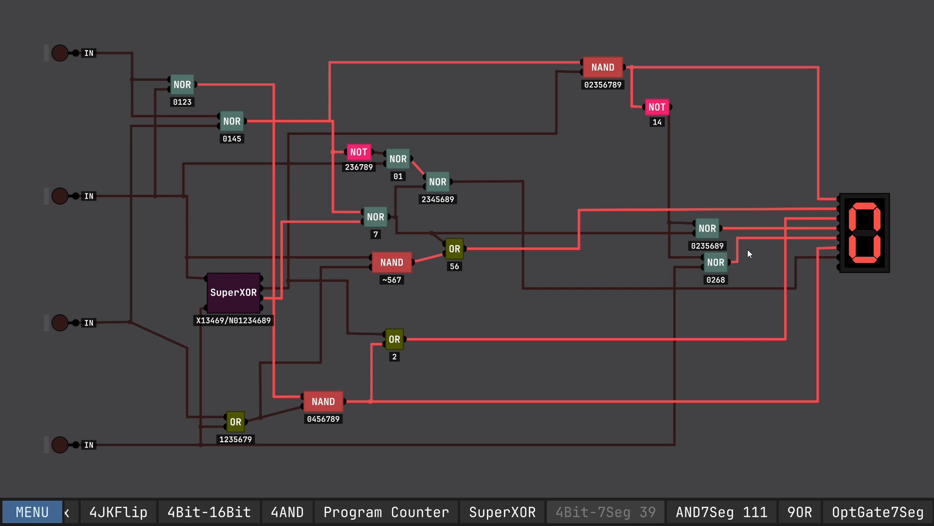
mouse_move(706, 305)
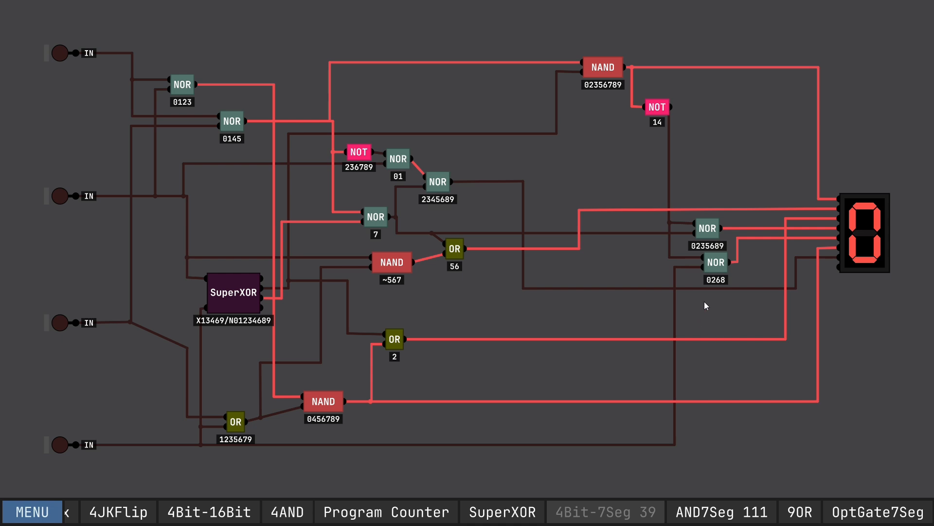
mouse_move(723, 287)
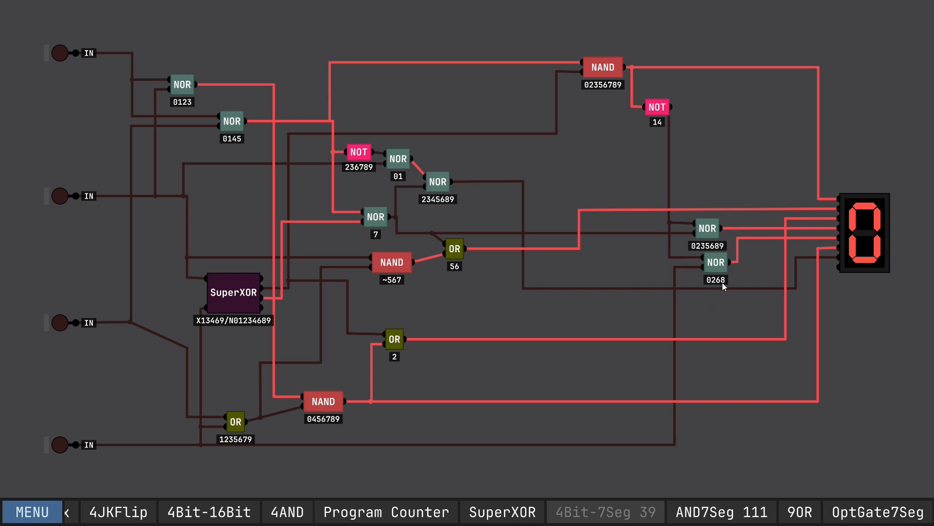
mouse_move(710, 287)
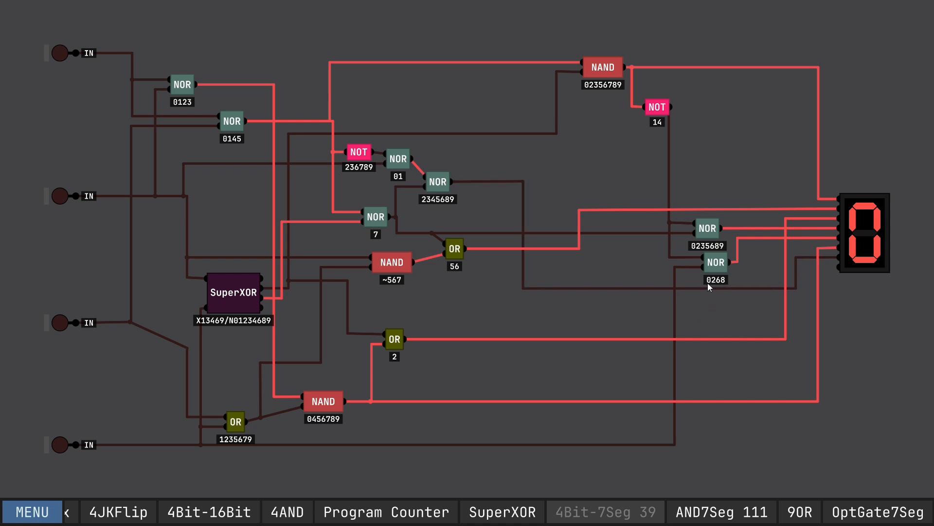
mouse_move(838, 238)
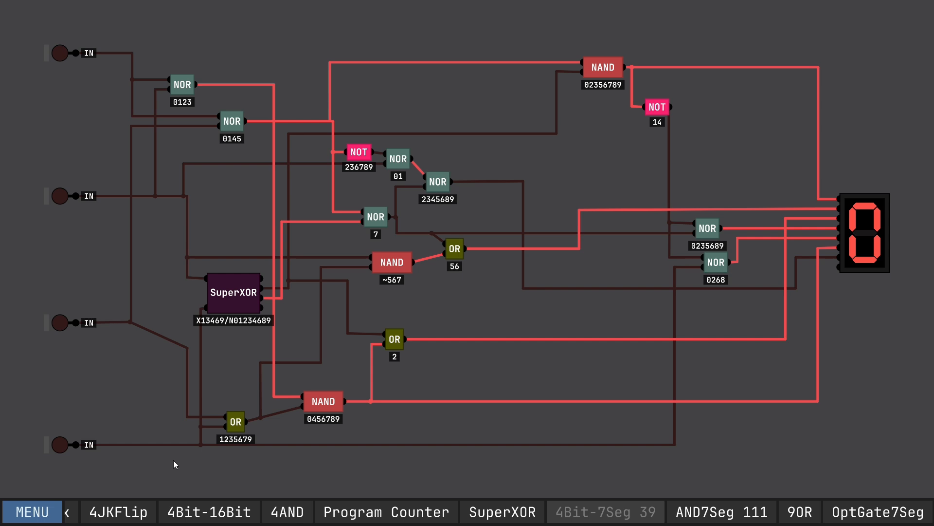
mouse_move(732, 301)
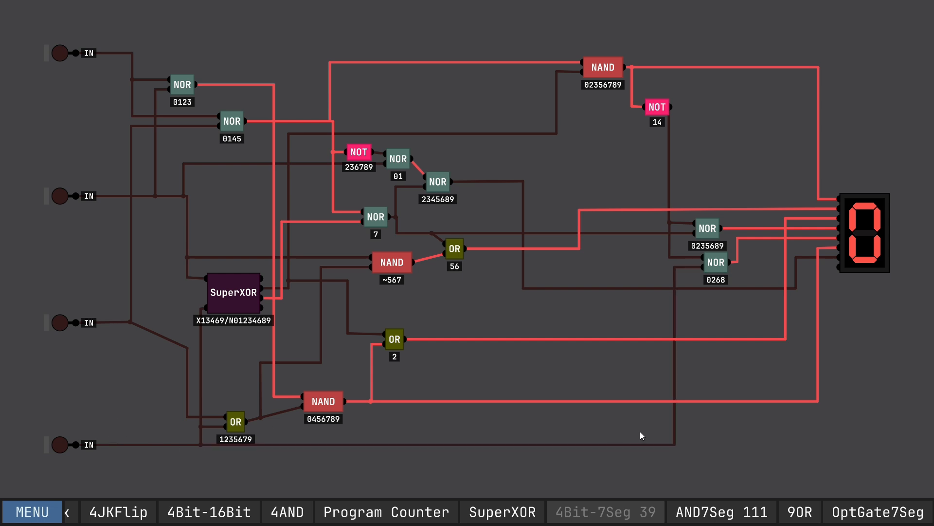
mouse_move(743, 266)
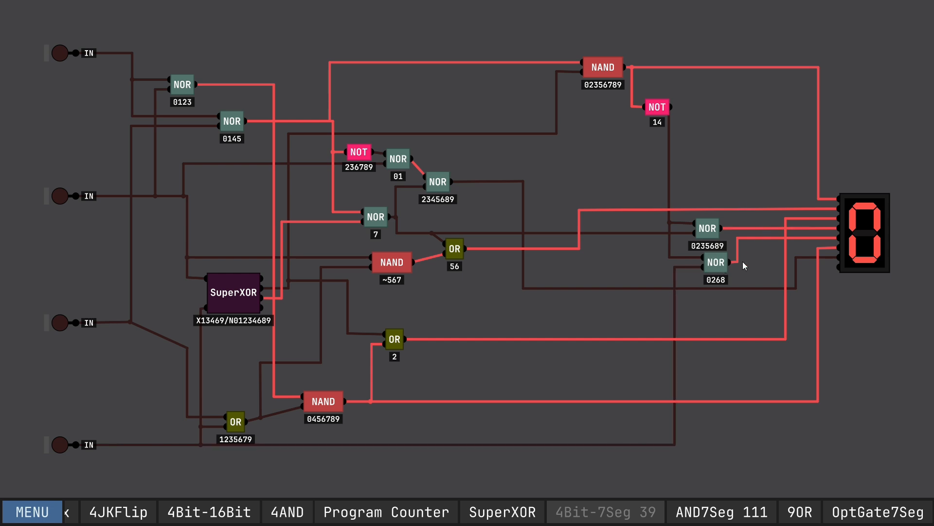
mouse_move(718, 320)
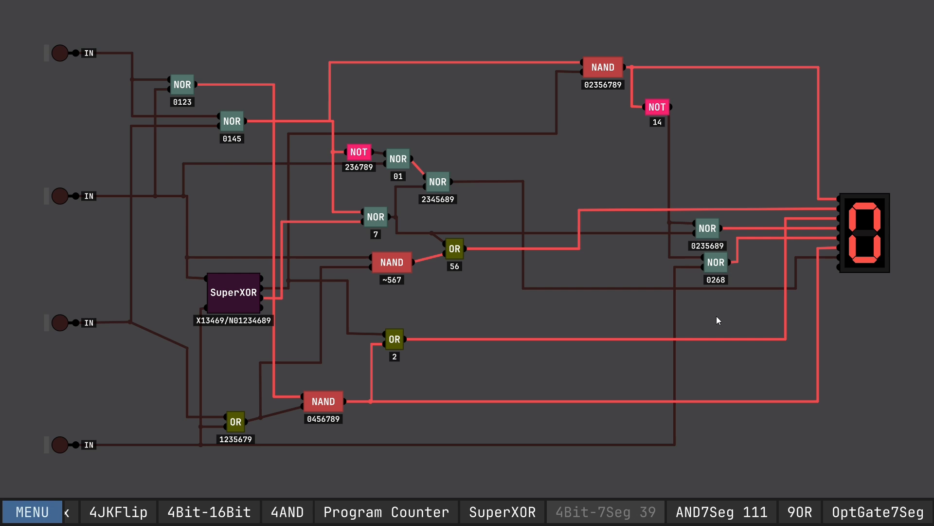
mouse_move(681, 152)
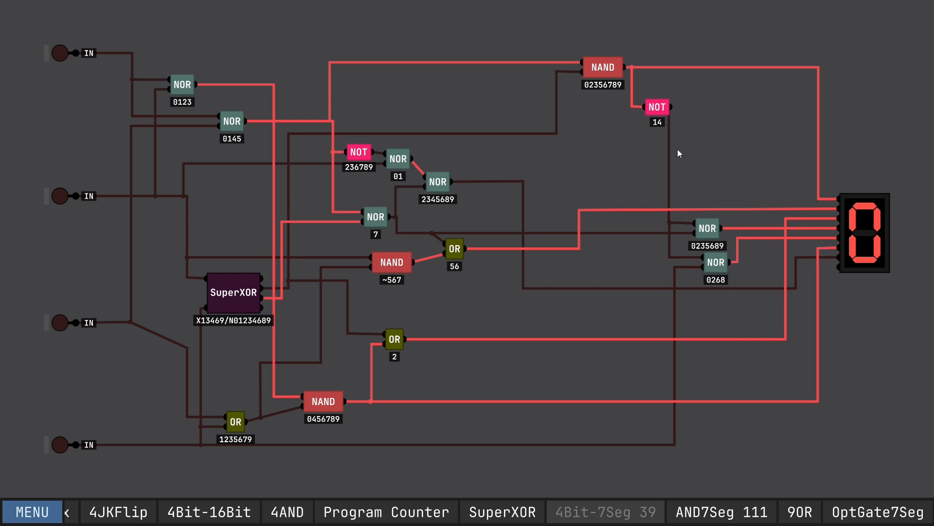
mouse_move(719, 244)
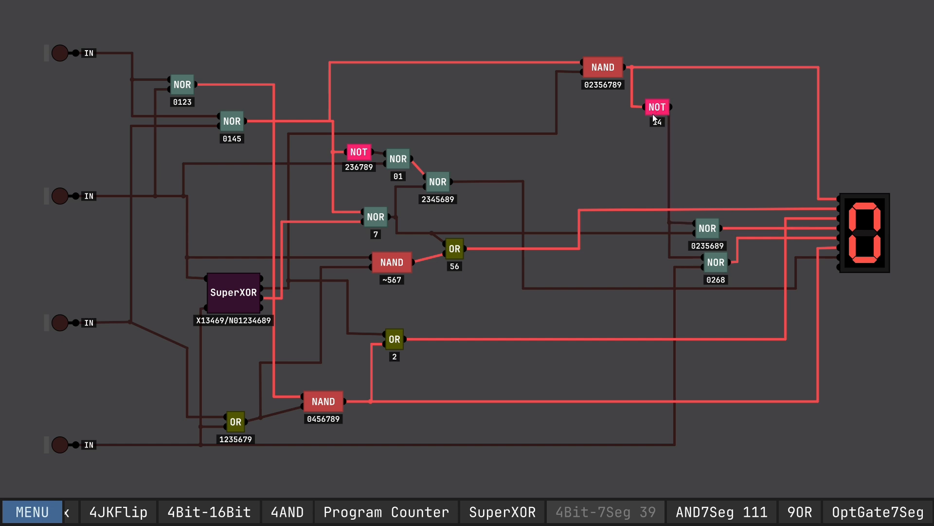
mouse_move(682, 207)
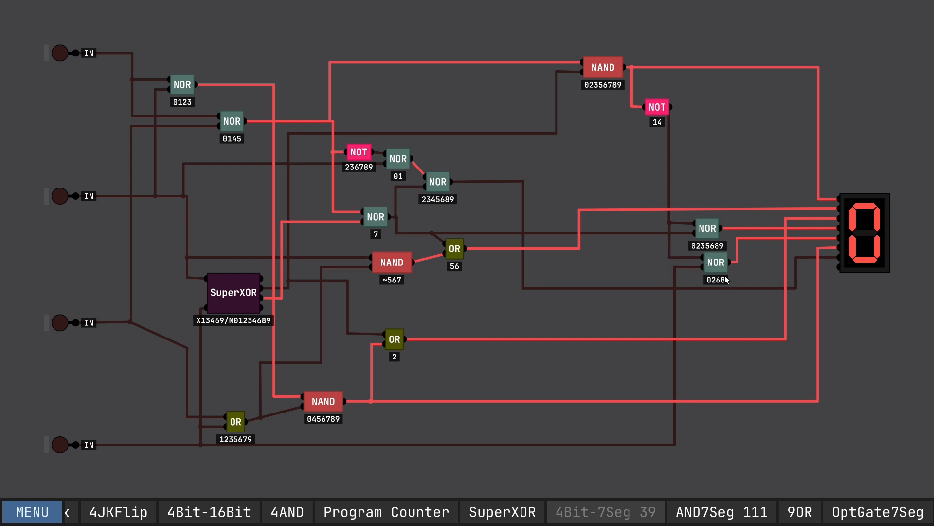
mouse_move(676, 205)
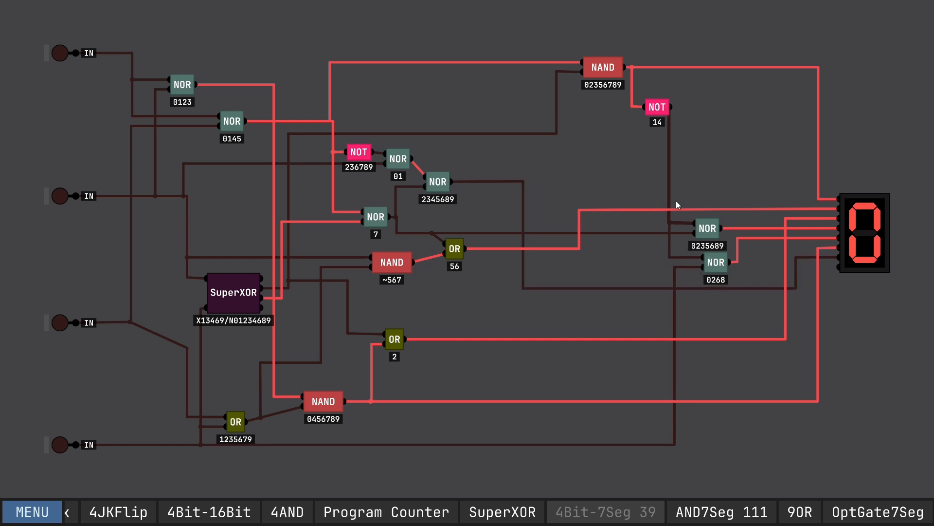
mouse_move(767, 162)
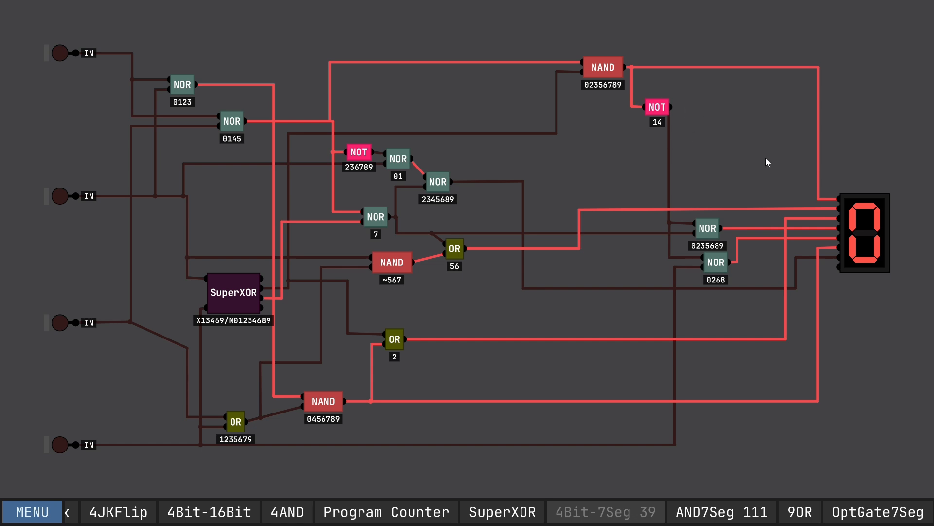
mouse_move(845, 201)
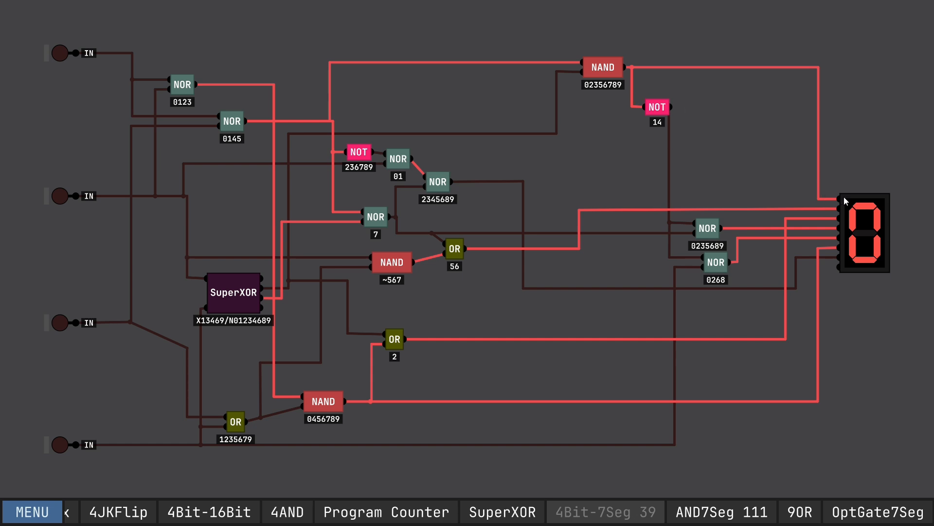
Step: Turn on the second IN pin so the display shows 4
left_click(59, 195)
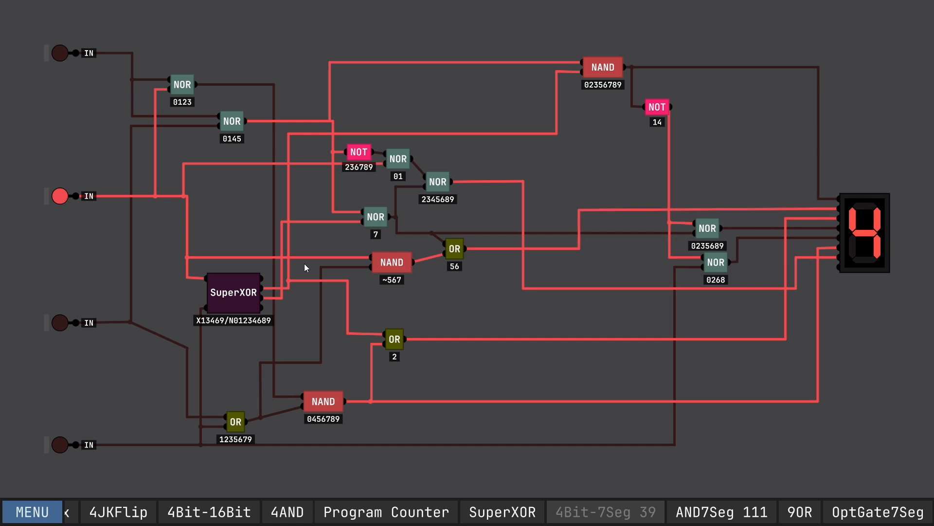
mouse_move(867, 202)
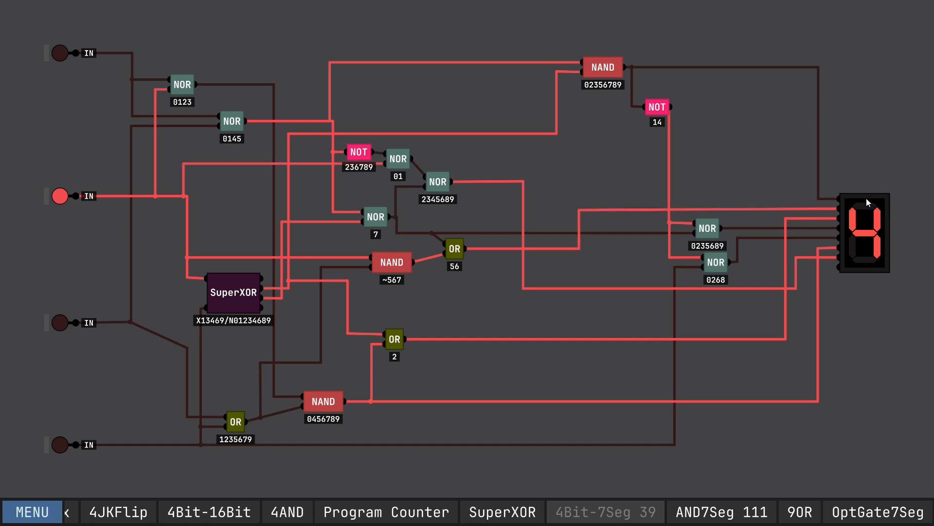
mouse_move(616, 117)
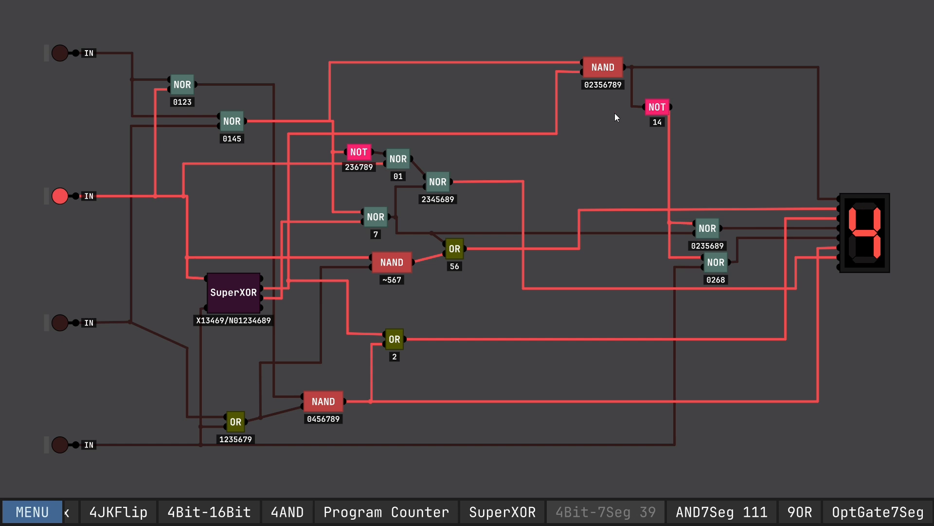
mouse_move(585, 86)
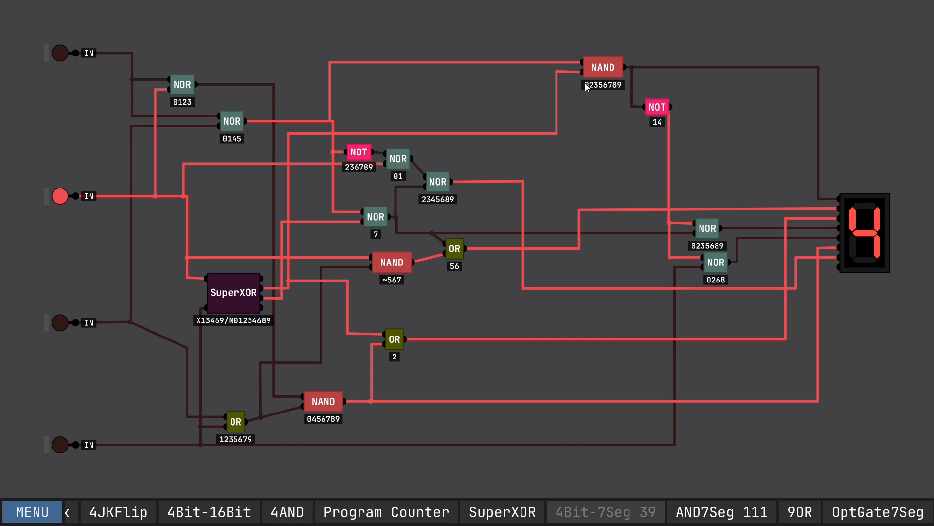
mouse_move(594, 90)
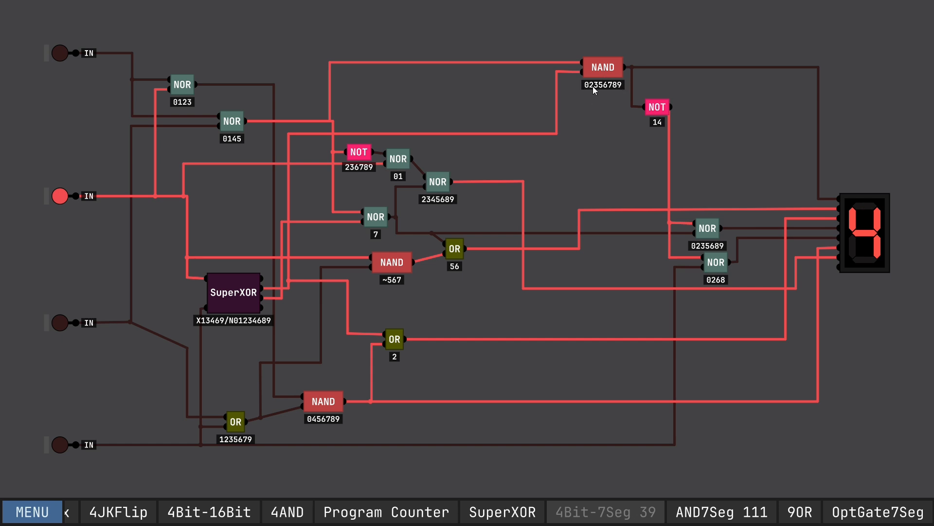
mouse_move(94, 320)
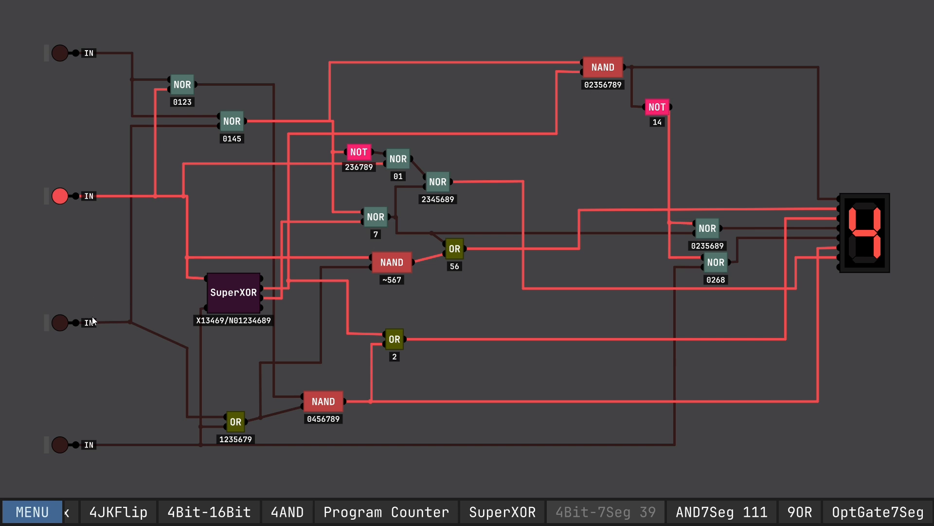
mouse_move(127, 257)
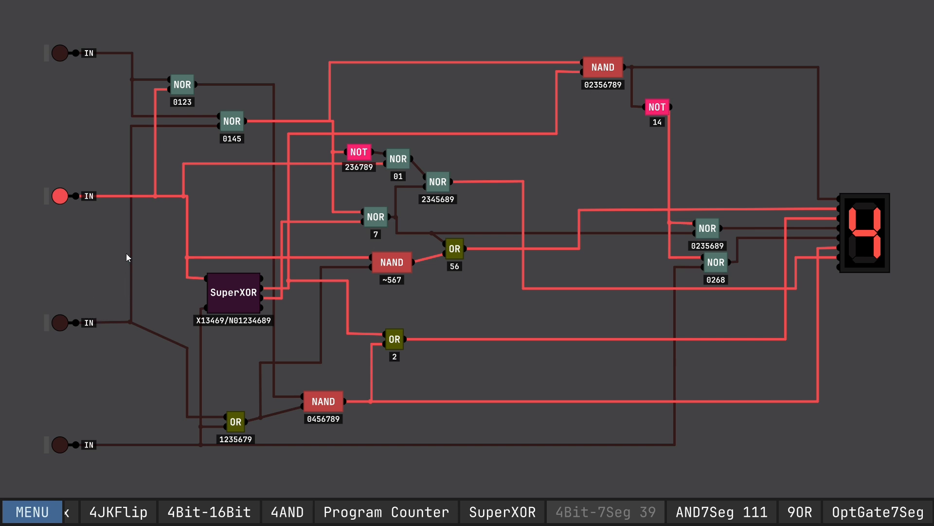
mouse_move(167, 298)
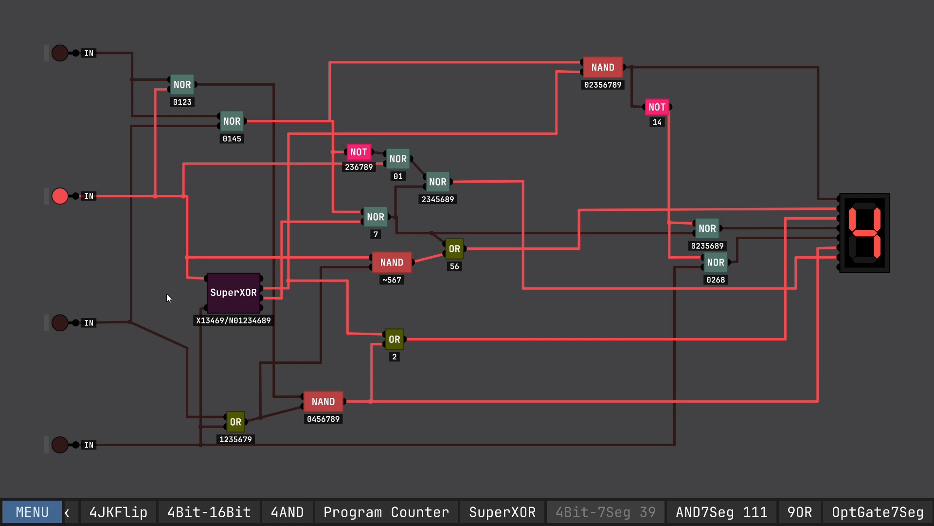
mouse_move(126, 186)
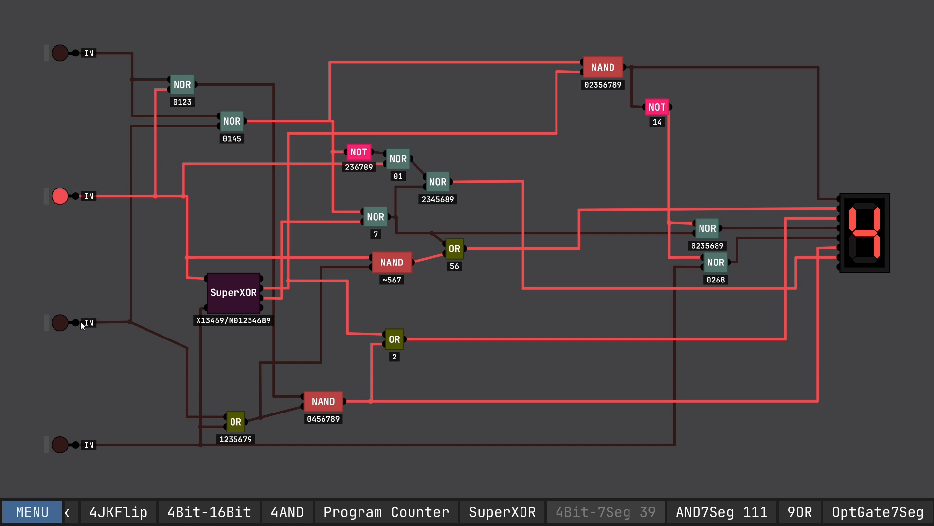
mouse_move(170, 382)
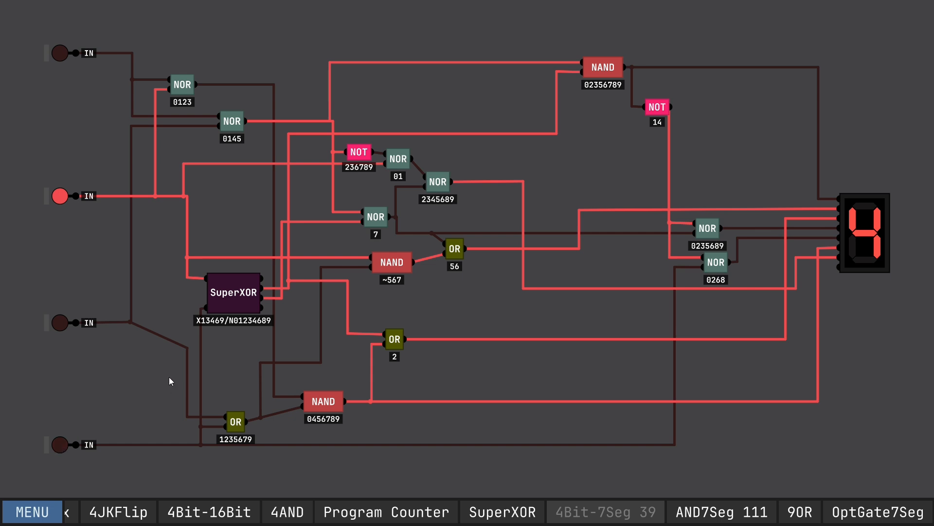
mouse_move(81, 37)
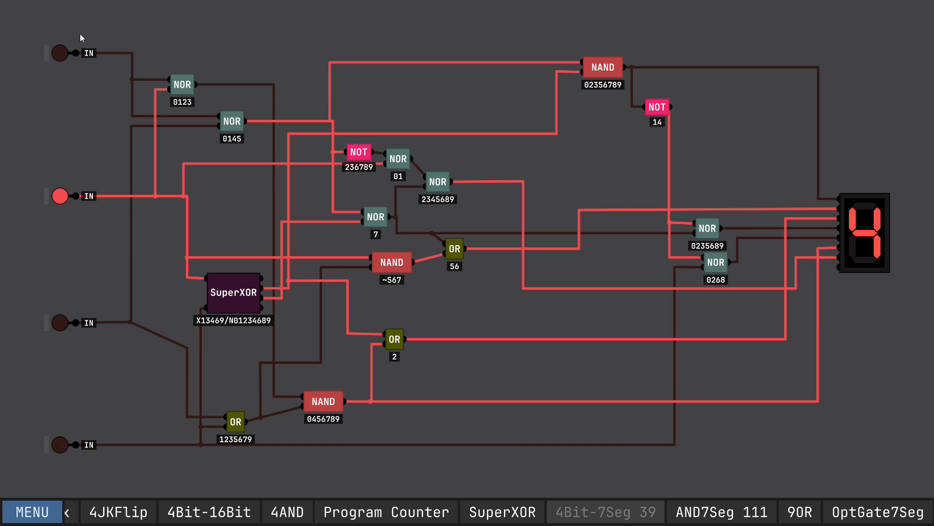
mouse_move(90, 208)
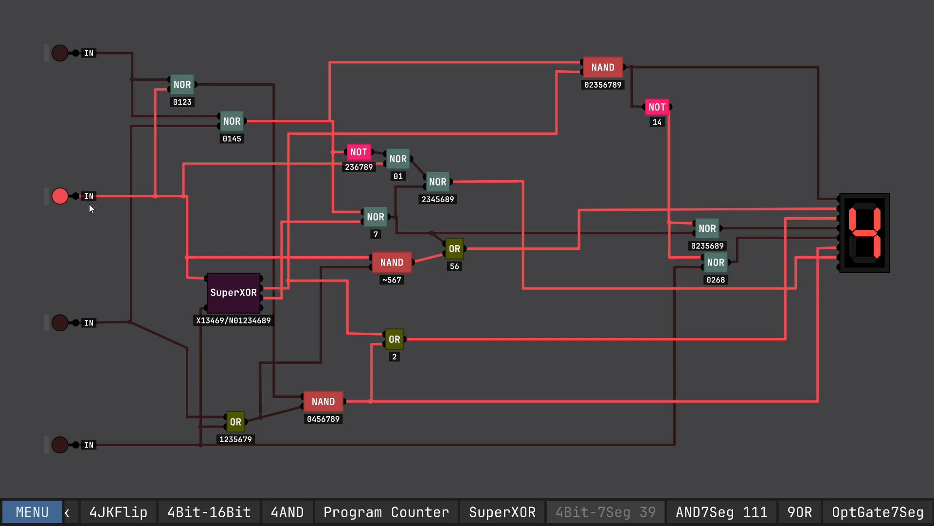
mouse_move(156, 114)
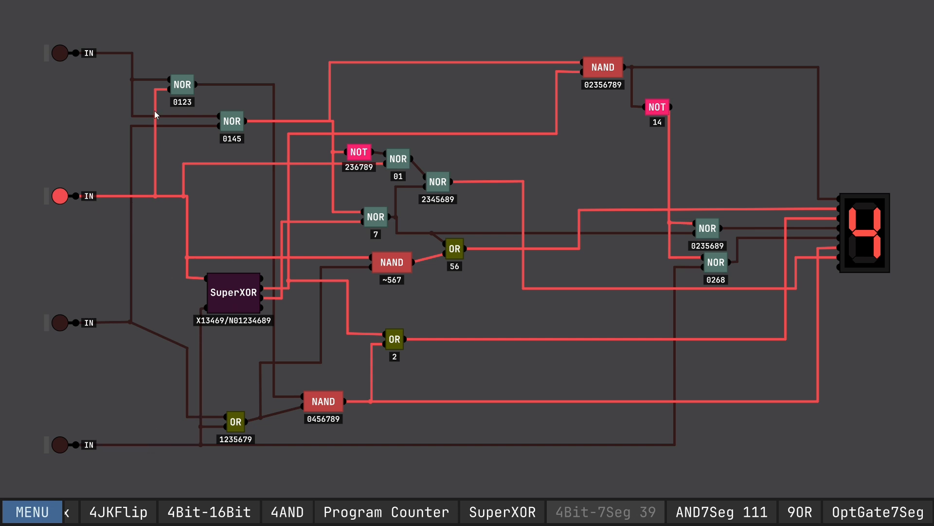
mouse_move(377, 102)
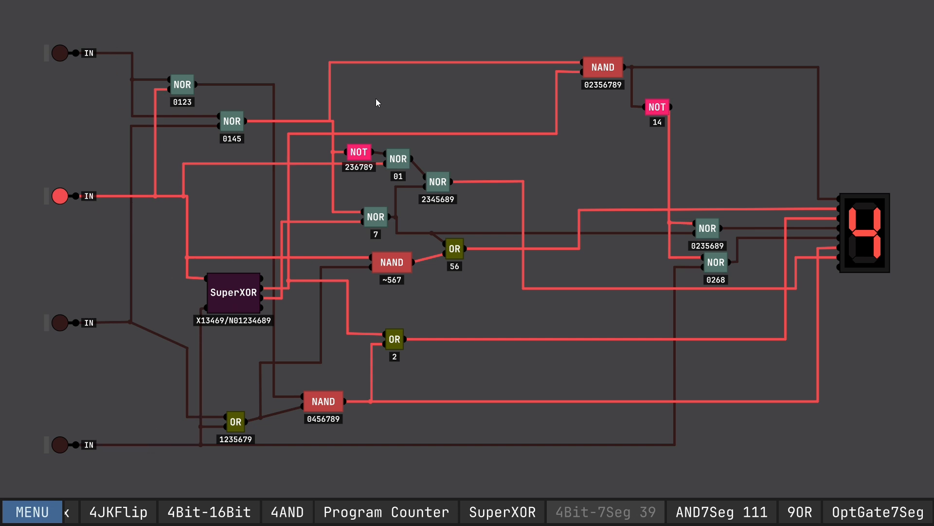
Step: Turn the second input off and toggle the lower input bits to display 2 and other values
left_click(59, 196)
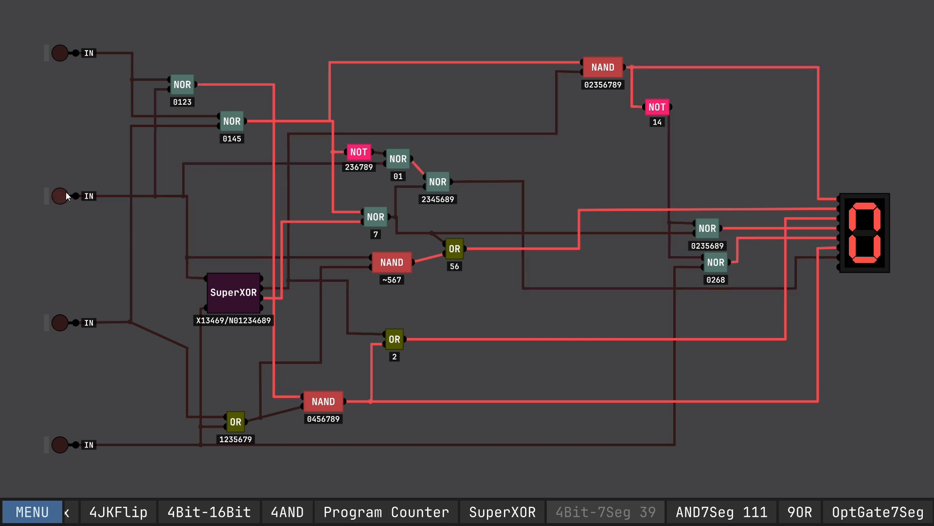
mouse_move(60, 461)
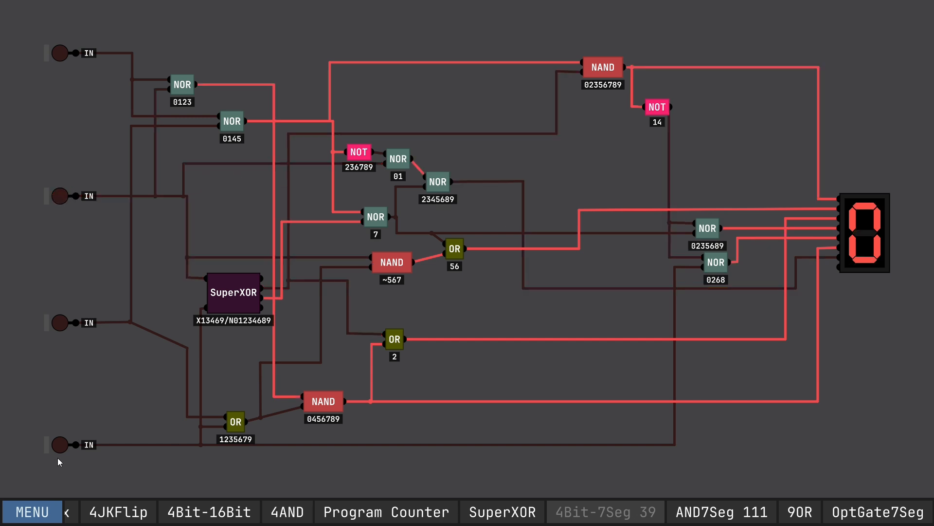
left_click(59, 445)
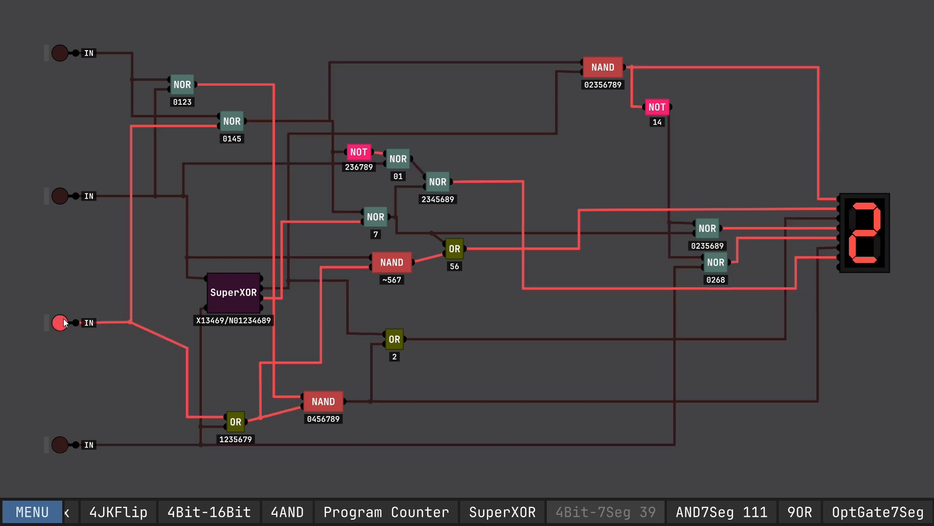
mouse_move(56, 327)
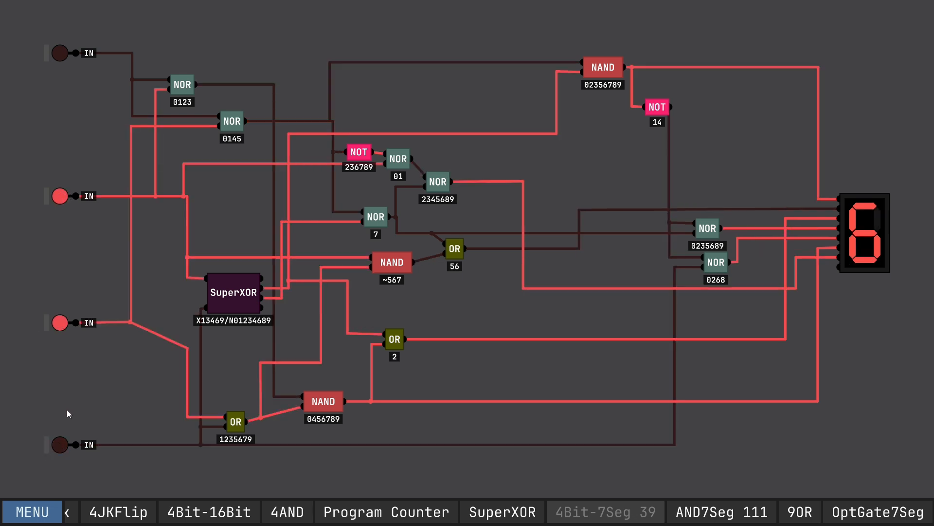
left_click(59, 444)
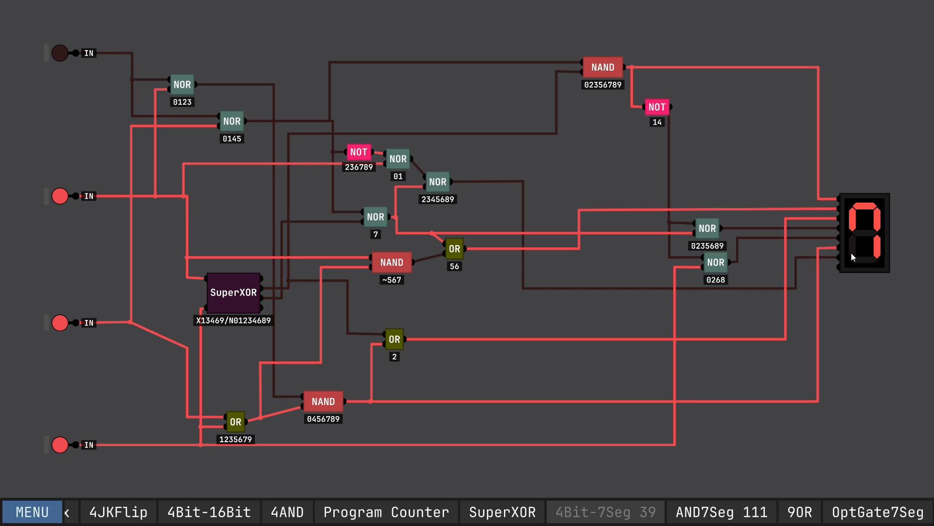
mouse_move(869, 255)
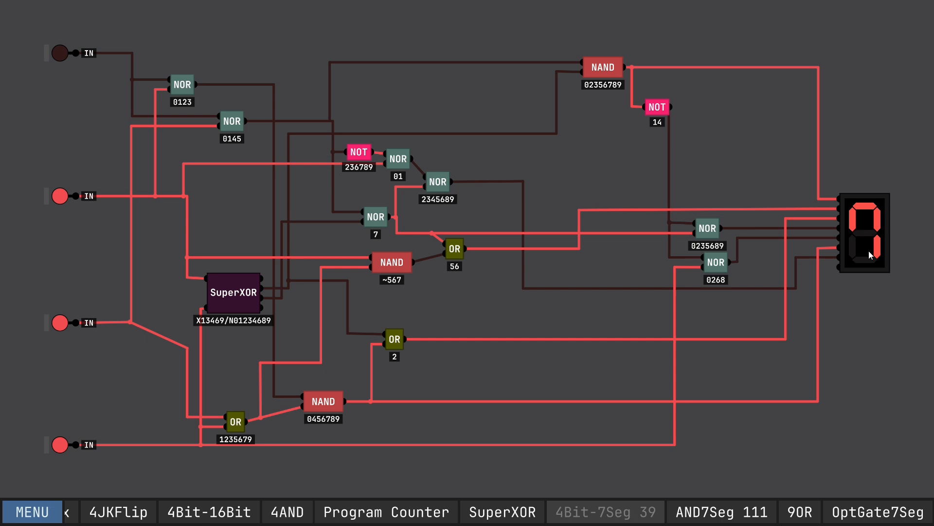
mouse_move(851, 286)
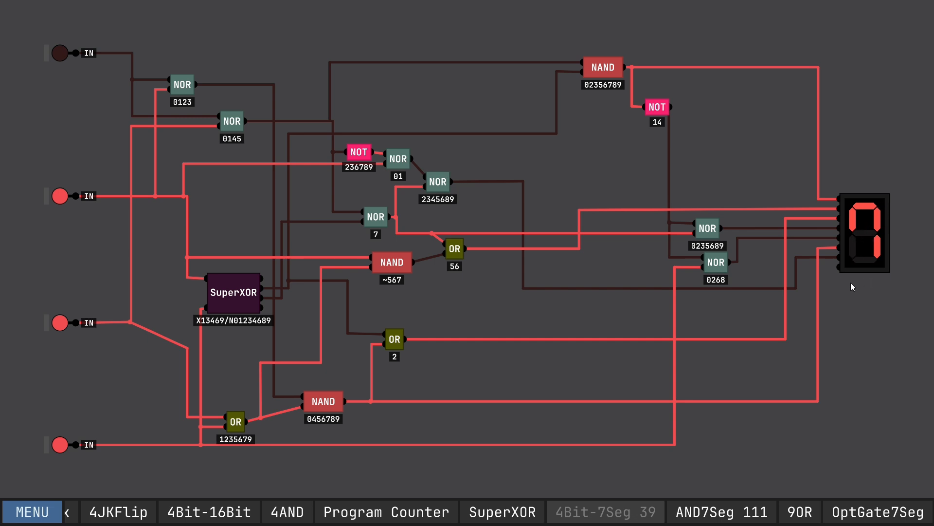
mouse_move(854, 225)
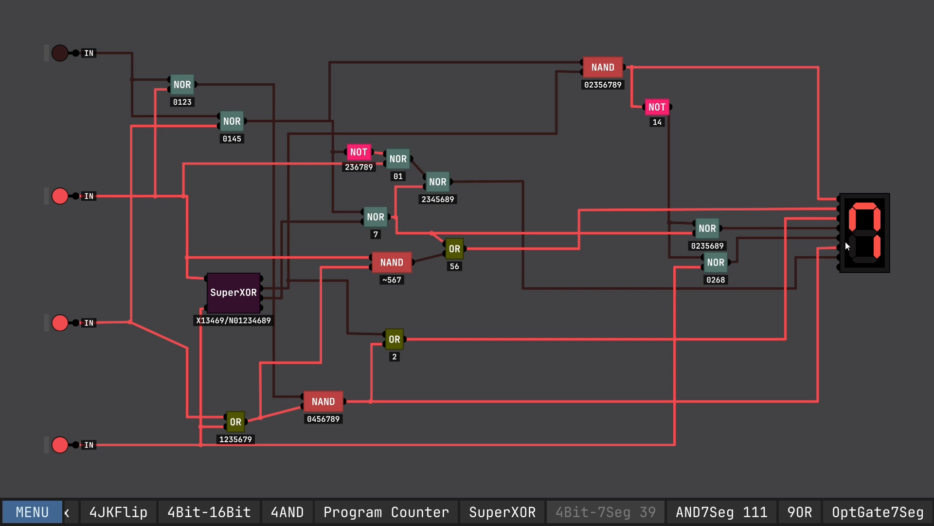
mouse_move(425, 383)
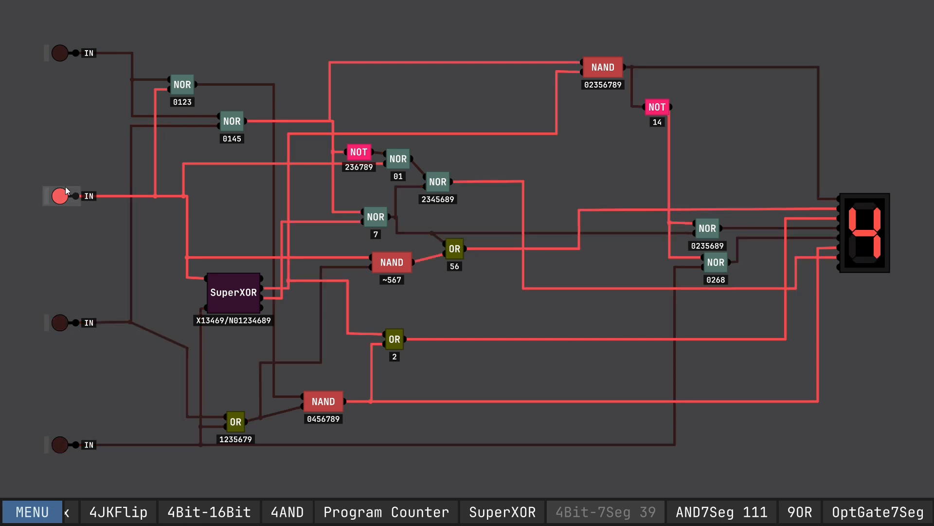
left_click(60, 444)
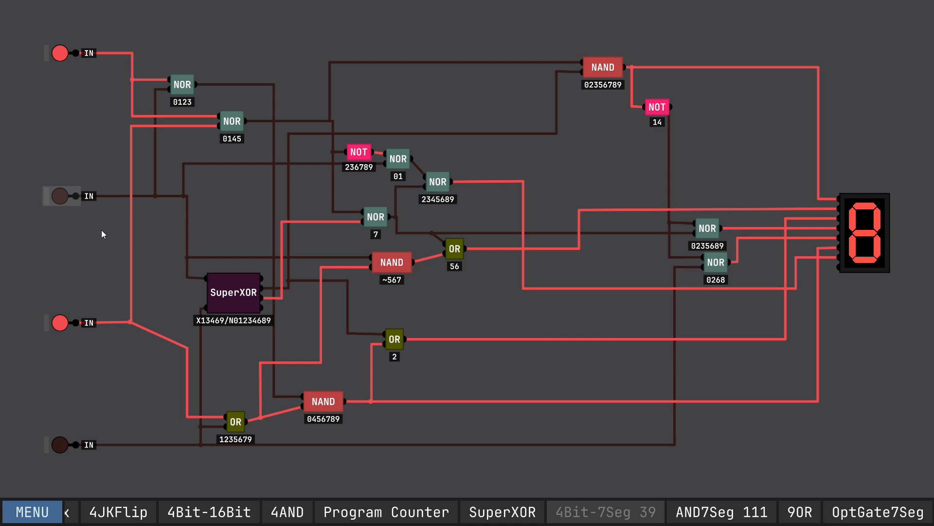
mouse_move(70, 373)
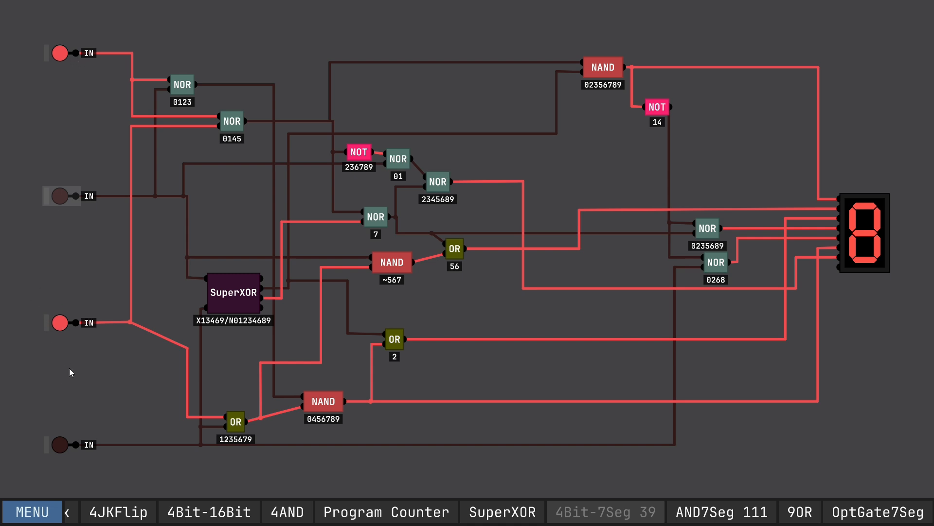
left_click(59, 322)
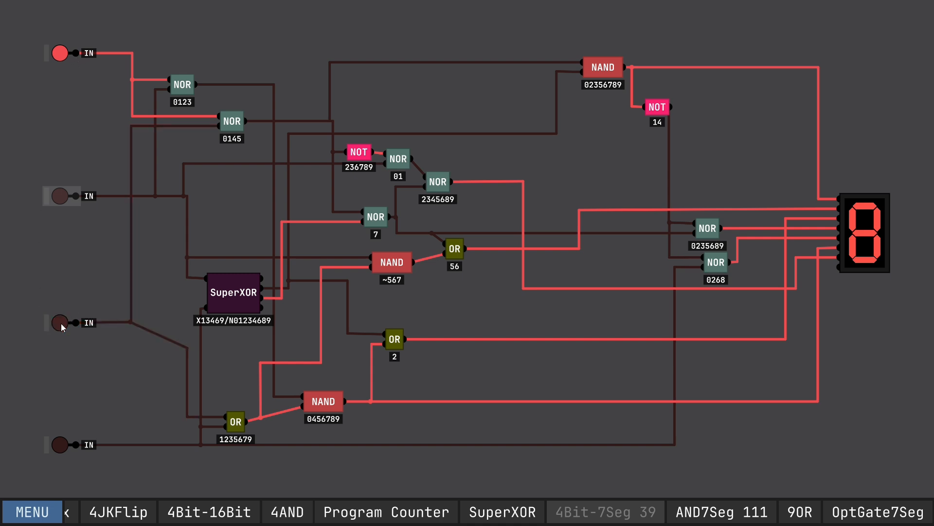
Step: Change the input bits to show 6 and further digits, then turn the lower bits off
left_click(59, 323)
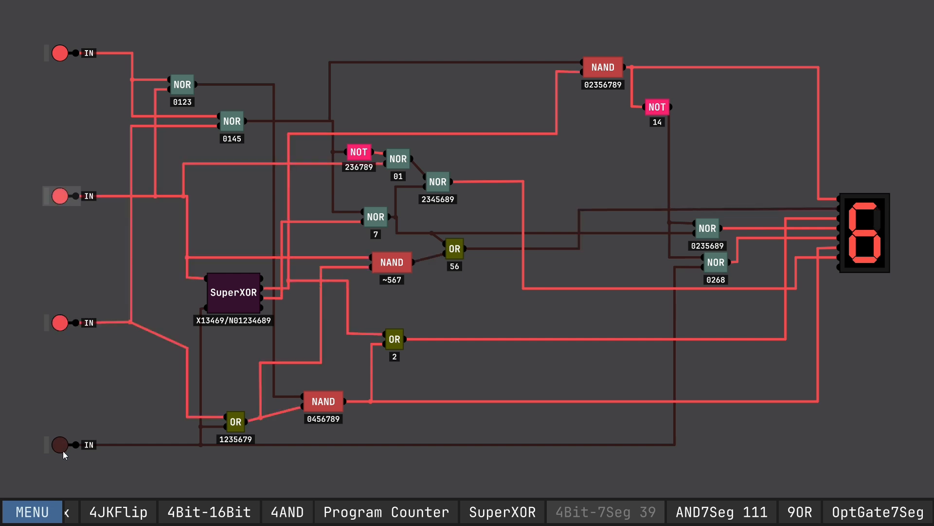
left_click(60, 323)
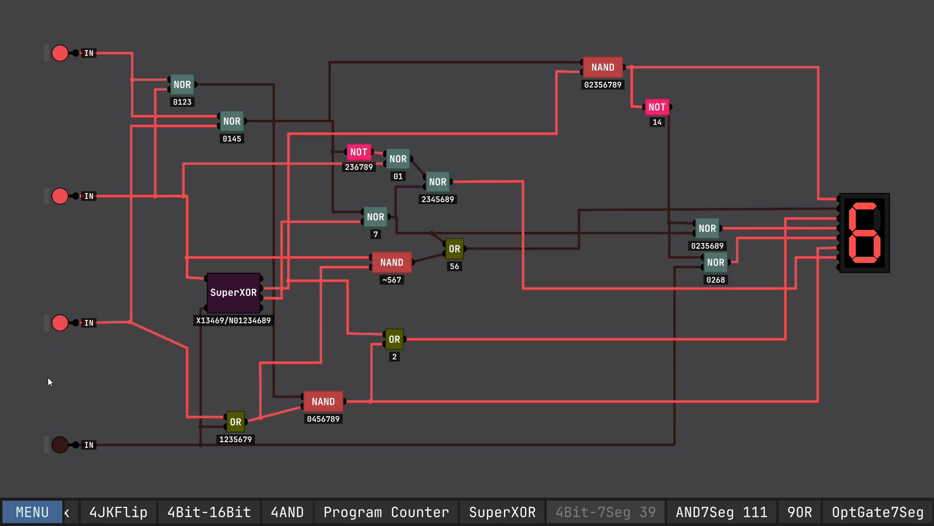
left_click(59, 323)
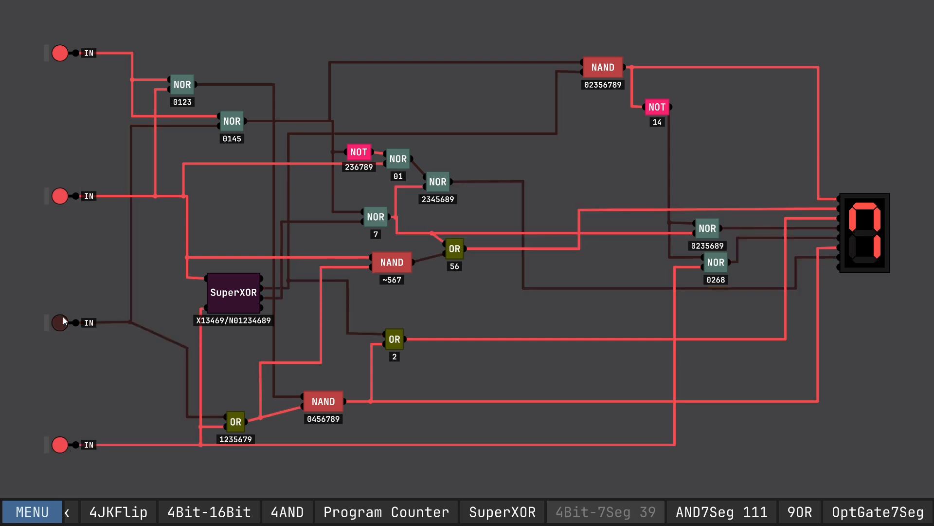
left_click(59, 196)
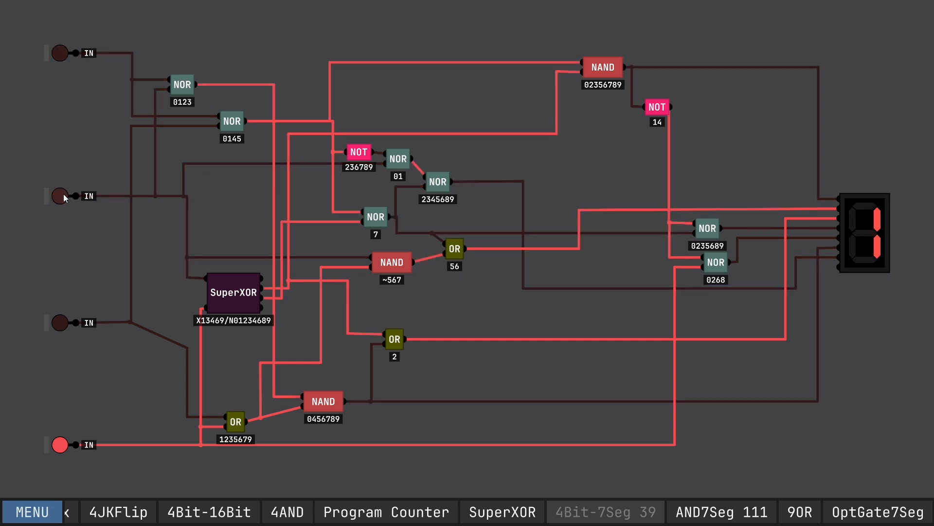
Step: Open the OptGate7Seg chip from the chip library
left_click(32, 511)
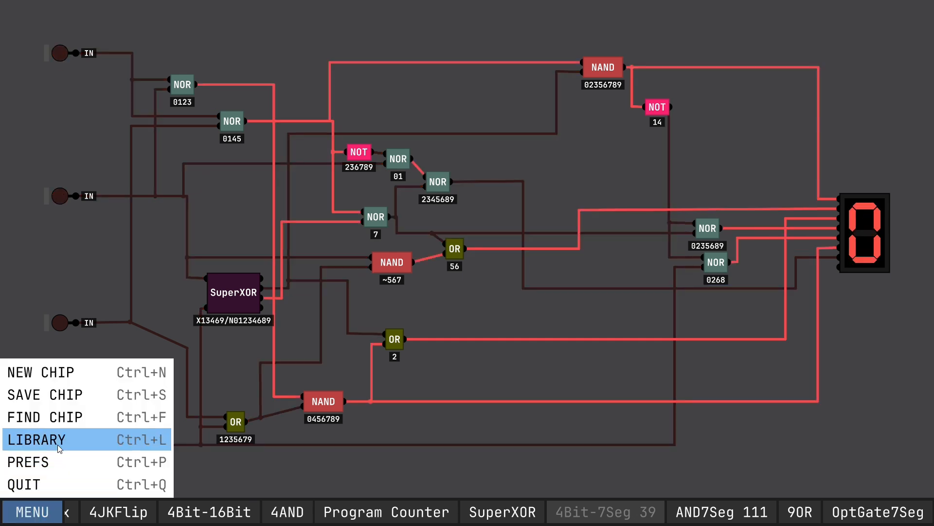
left_click(35, 439)
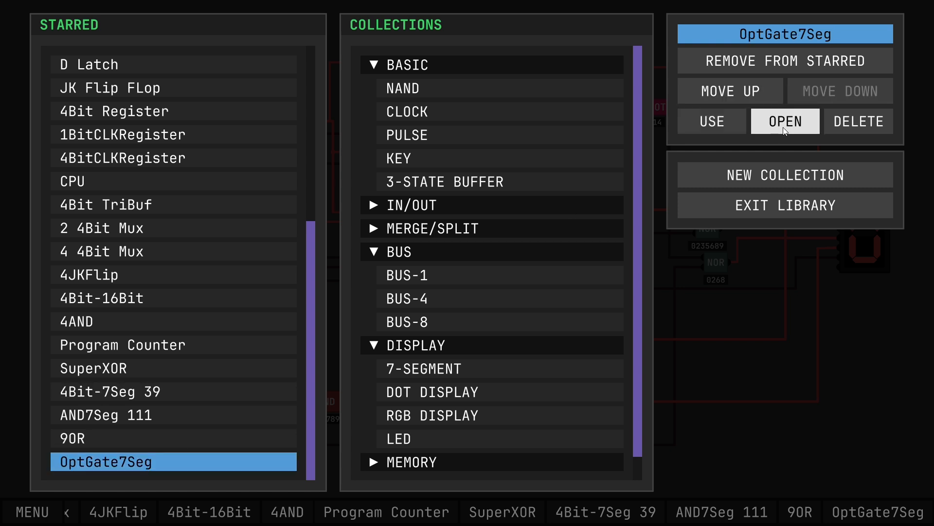
left_click(785, 120)
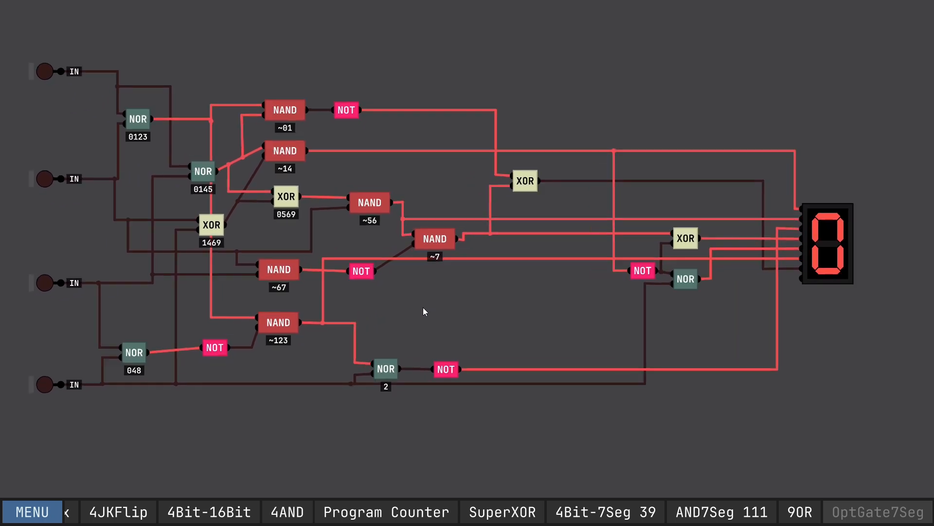
mouse_move(505, 361)
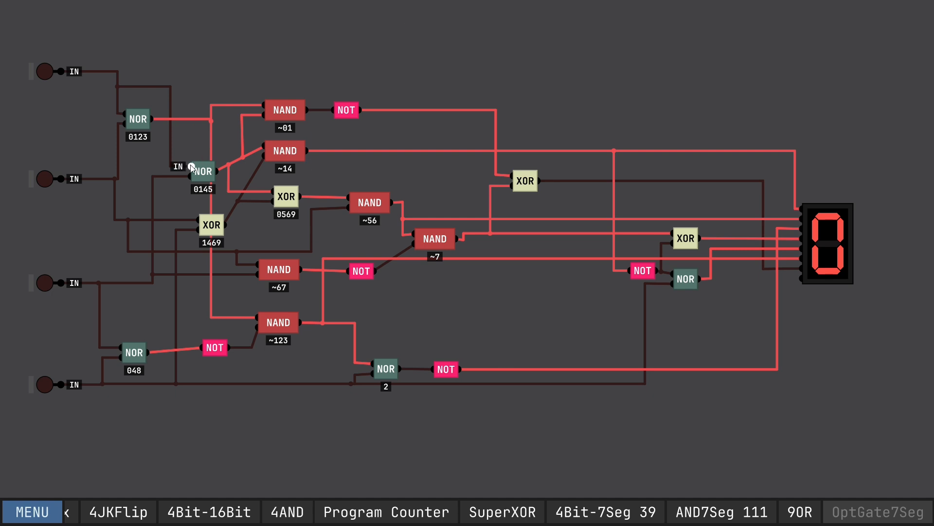
mouse_move(132, 154)
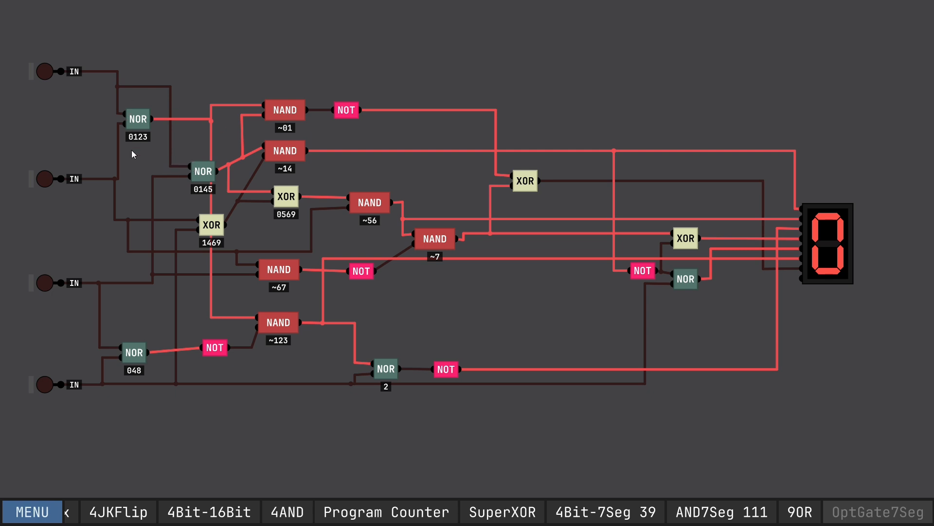
mouse_move(133, 315)
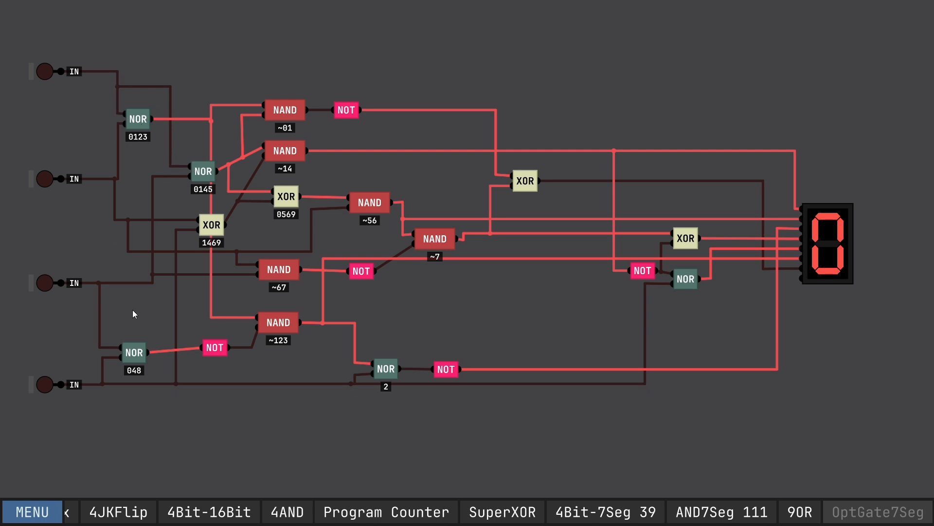
mouse_move(200, 178)
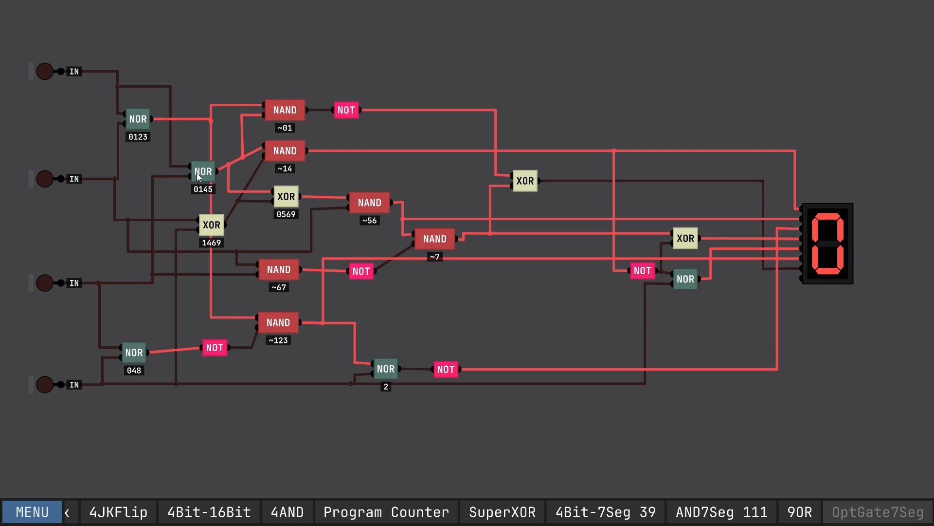
mouse_move(410, 268)
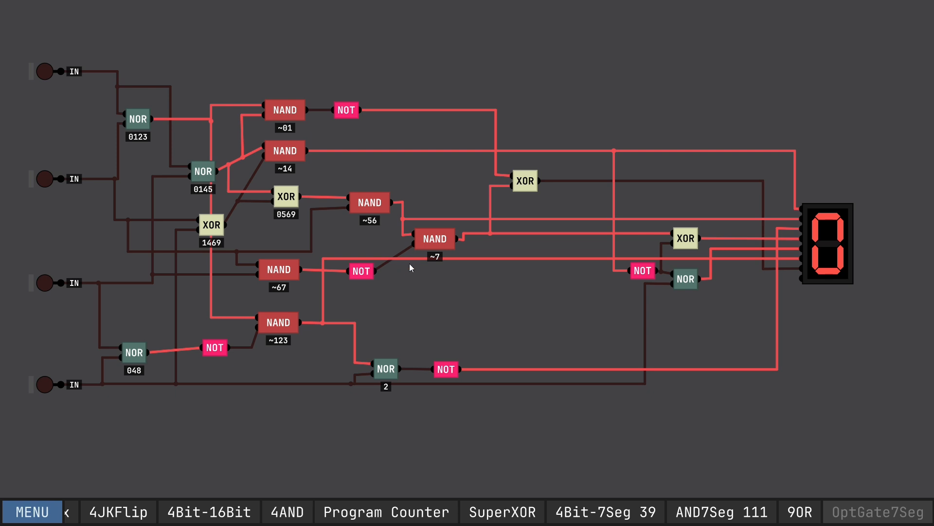
mouse_move(335, 265)
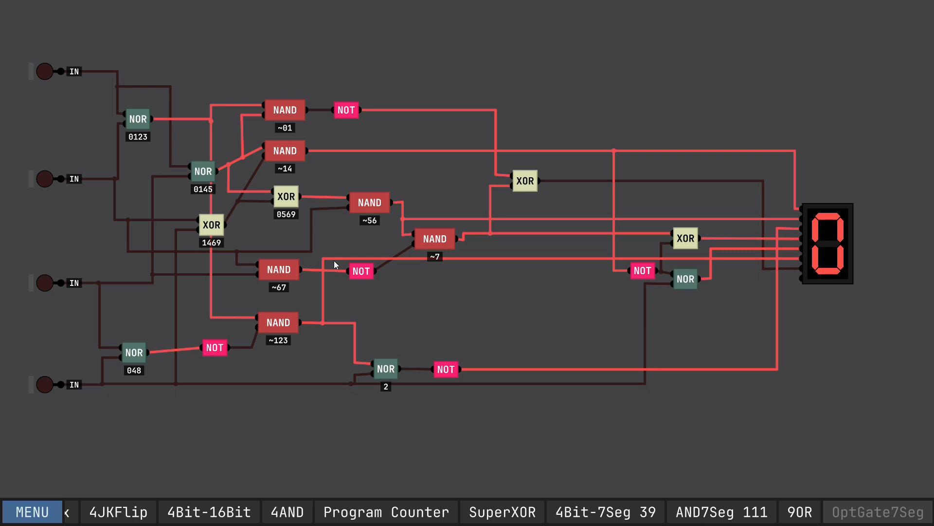
mouse_move(205, 220)
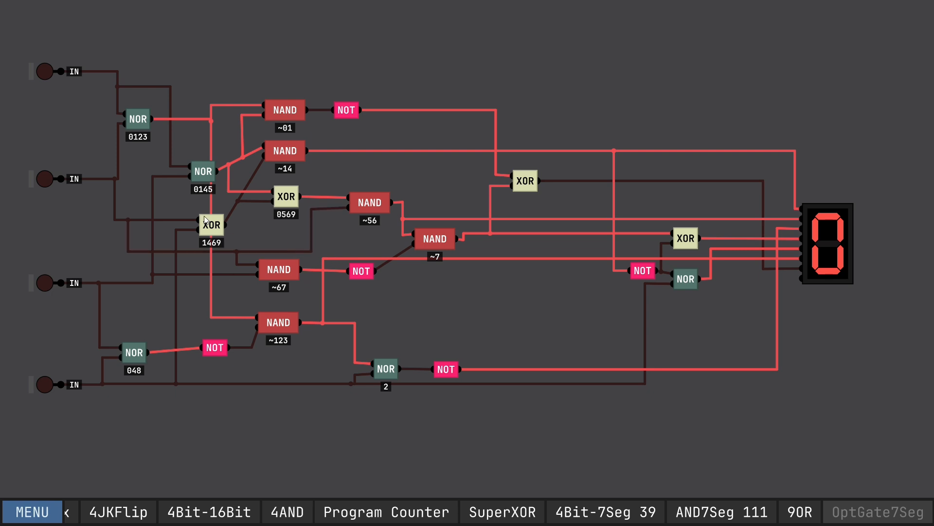
mouse_move(359, 233)
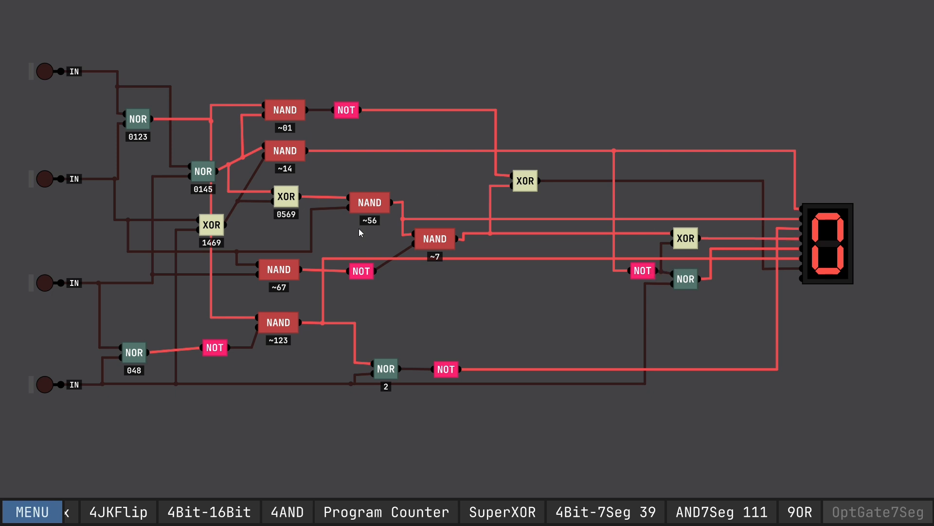
mouse_move(291, 227)
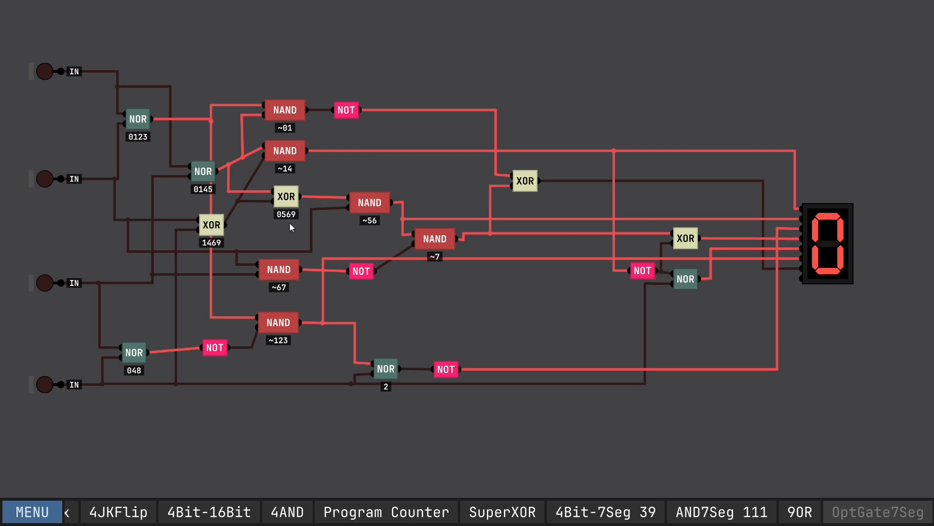
mouse_move(636, 248)
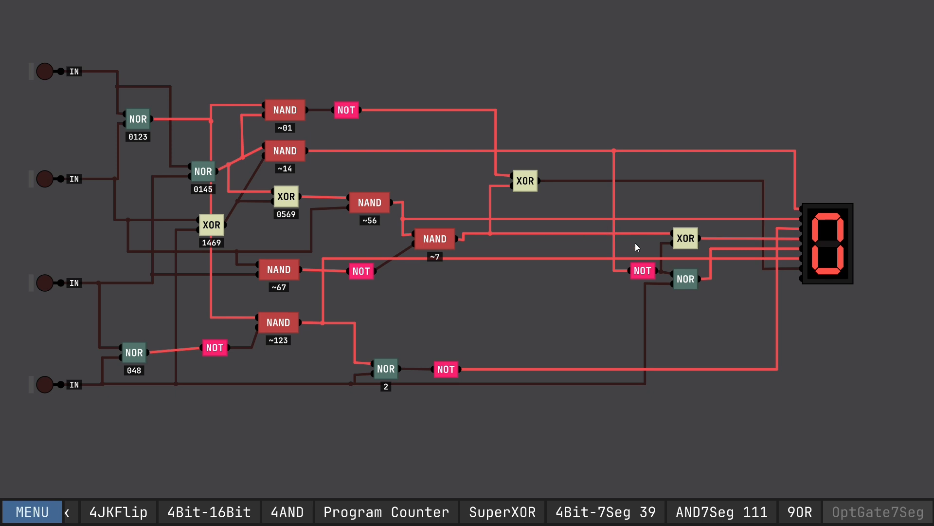
mouse_move(434, 288)
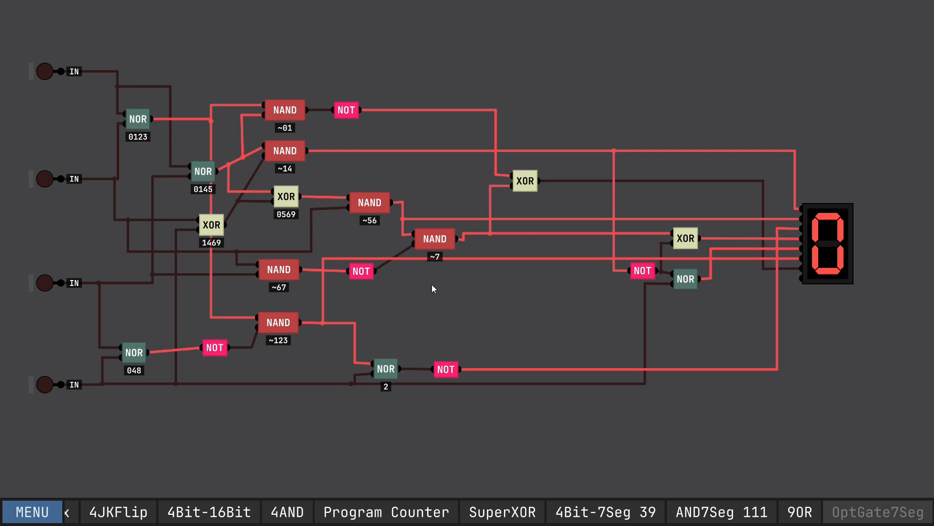
mouse_move(69, 356)
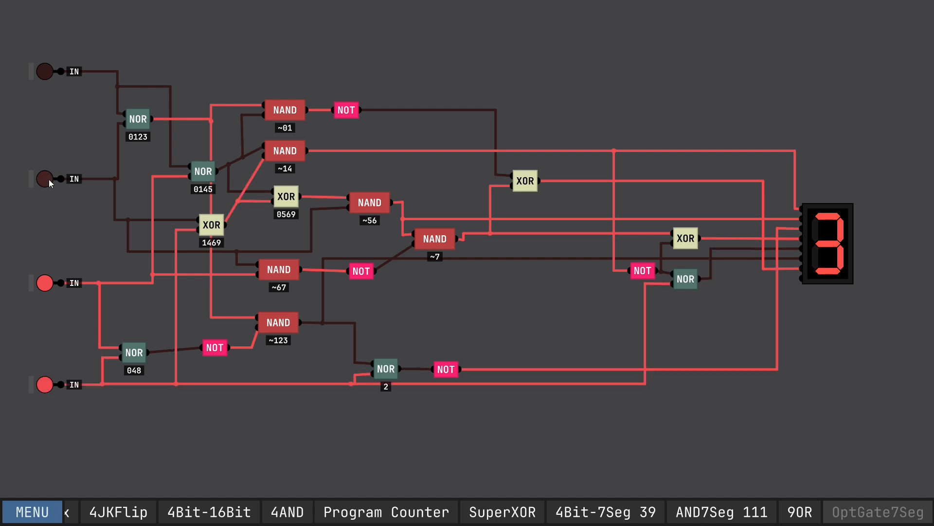
left_click(44, 179)
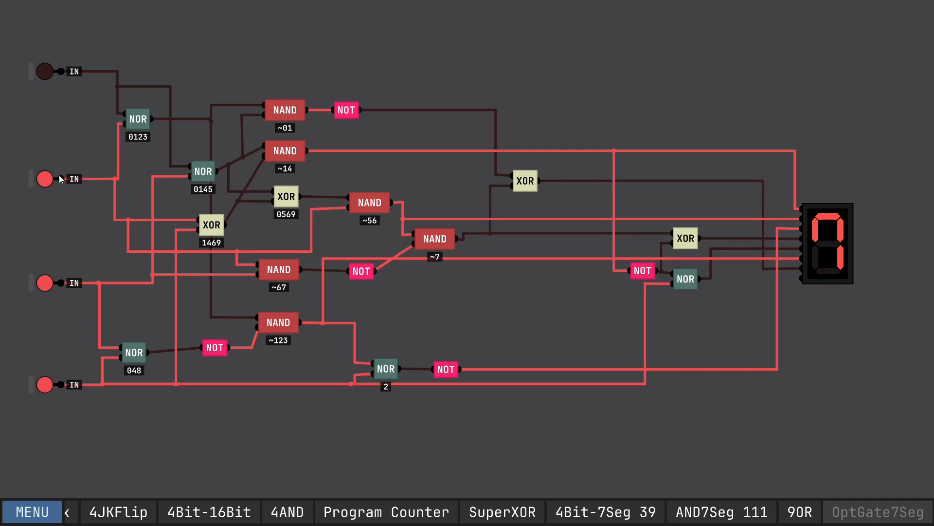
left_click(43, 282)
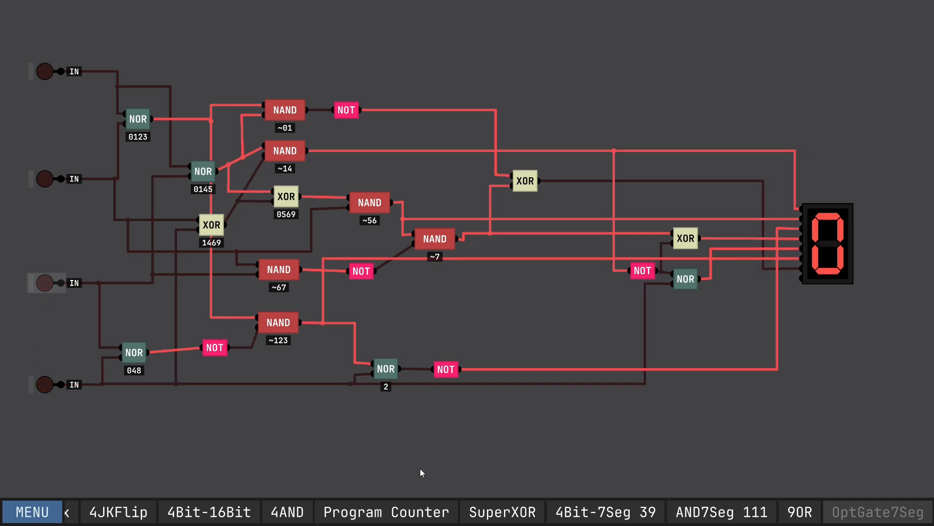
mouse_move(112, 499)
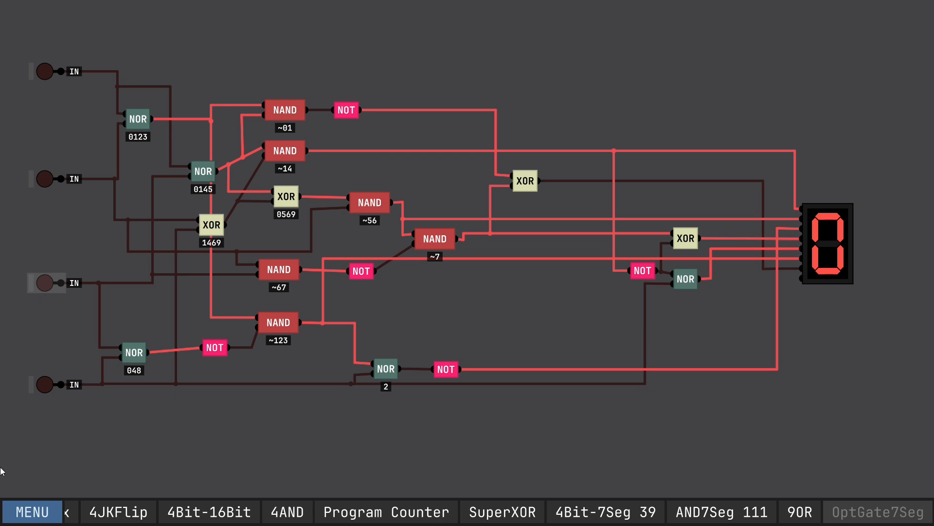
mouse_move(77, 490)
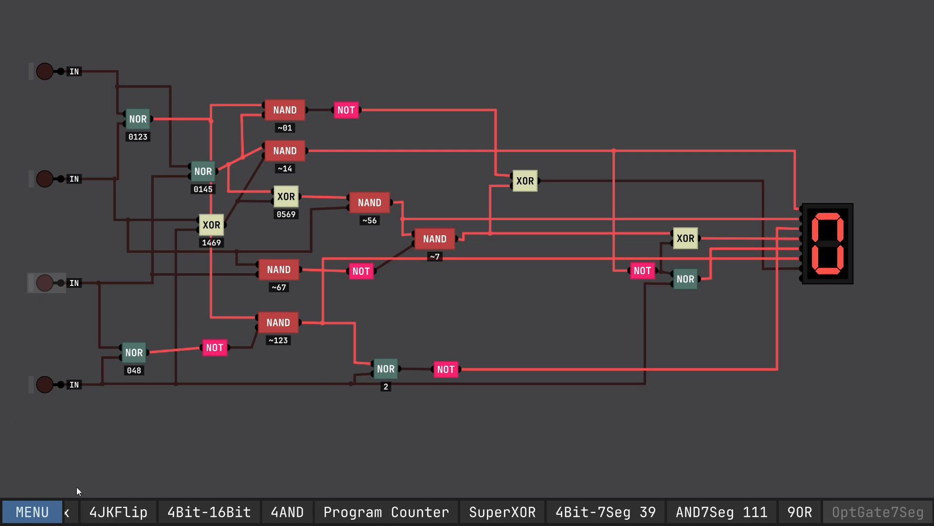